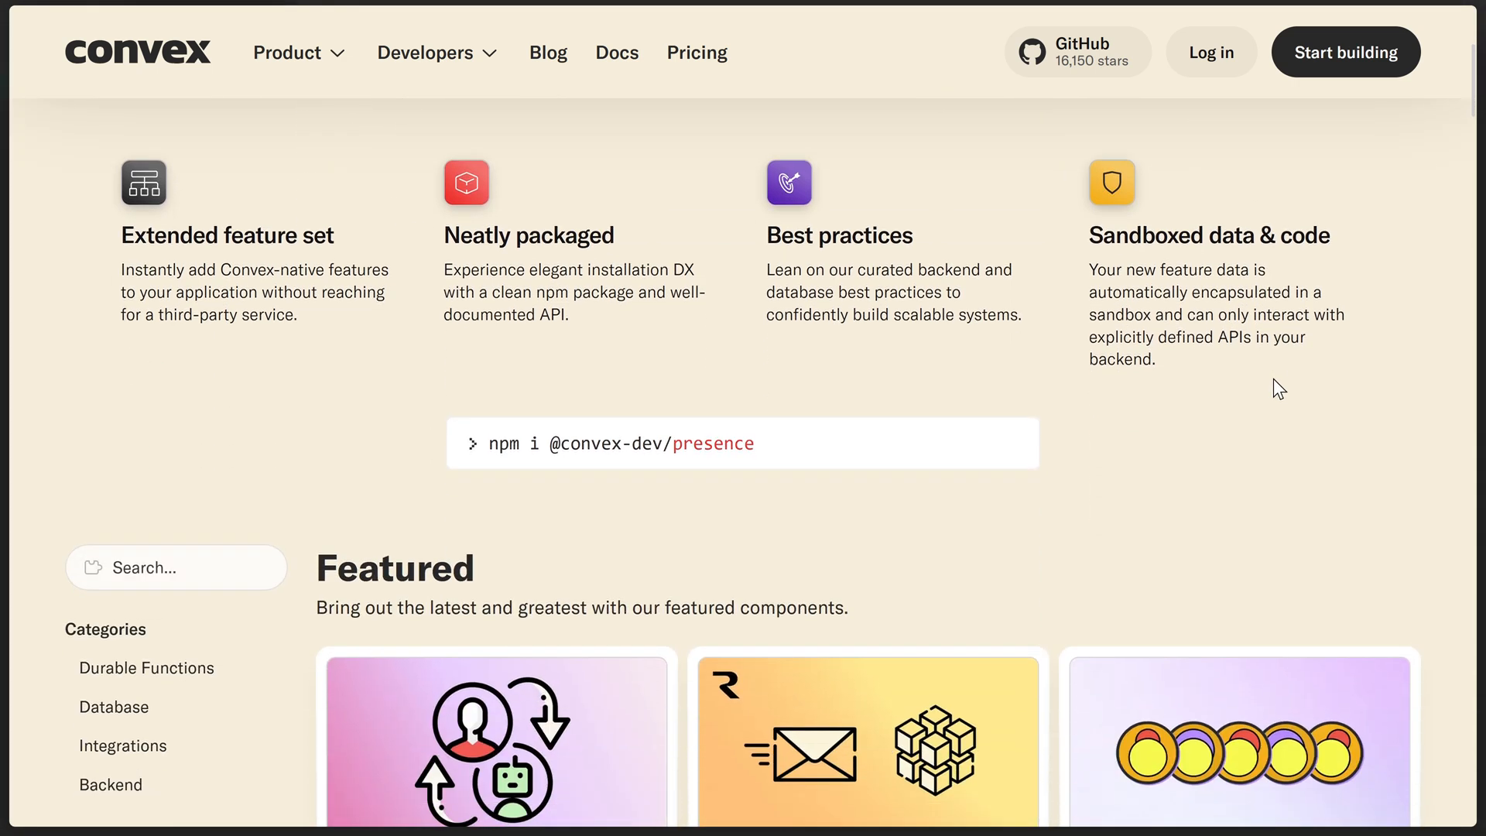
scroll(down, 3)
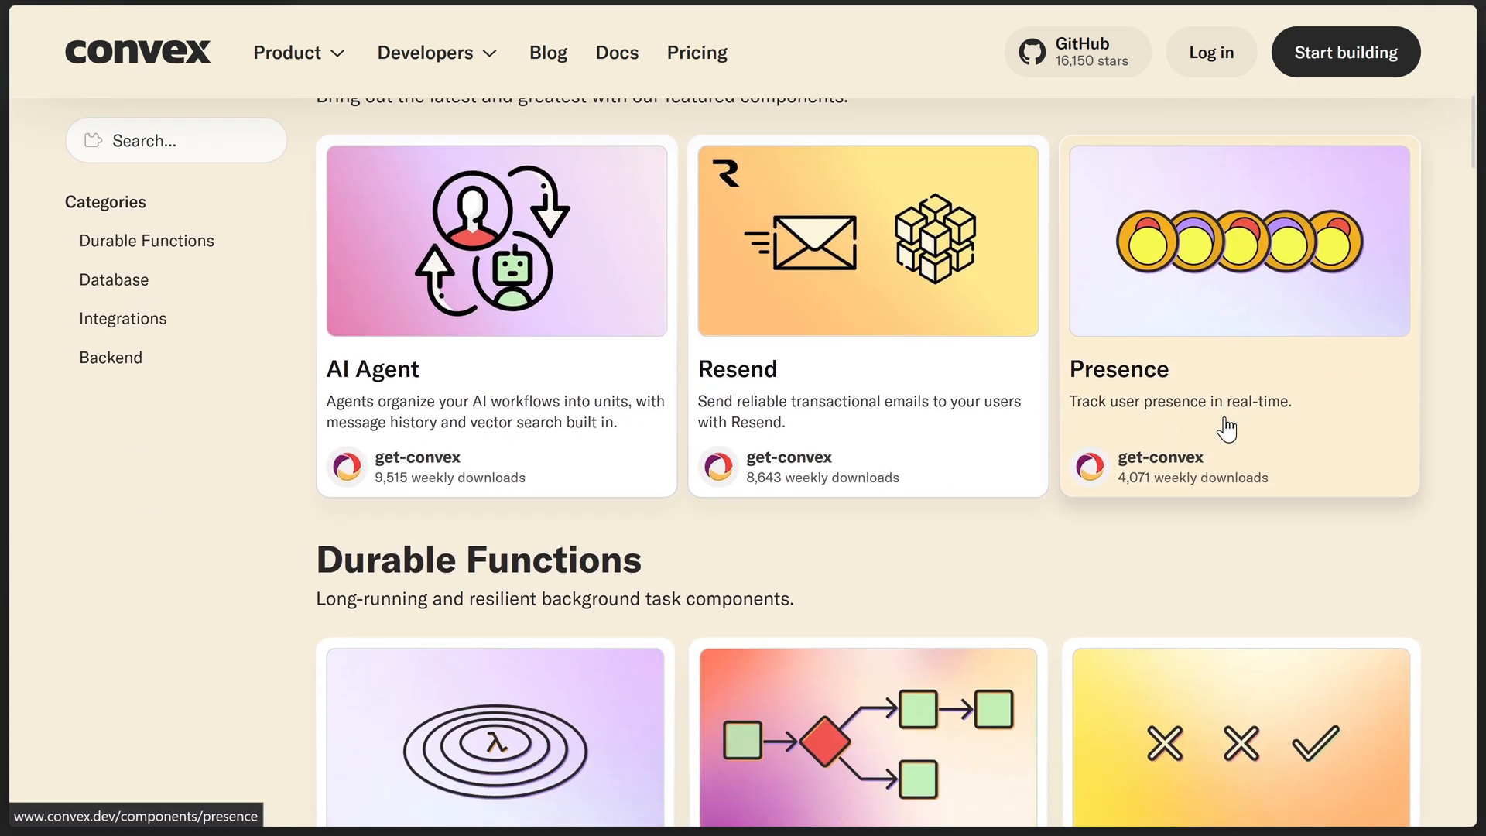
scroll(down, 3)
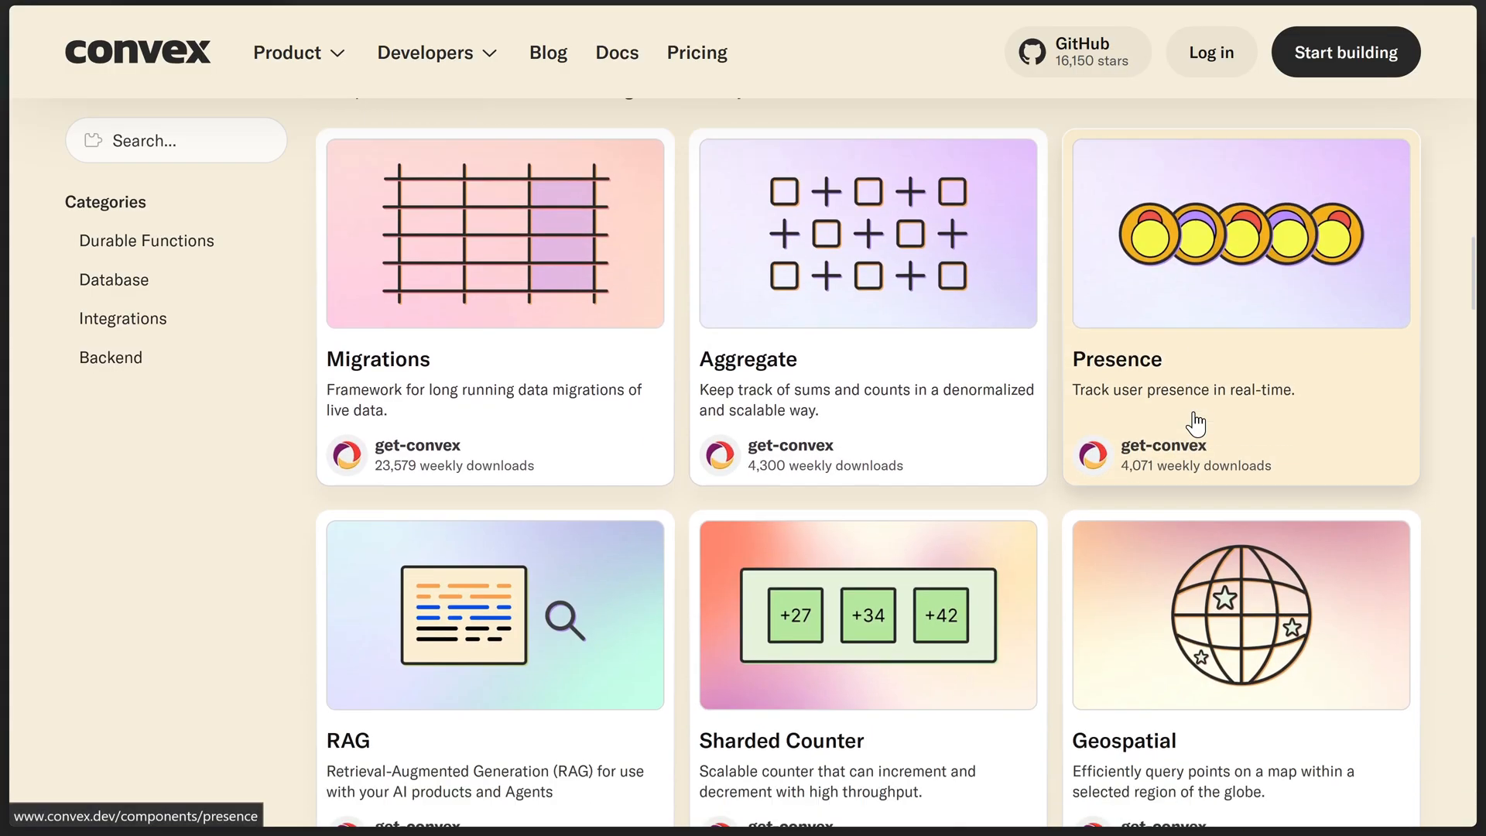
click(1240, 232)
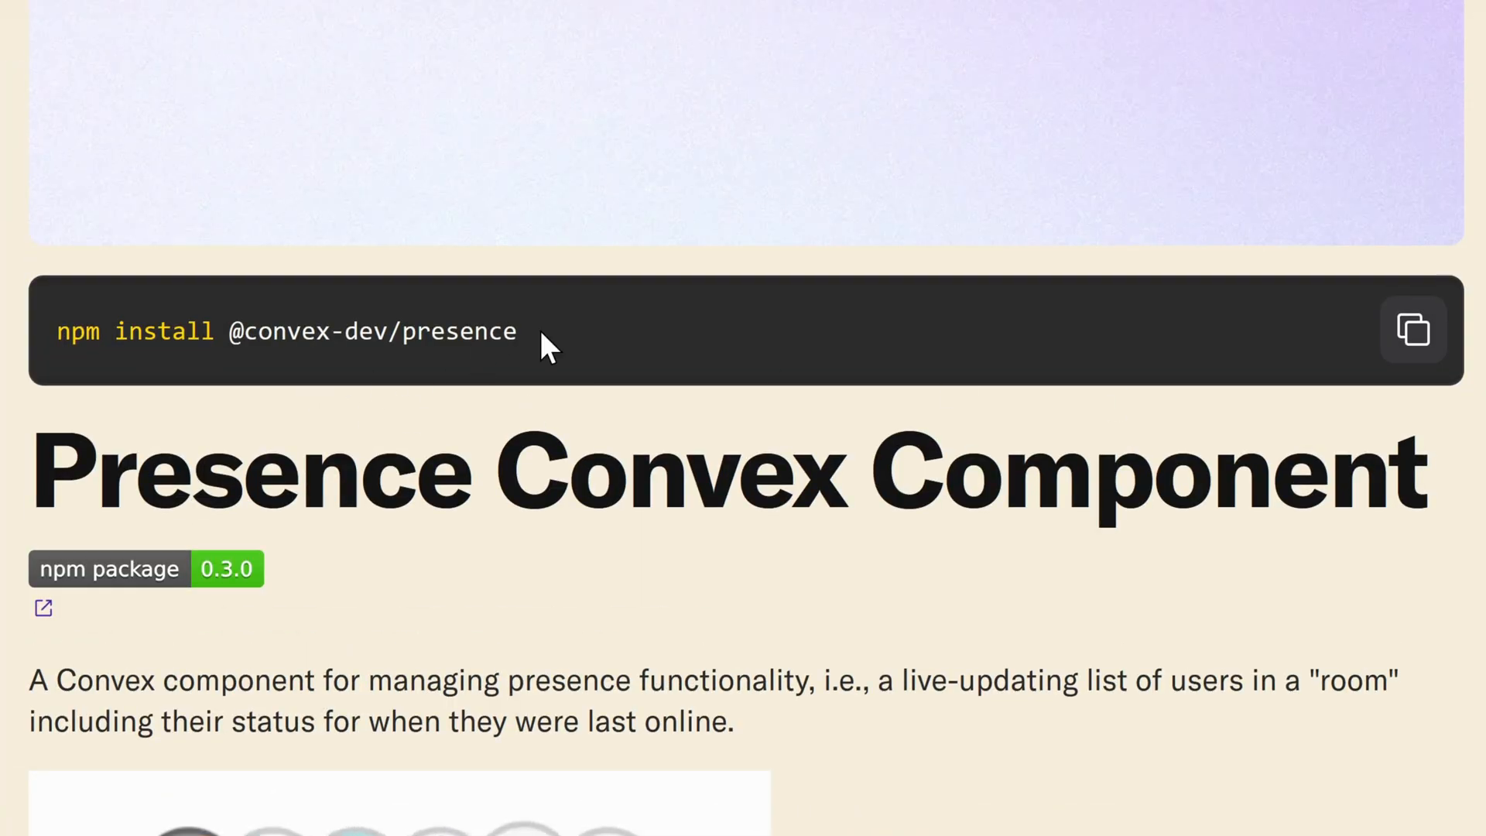
triple_click(284, 332)
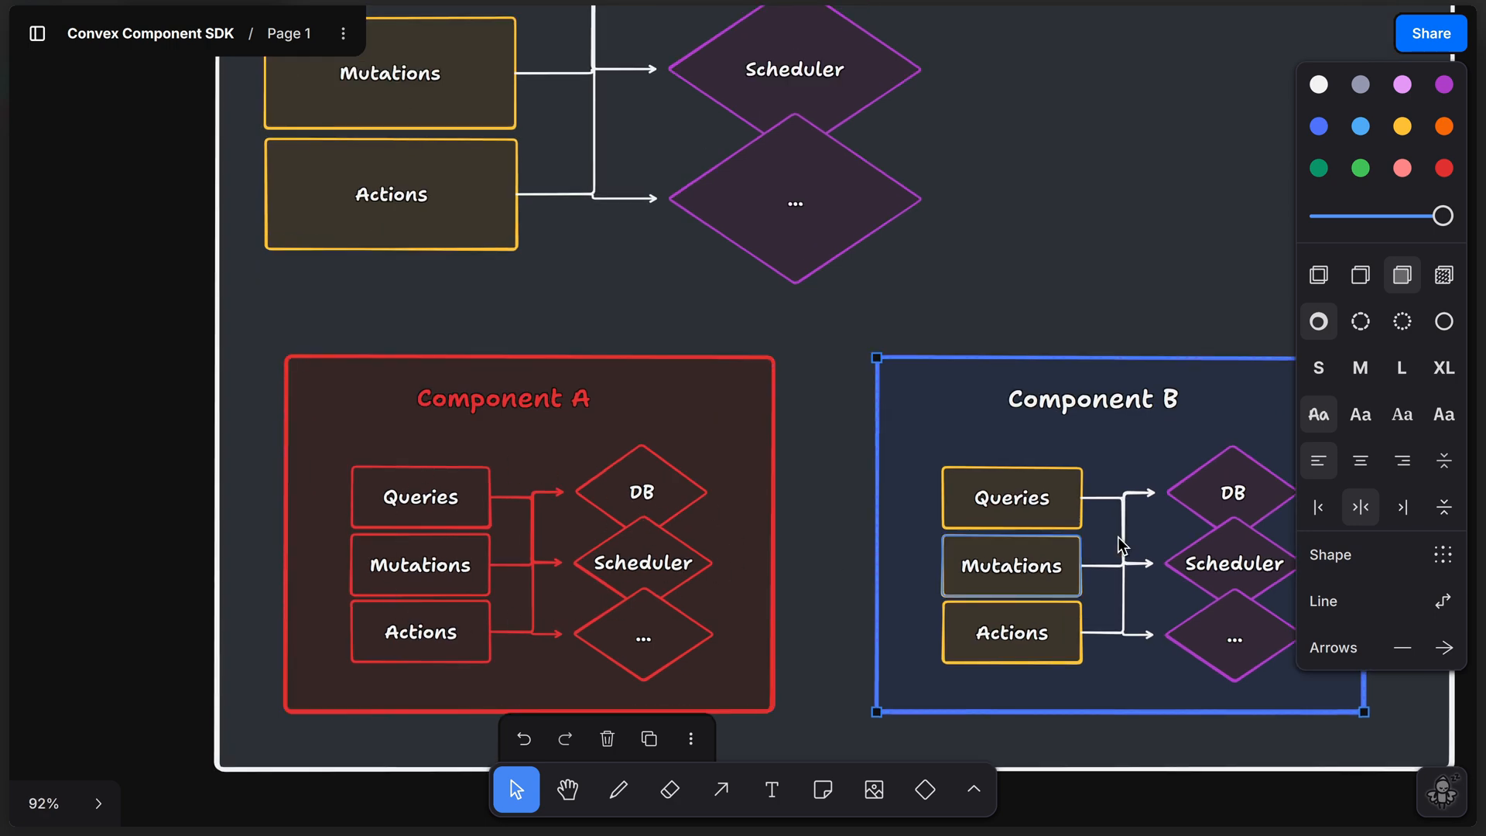
scroll(down, 3)
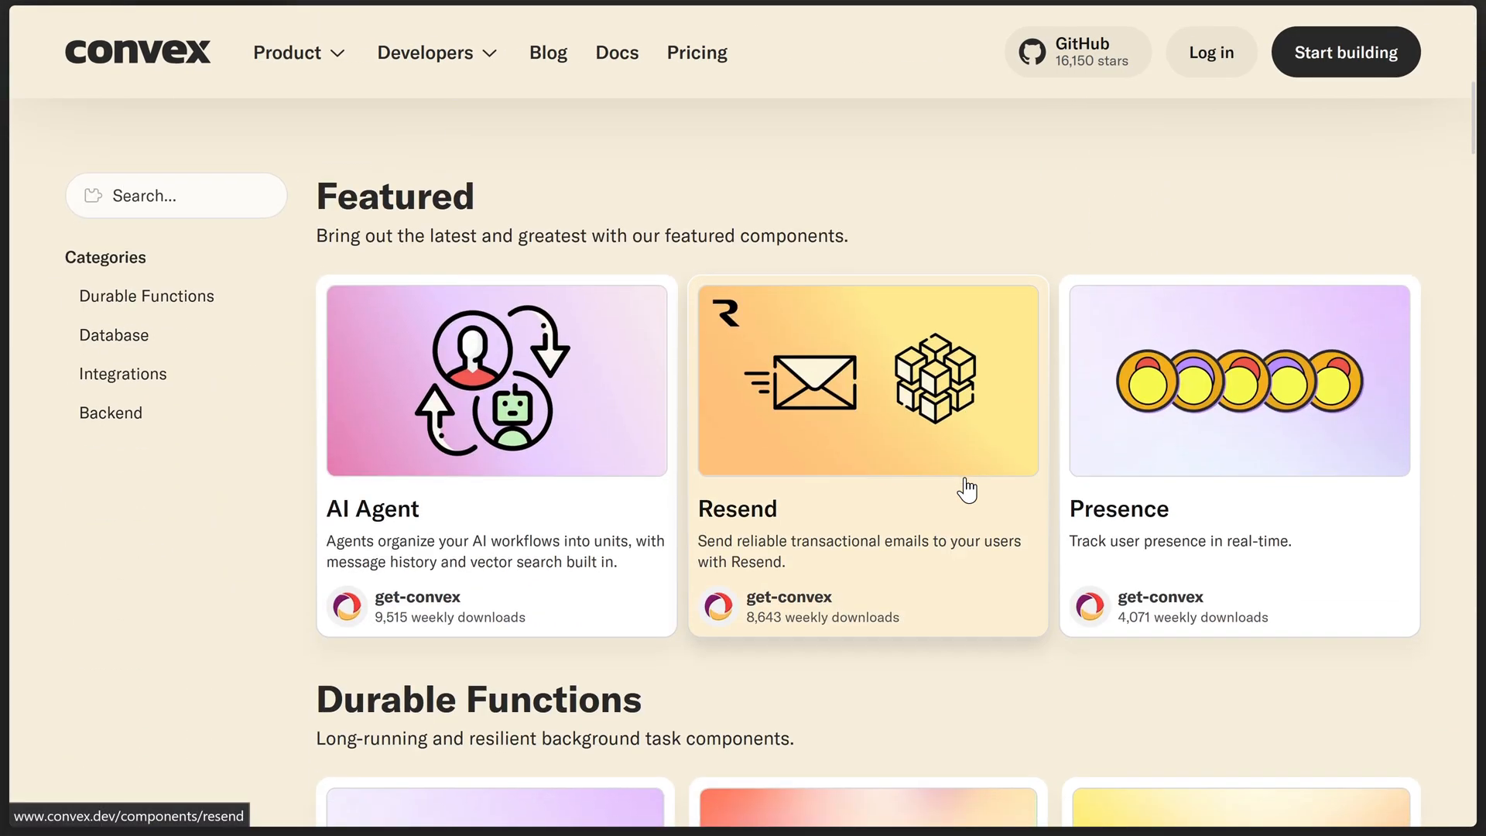
Step: Browse the Featured, Durable Functions, Database and Integrations categories and open the Autumn page
scroll(down, 3)
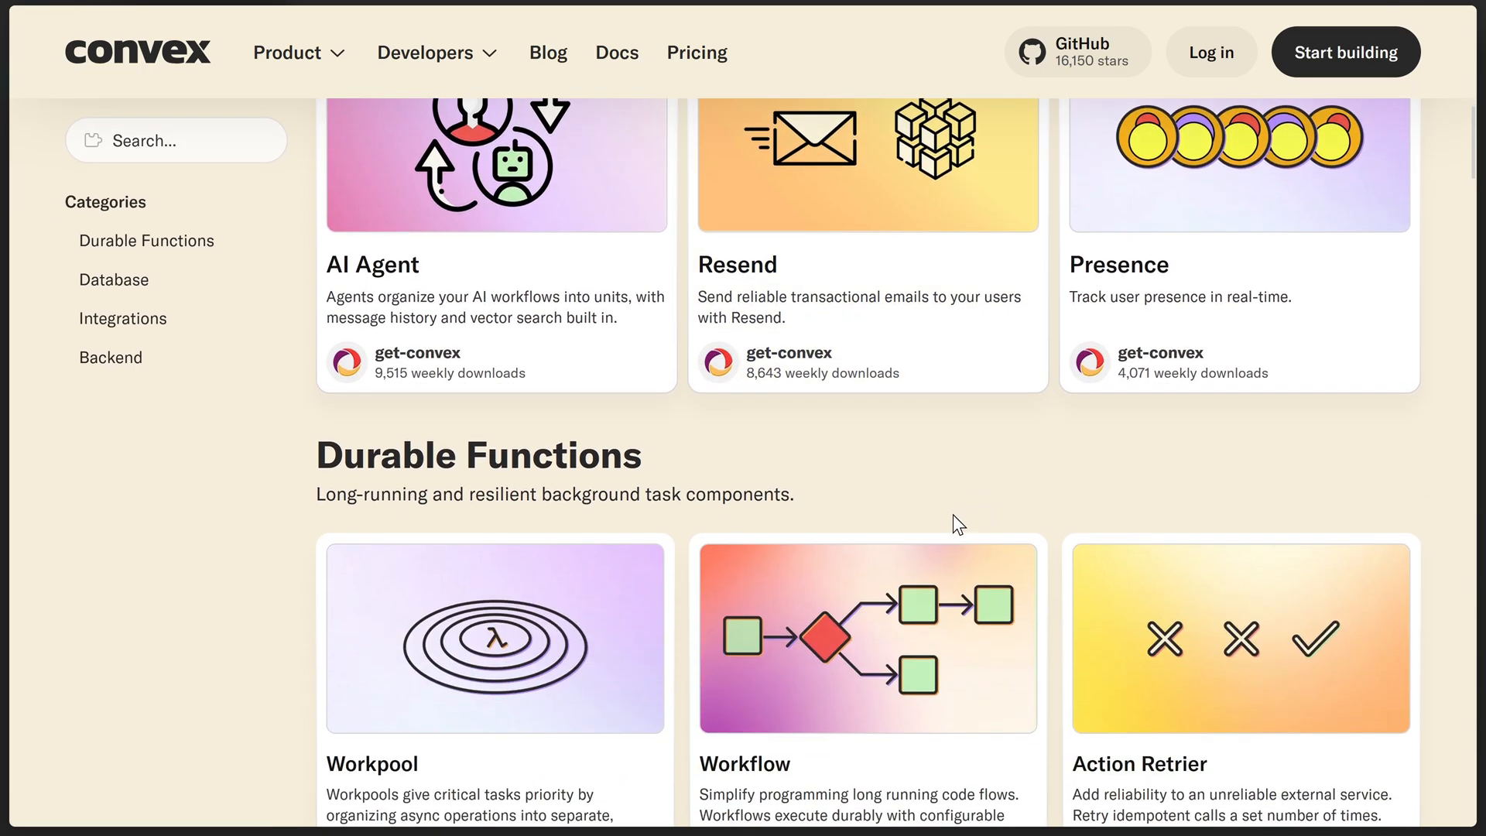
scroll(down, 3)
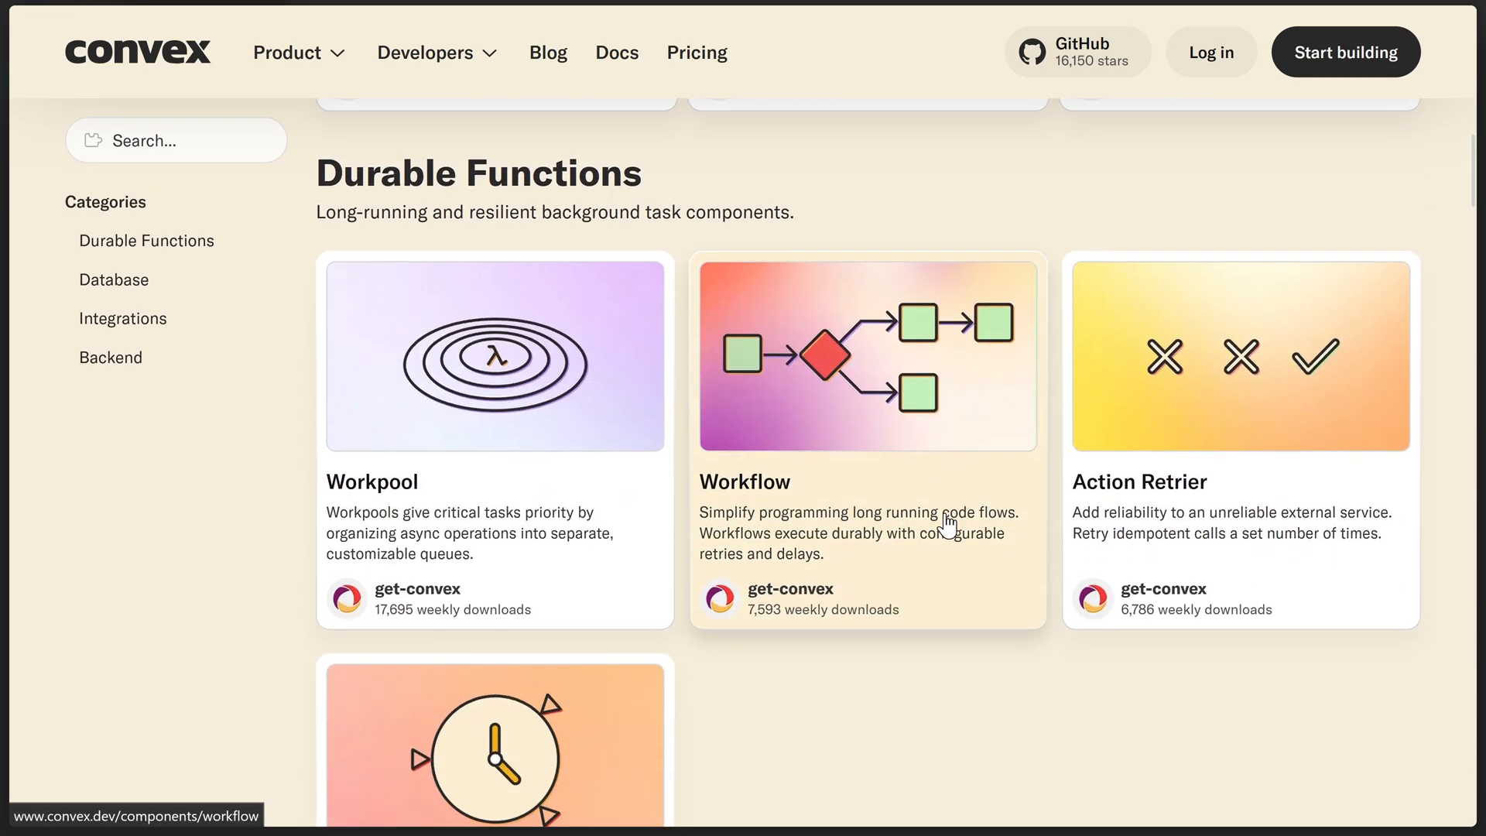
click(113, 278)
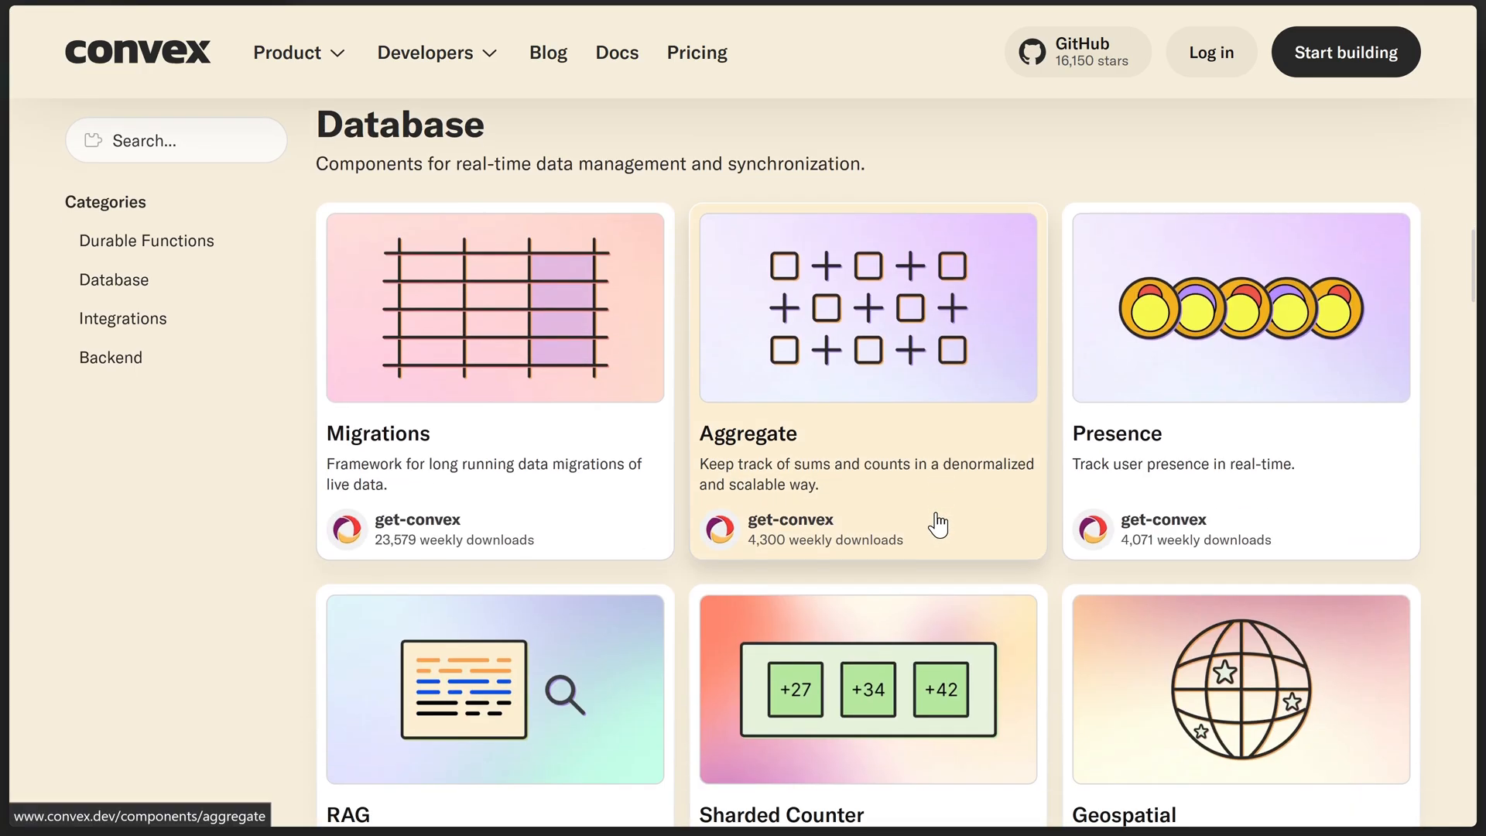
scroll(down, 3)
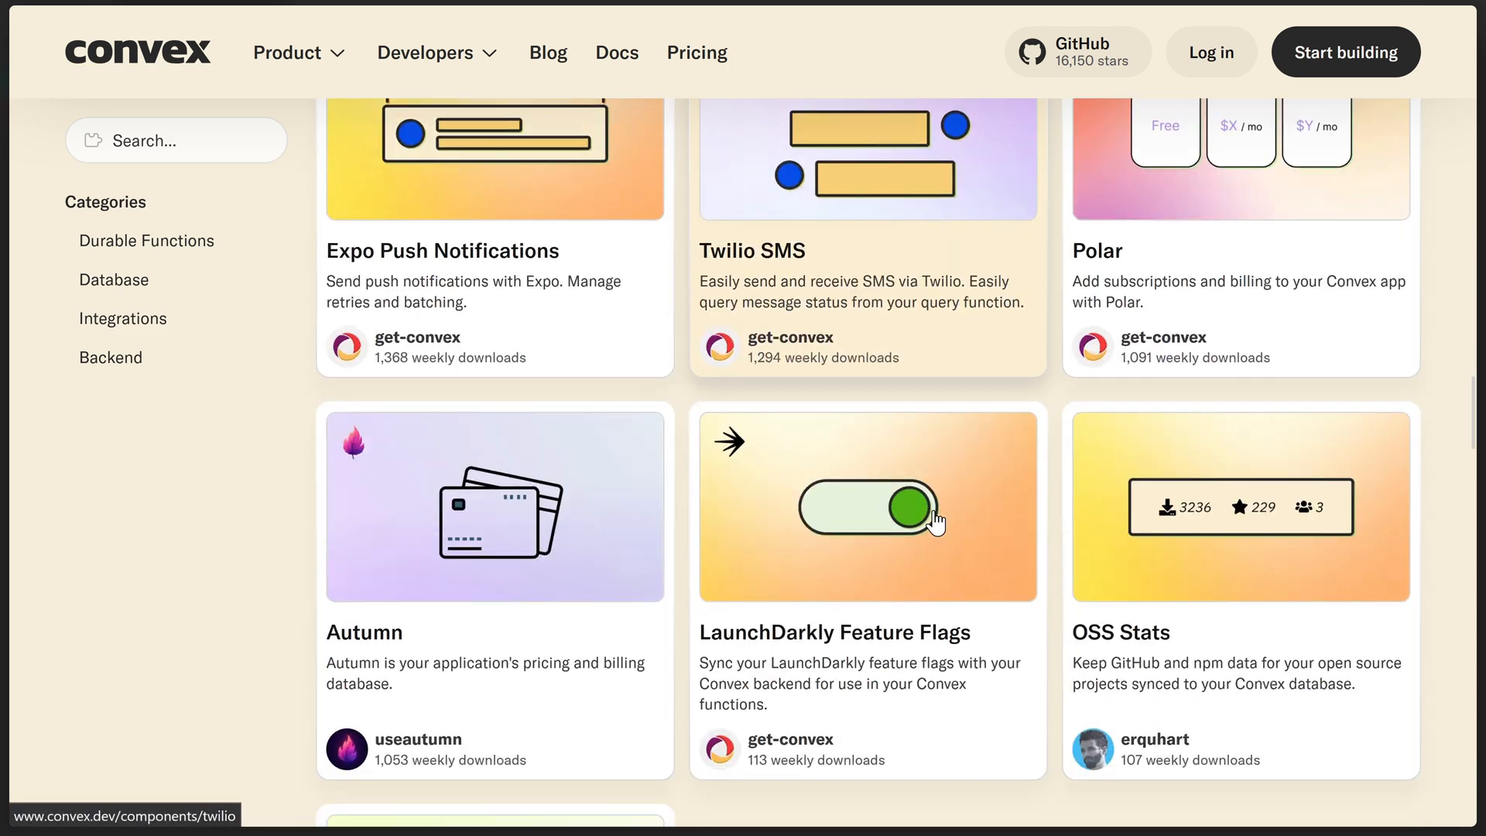
scroll(down, 3)
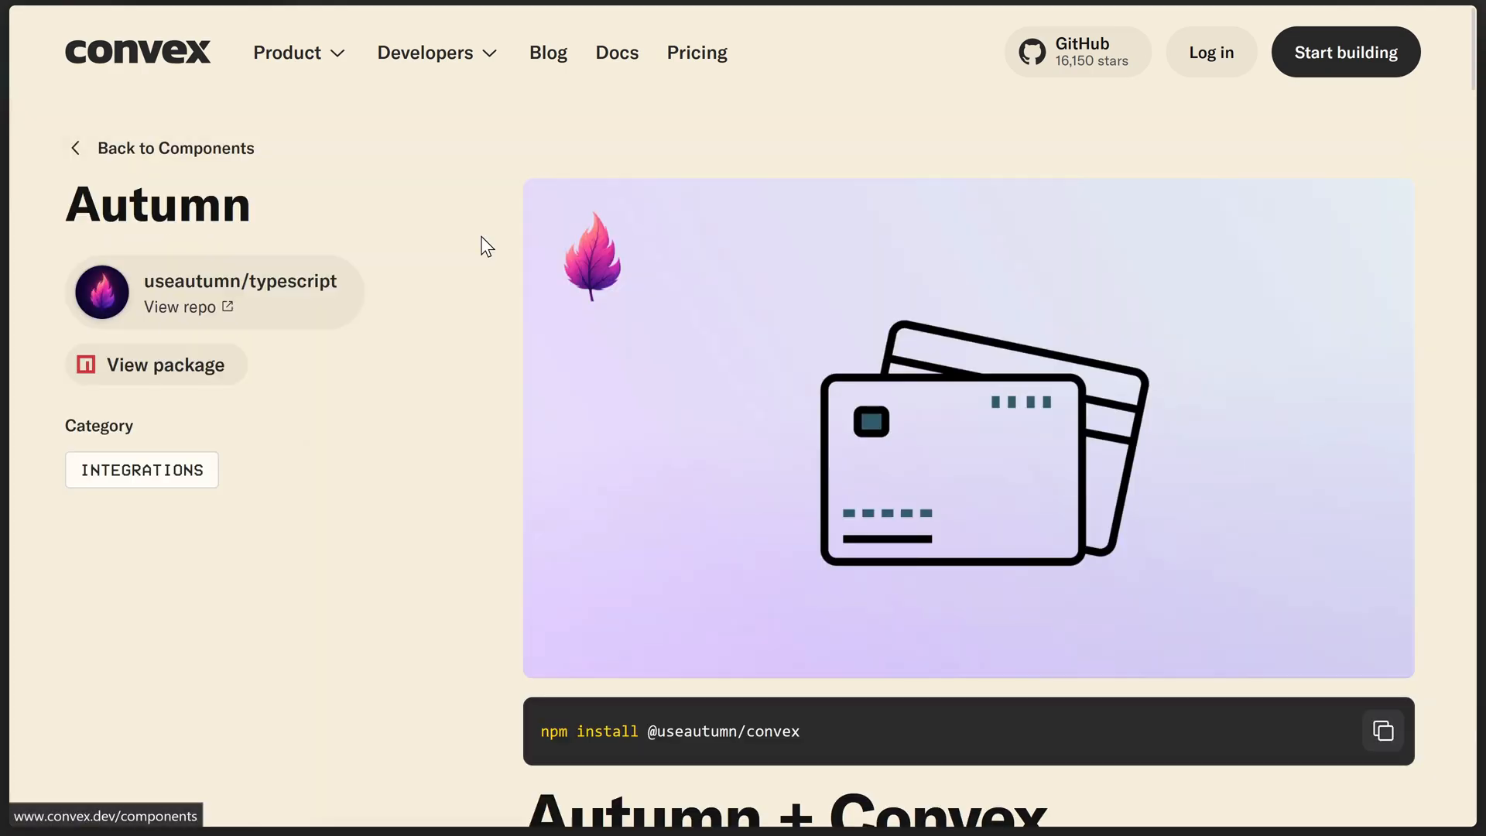
scroll(down, 3)
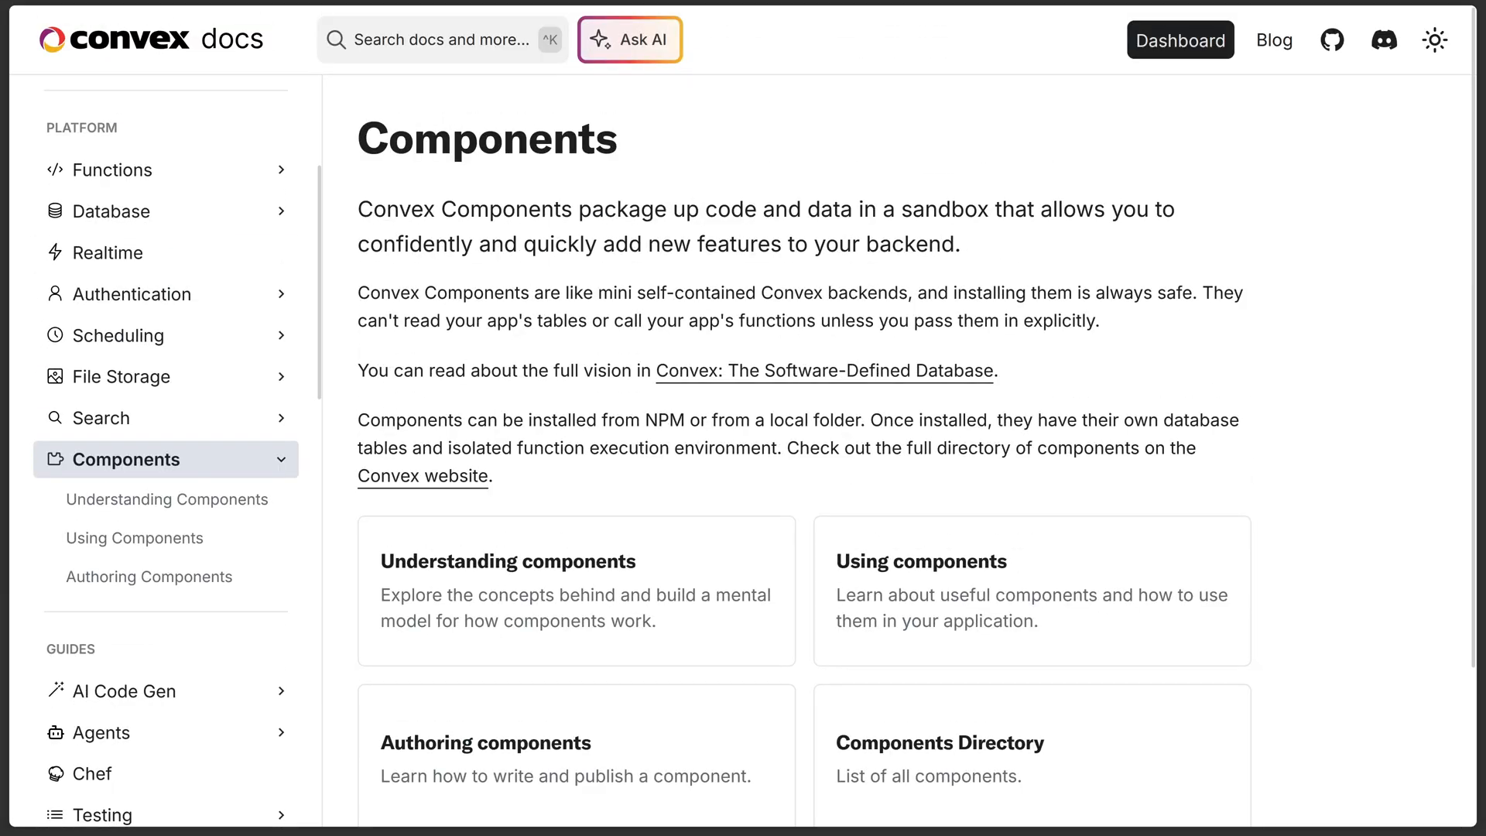
Step: Open the Authoring Components guide and read down to the sibling component setup steps
click(149, 576)
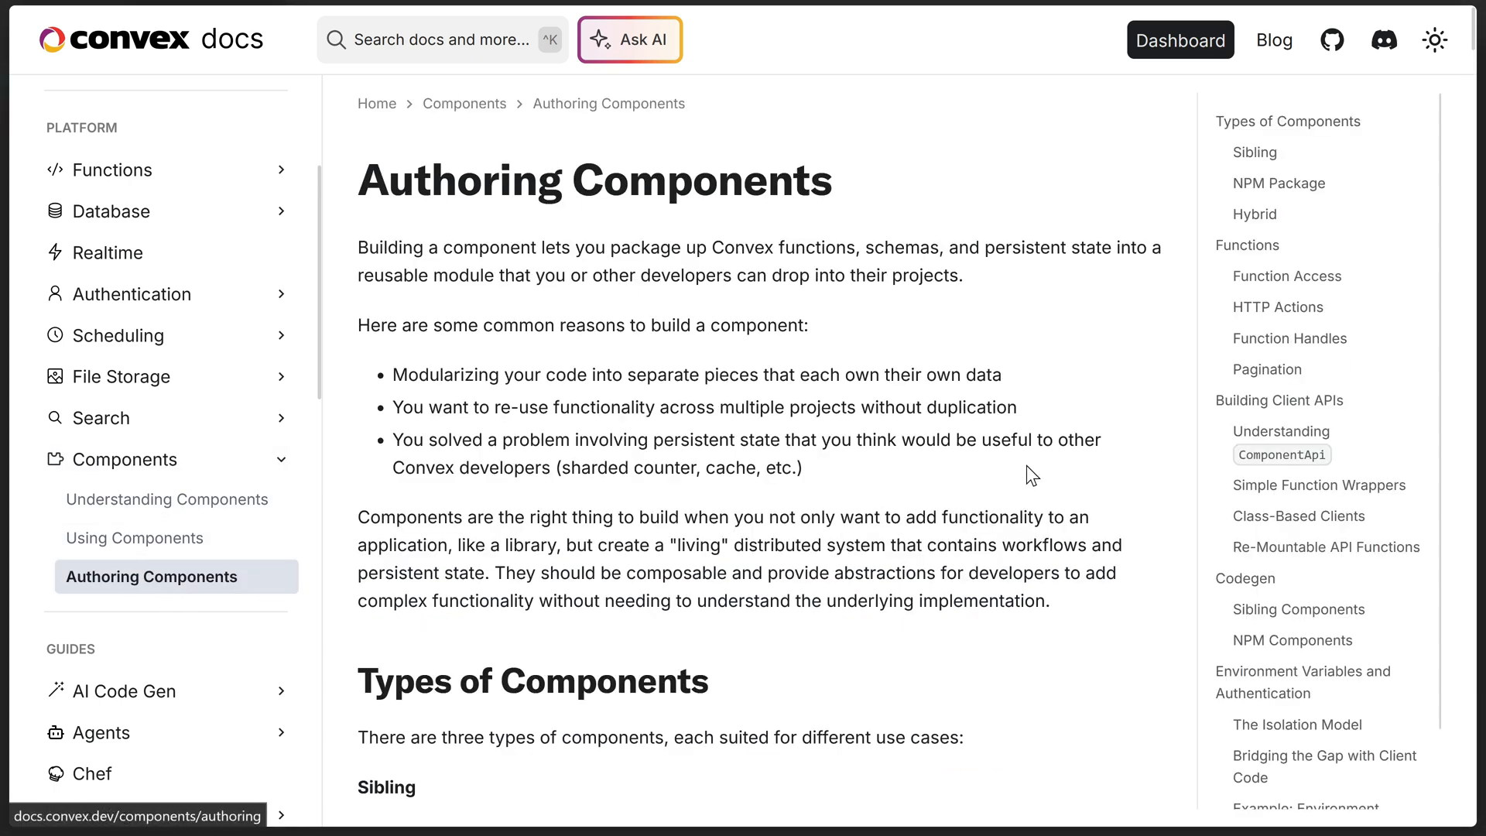
scroll(down, 3)
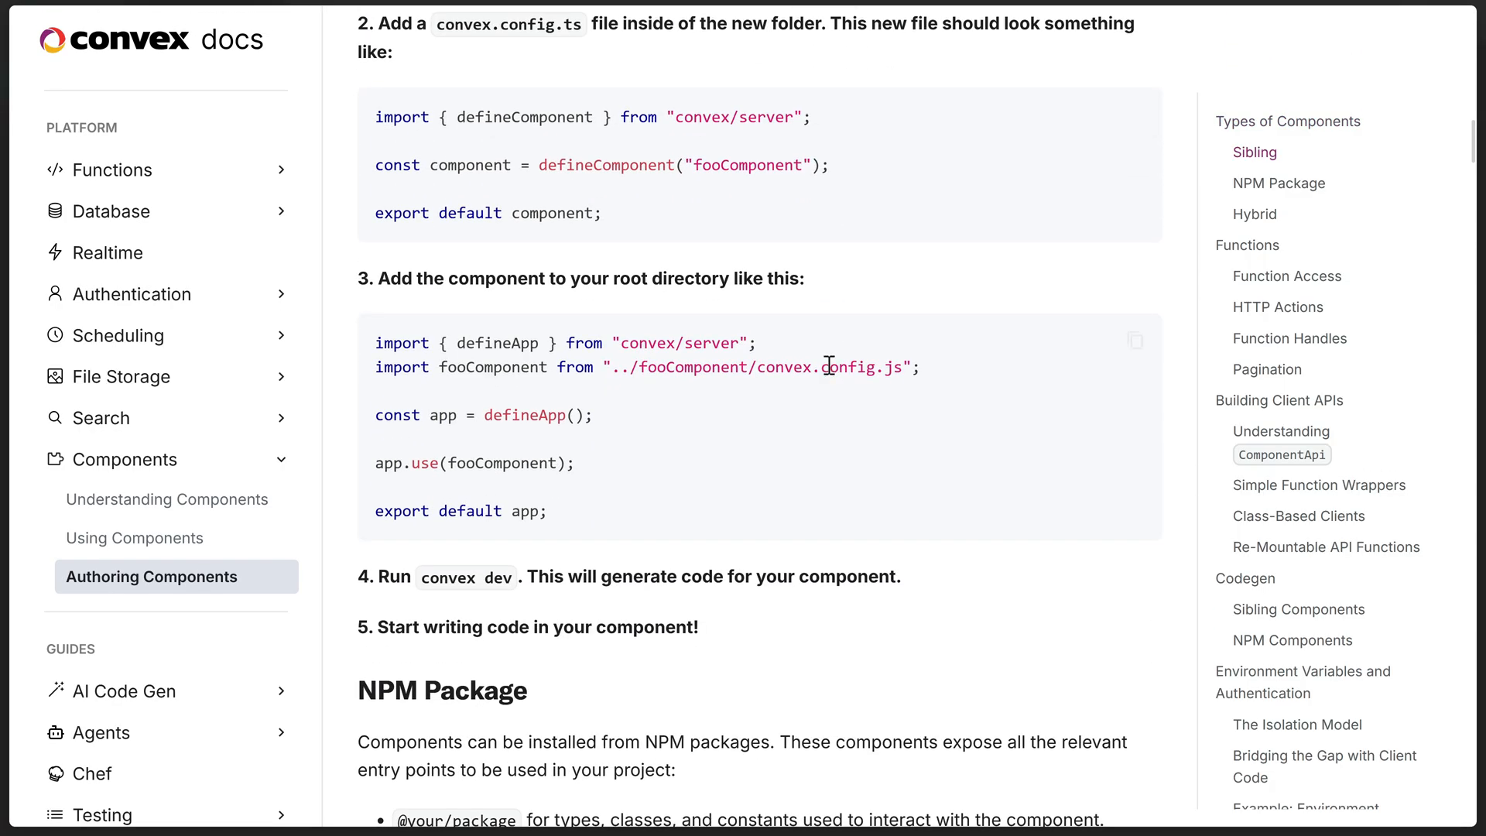
scroll(down, 3)
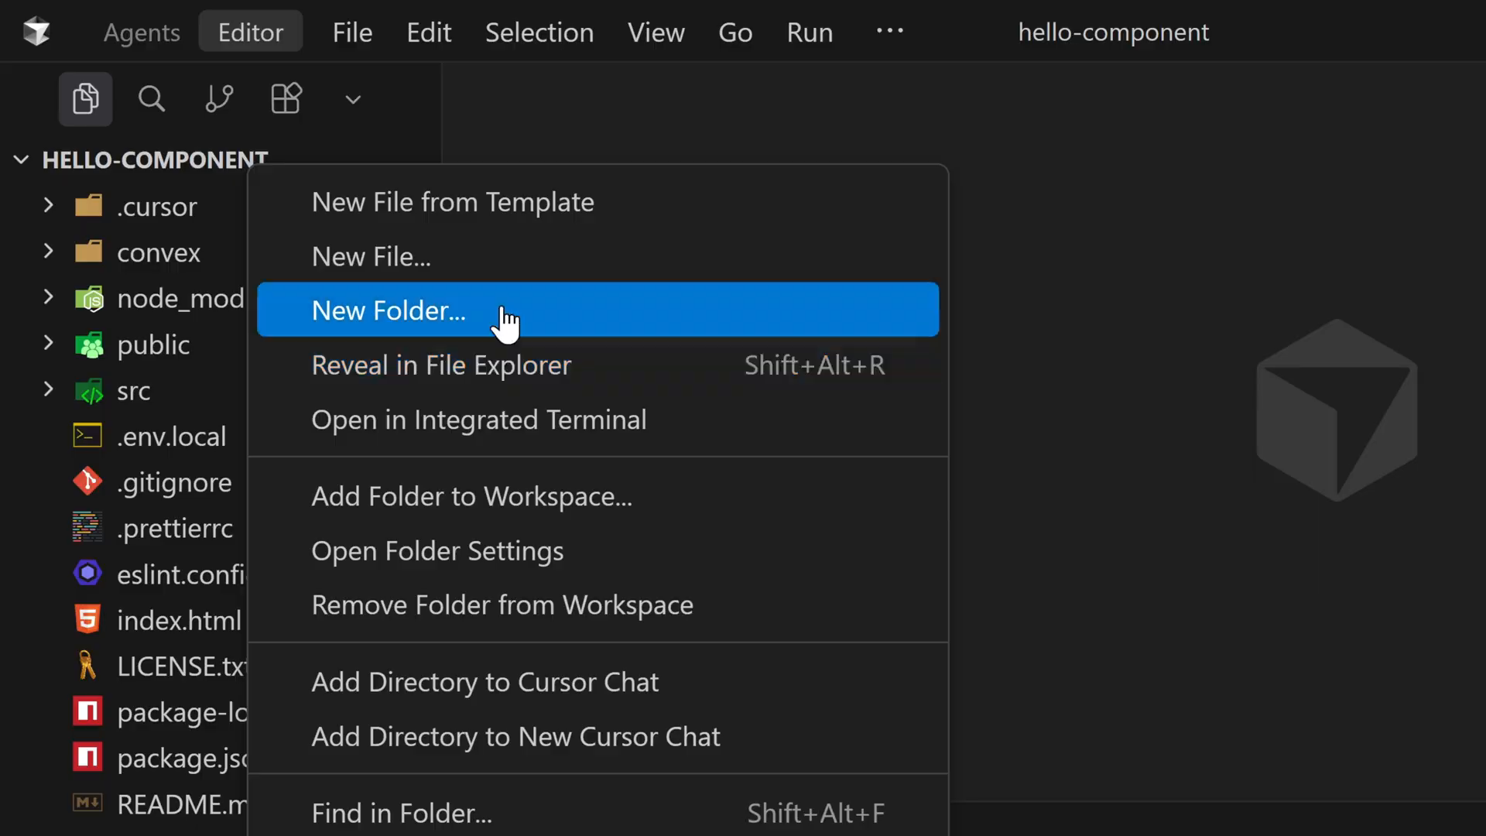
Step: Choose New Folder from the Explorer context menu in the hello-component project
click(388, 310)
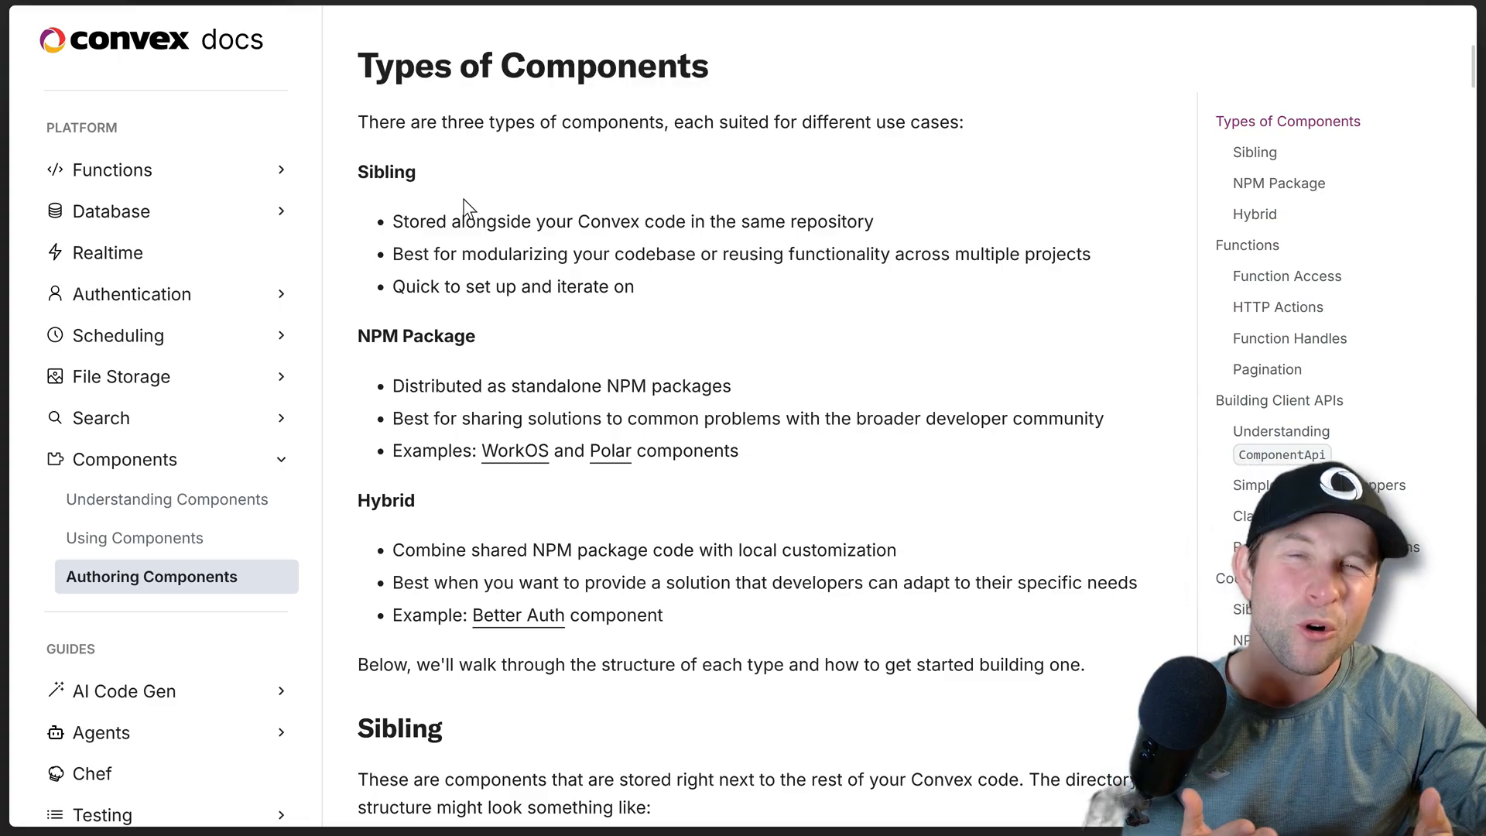
mouse_move(1014, 315)
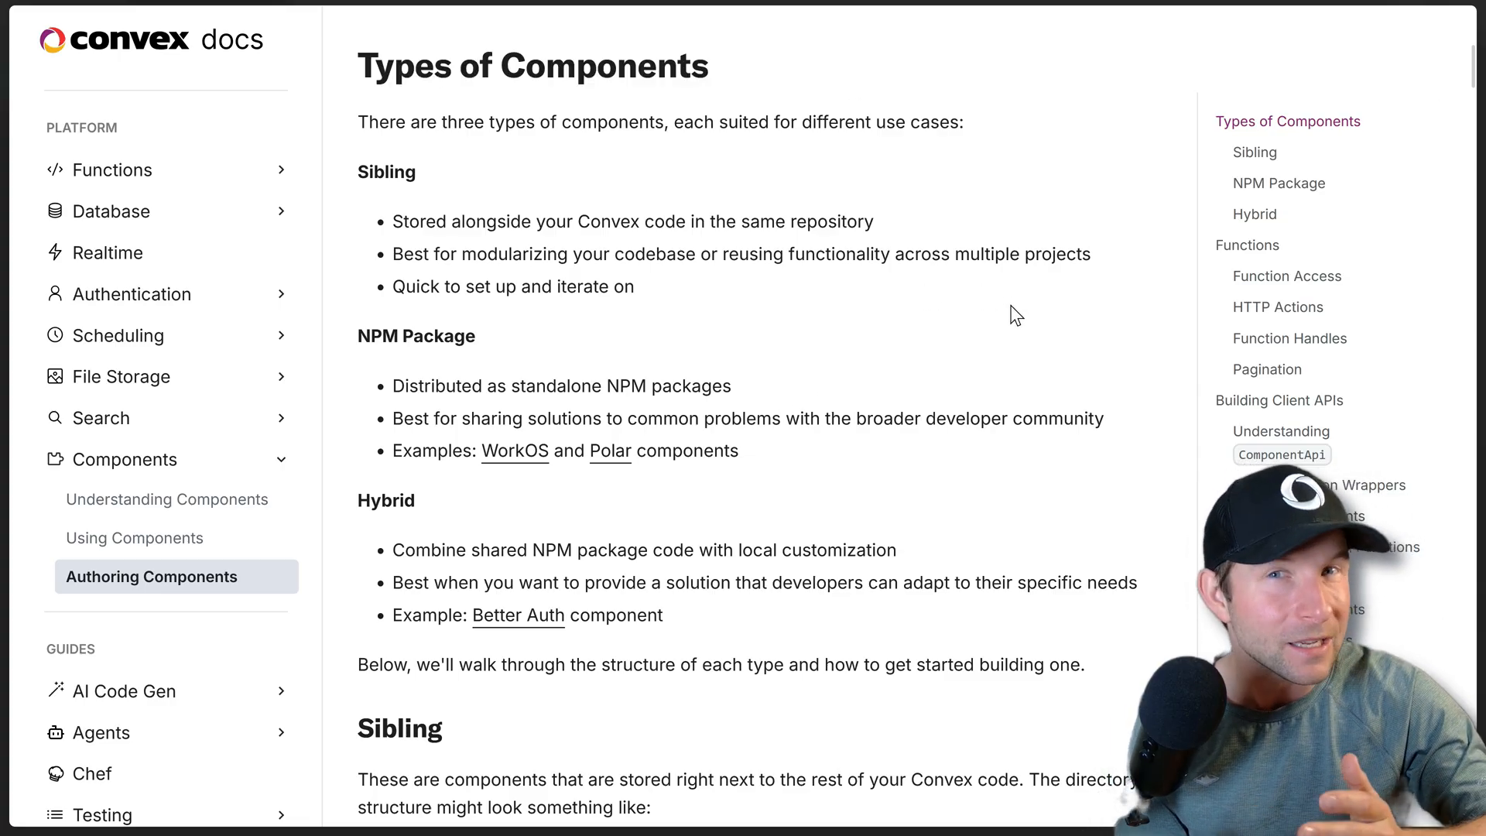
mouse_move(1004, 321)
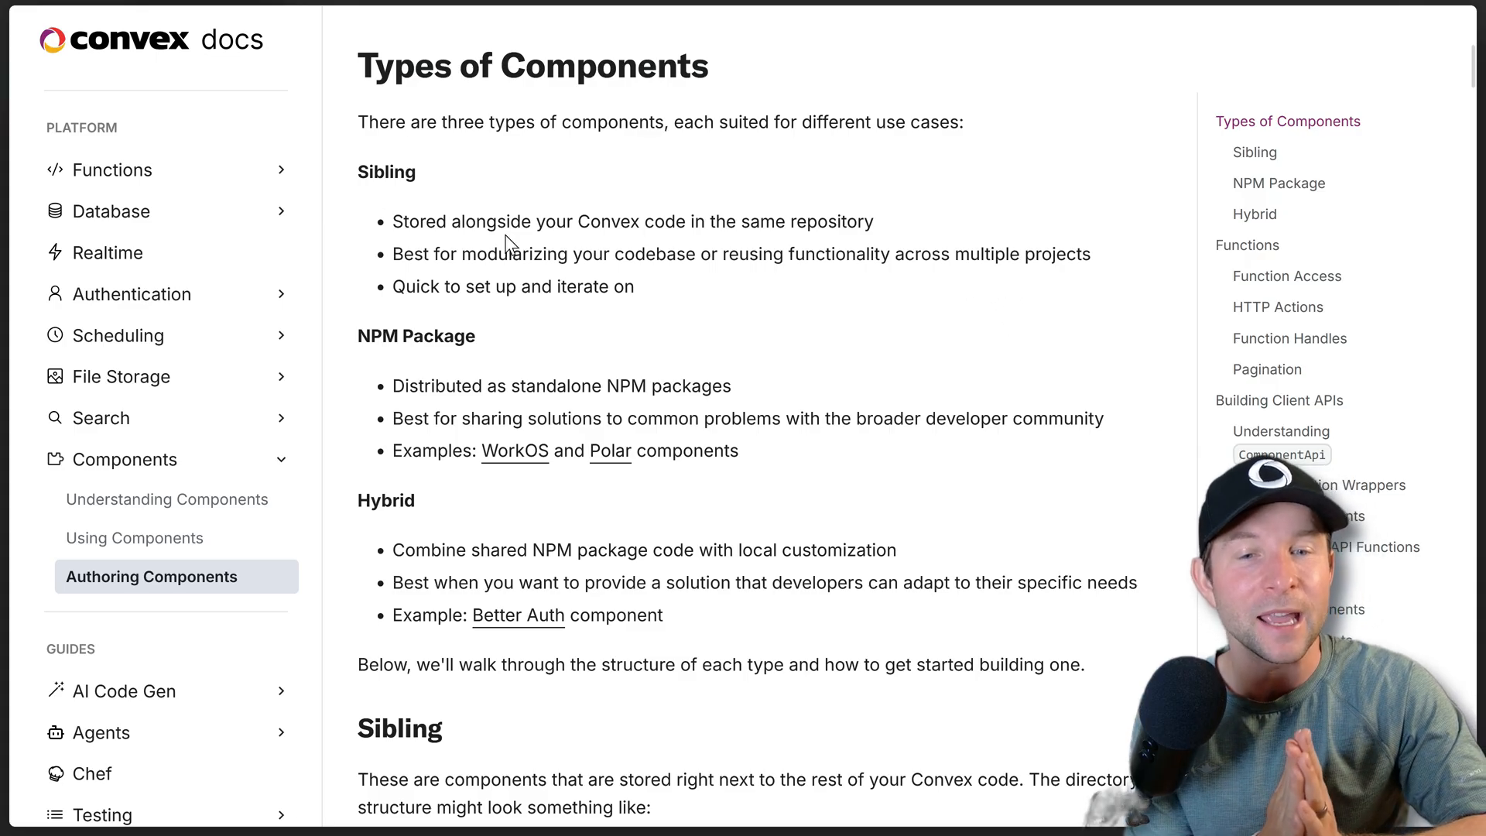
drag(358, 172, 634, 287)
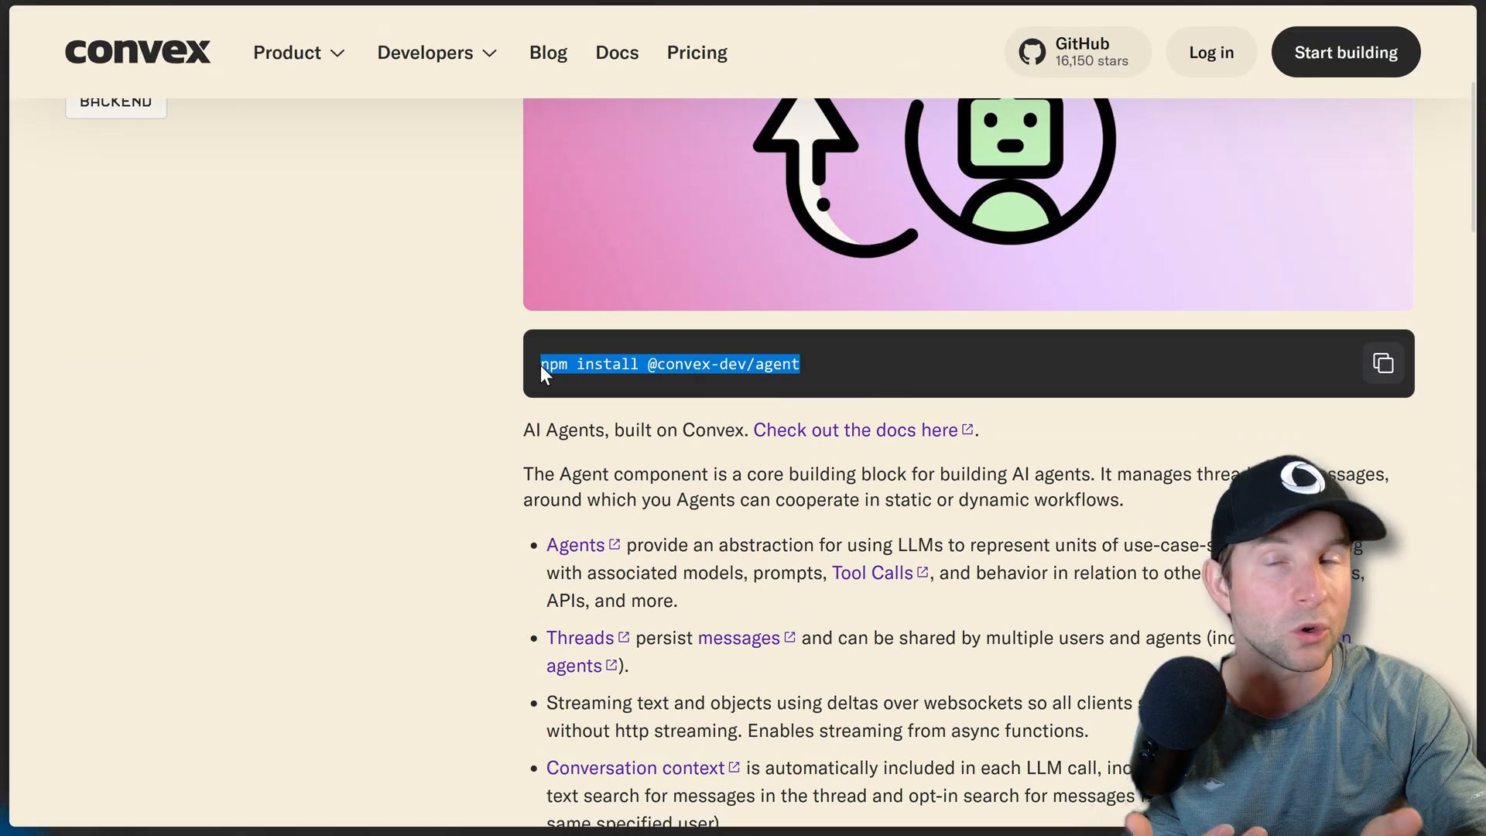
scroll(down, 3)
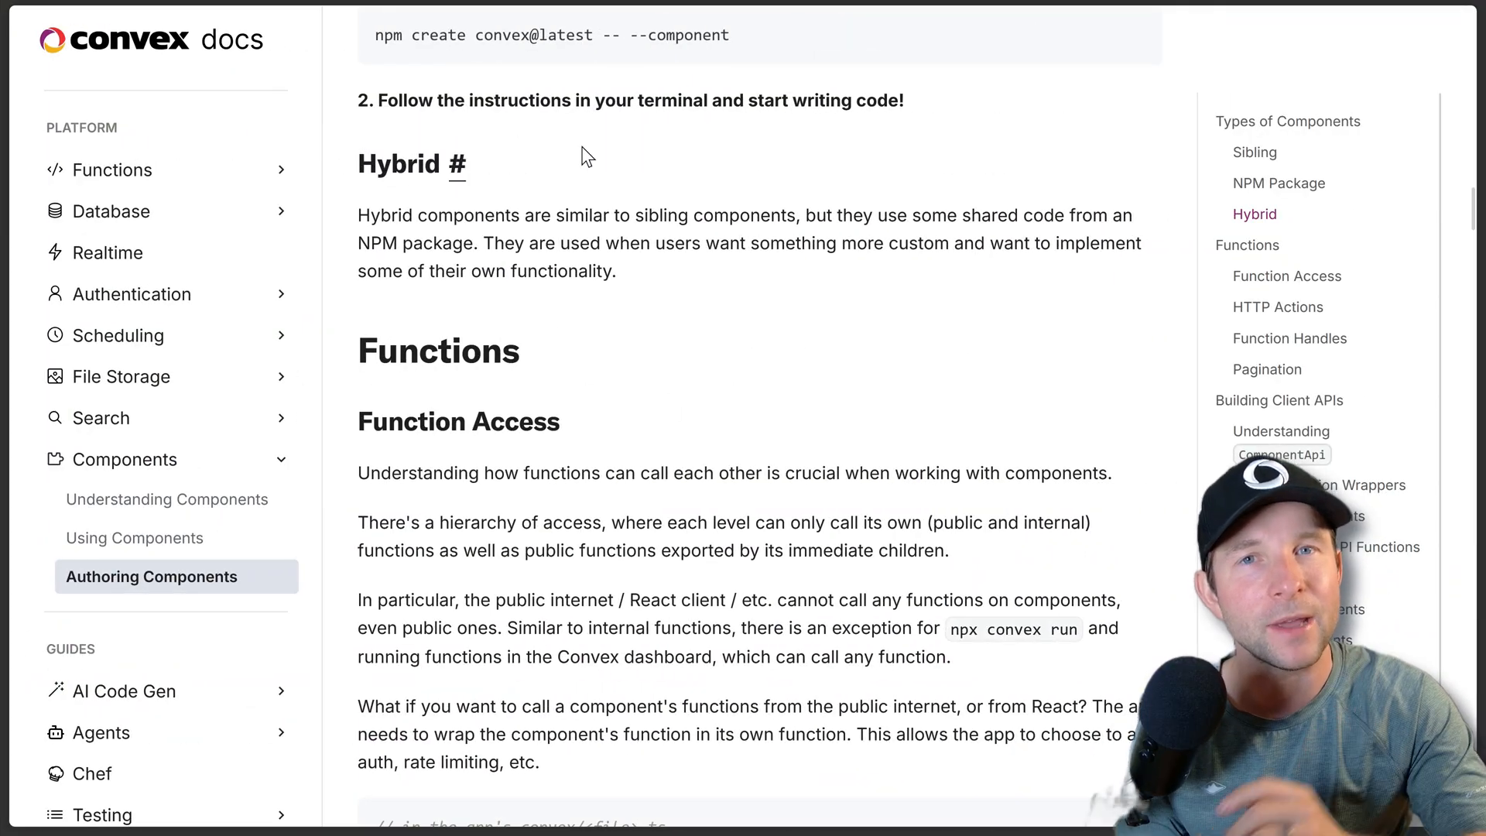
drag(358, 163, 616, 271)
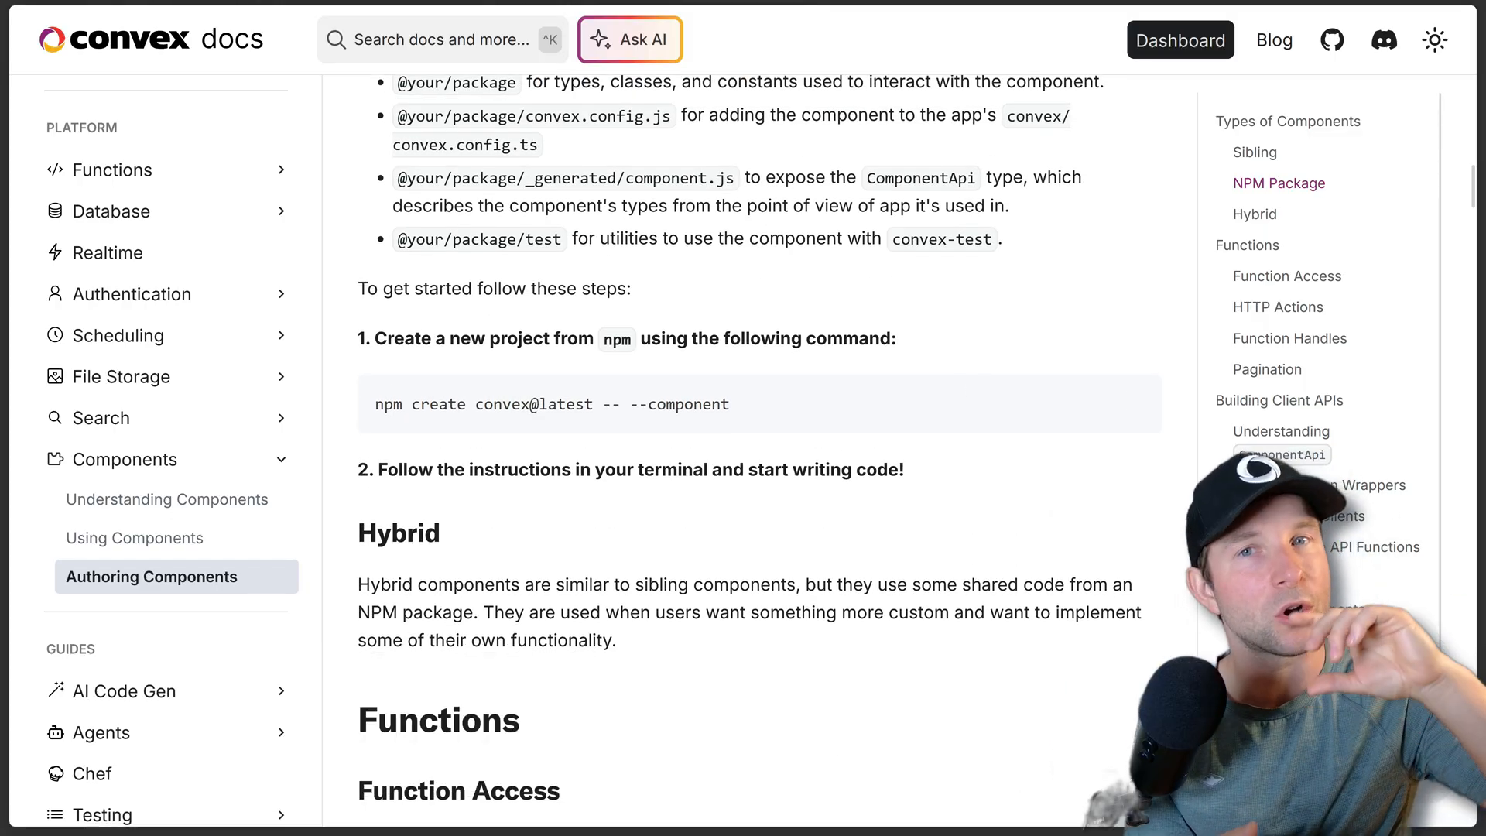
scroll(down, 3)
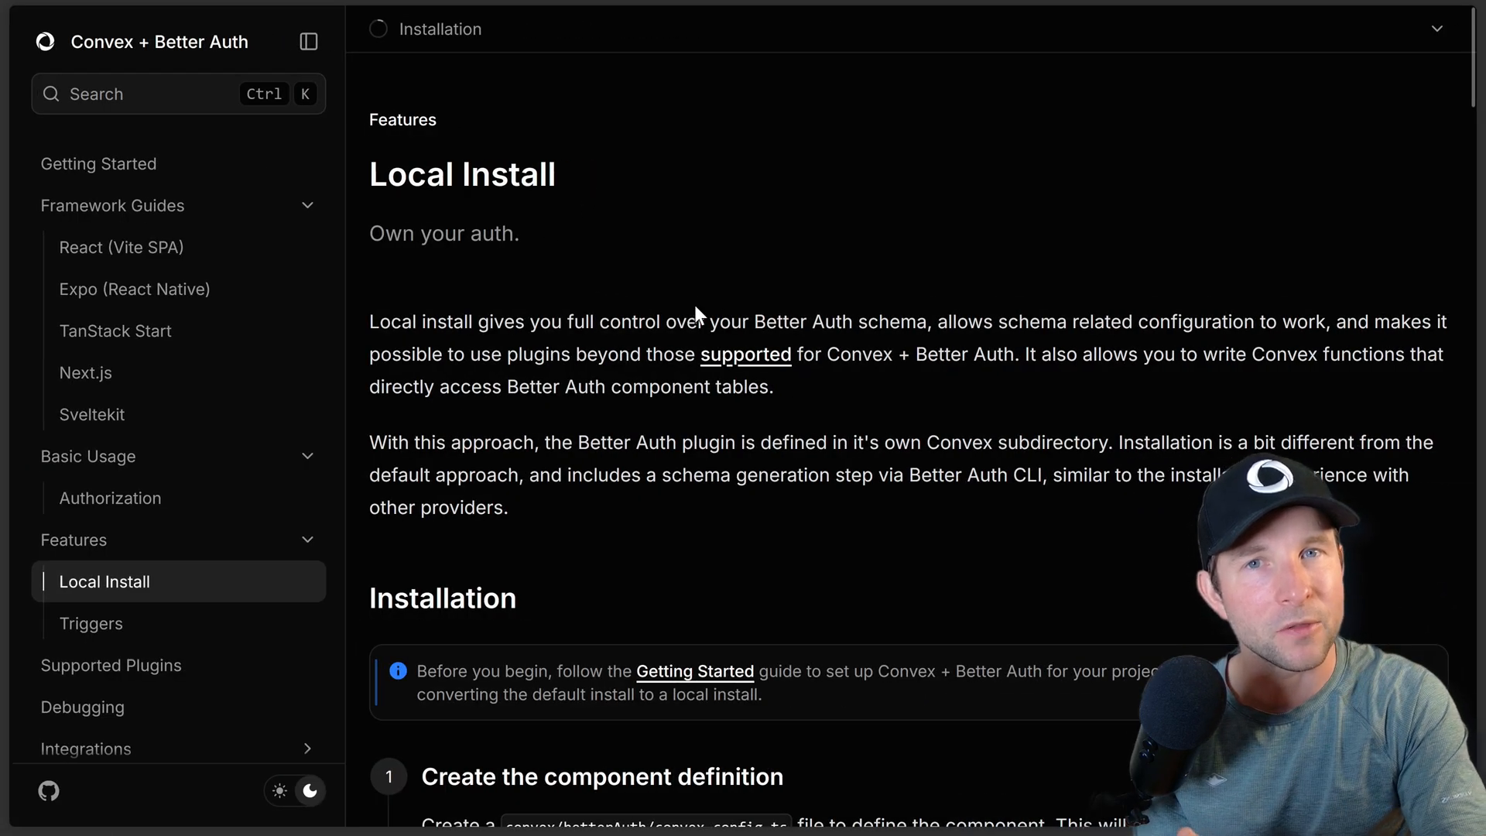
Step: Scroll through the Better Auth Local Install guide's installation steps to the end
scroll(down, 3)
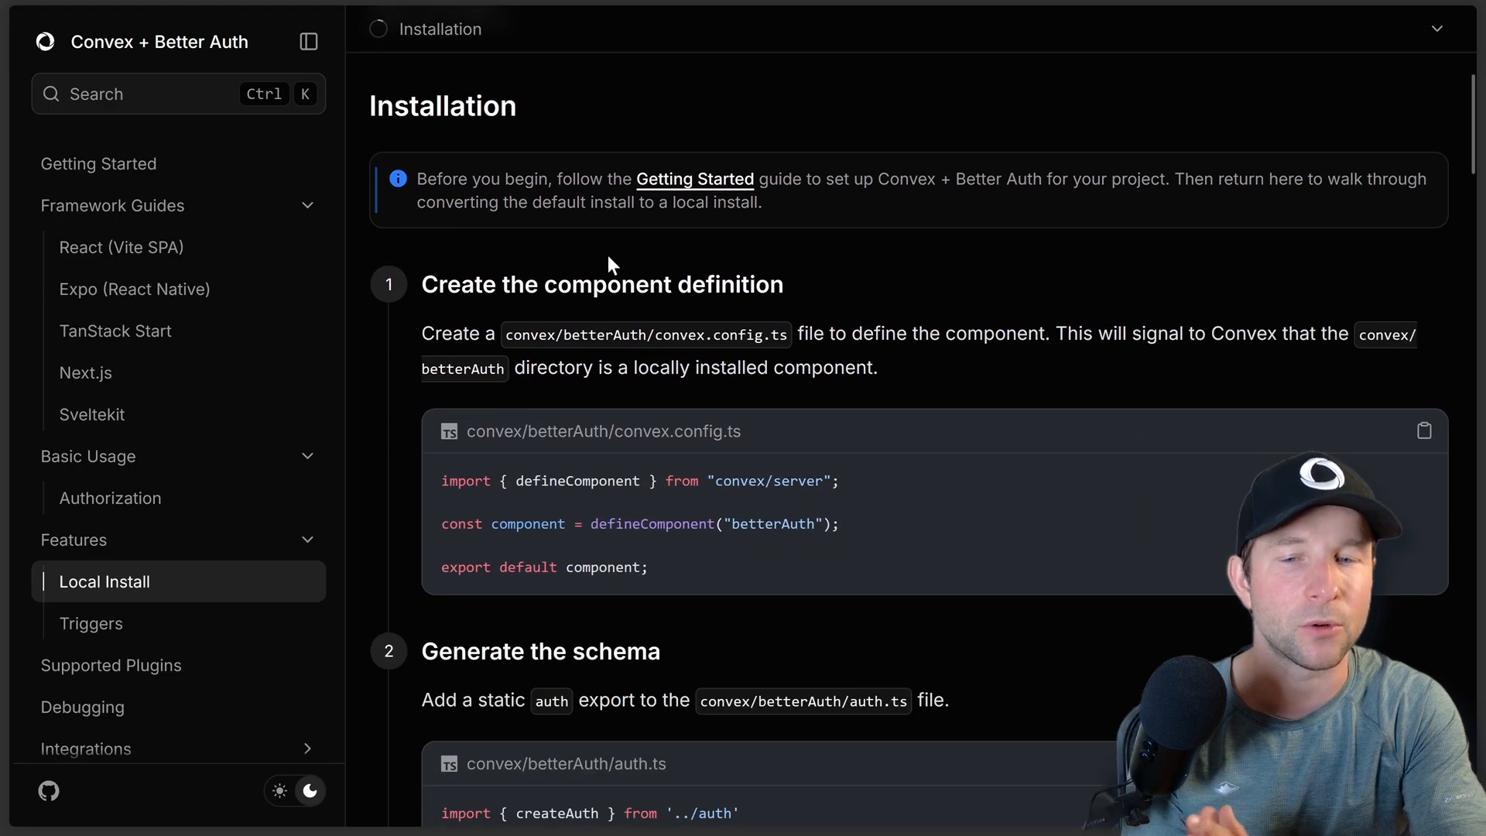
scroll(down, 3)
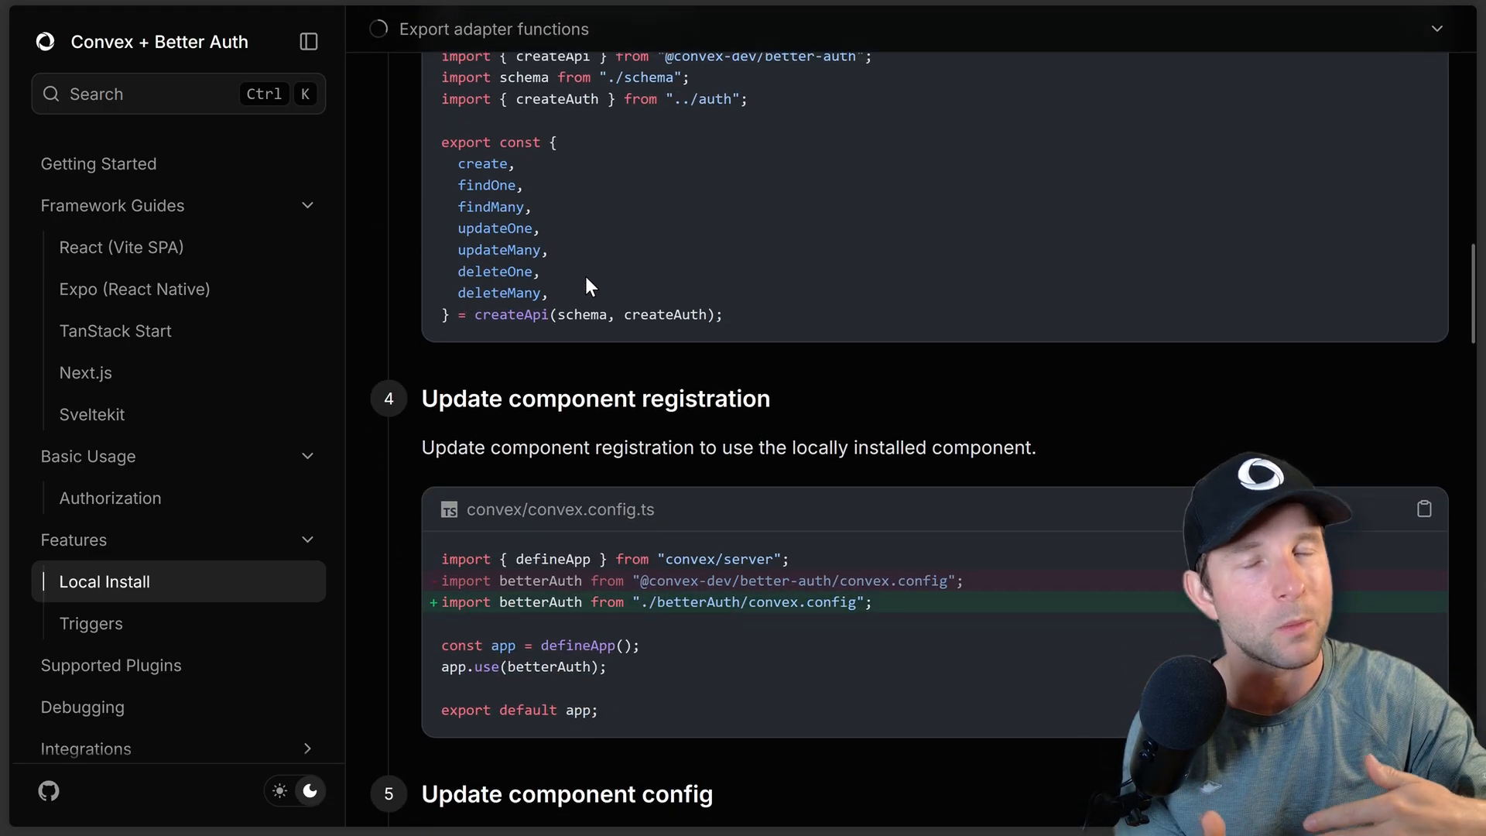
scroll(down, 3)
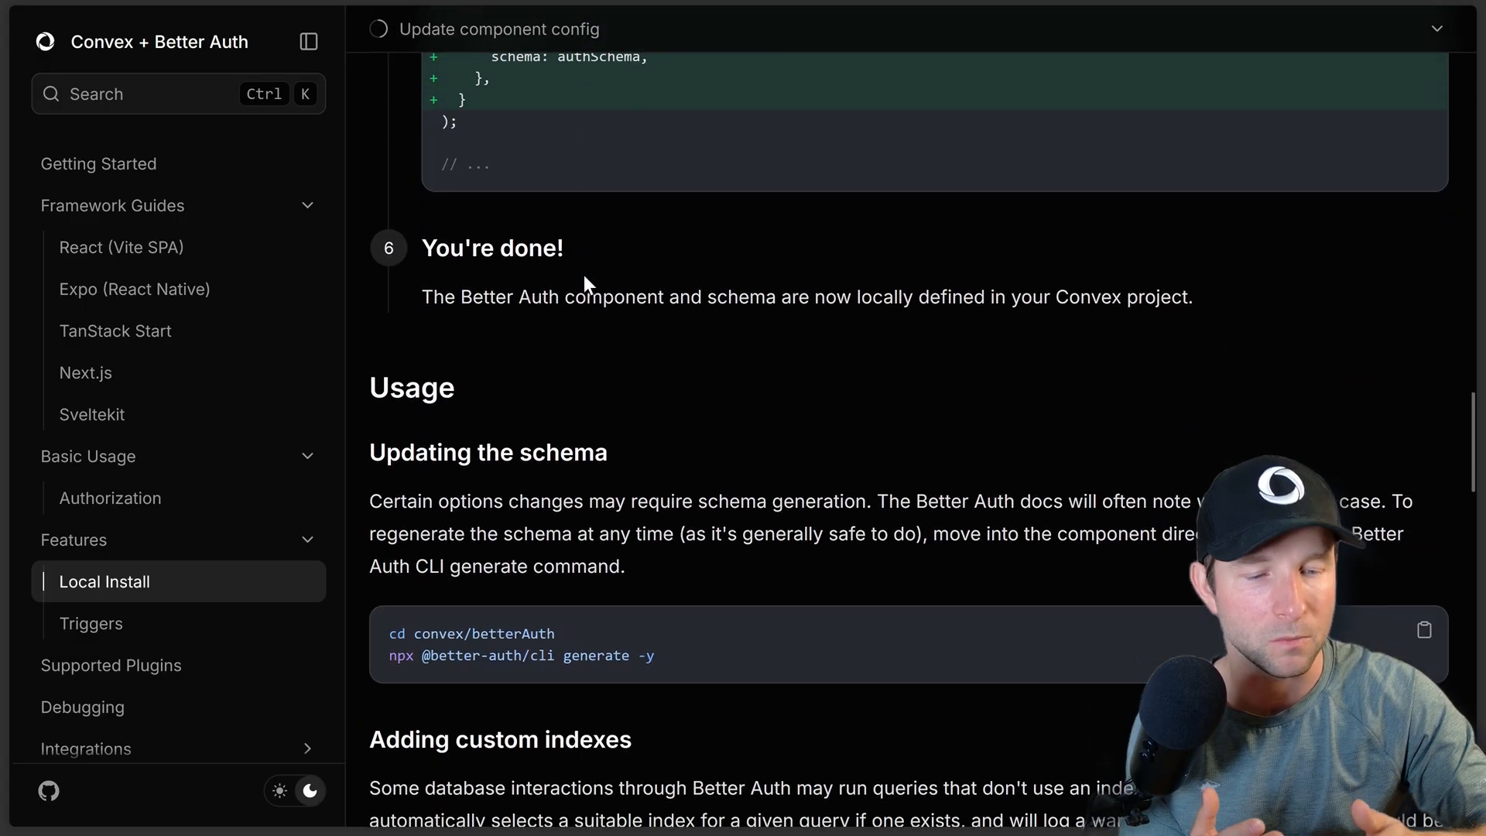
scroll(down, 3)
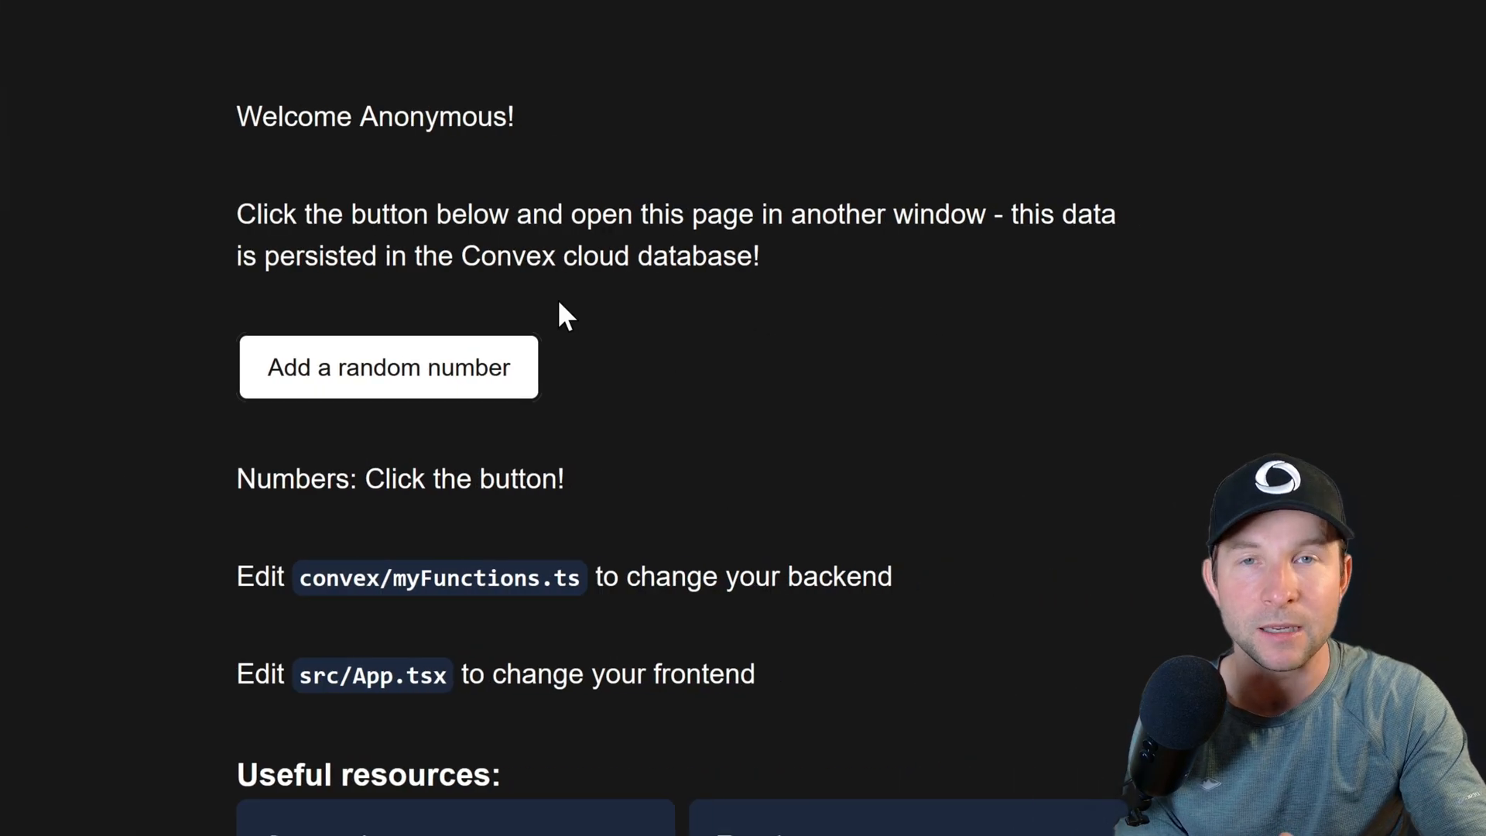
Step: Add random numbers until both app windows list 1, 9, 2, 7
click(388, 367)
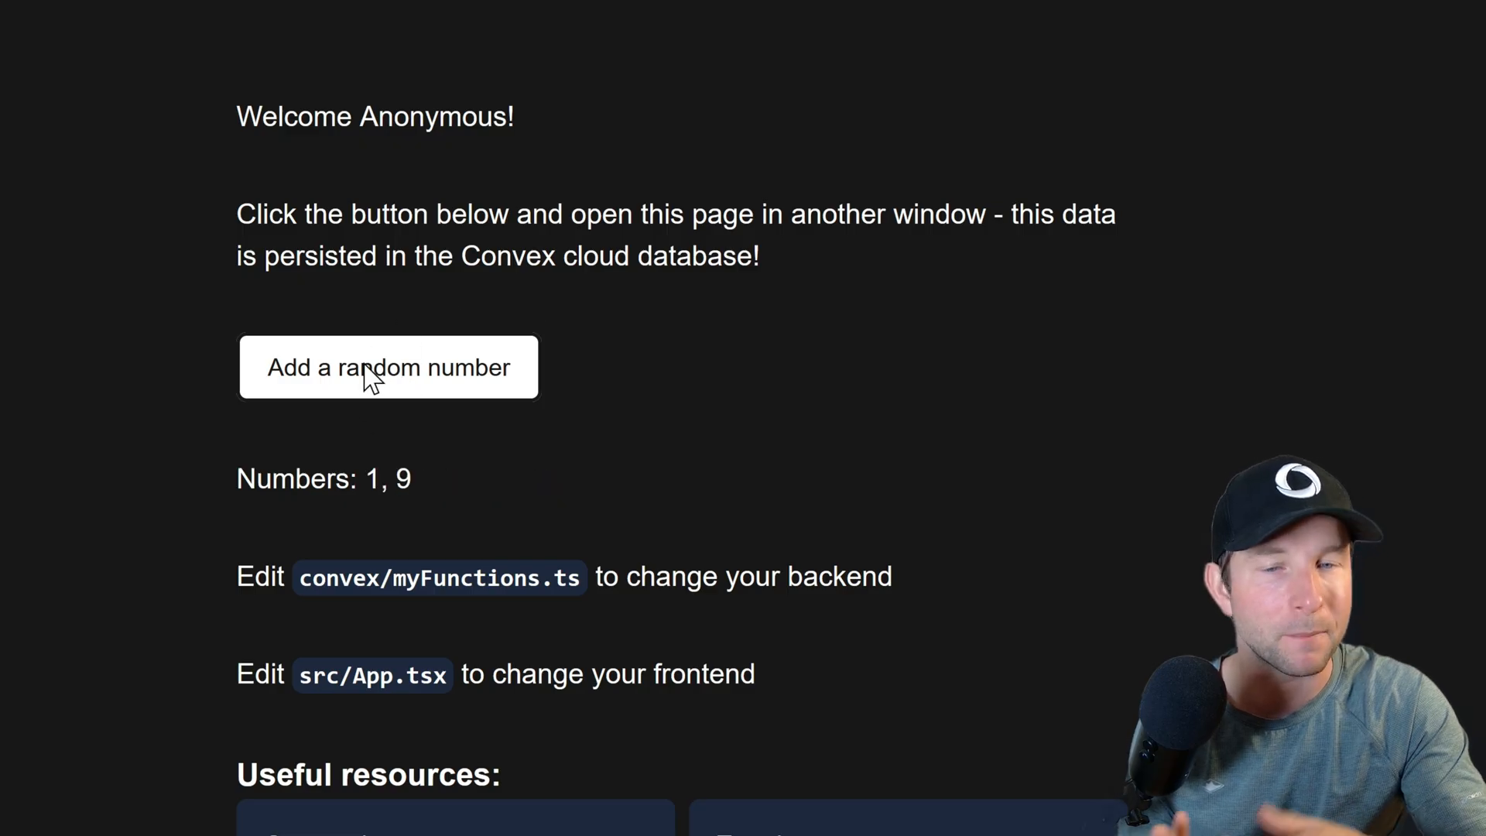
click(388, 367)
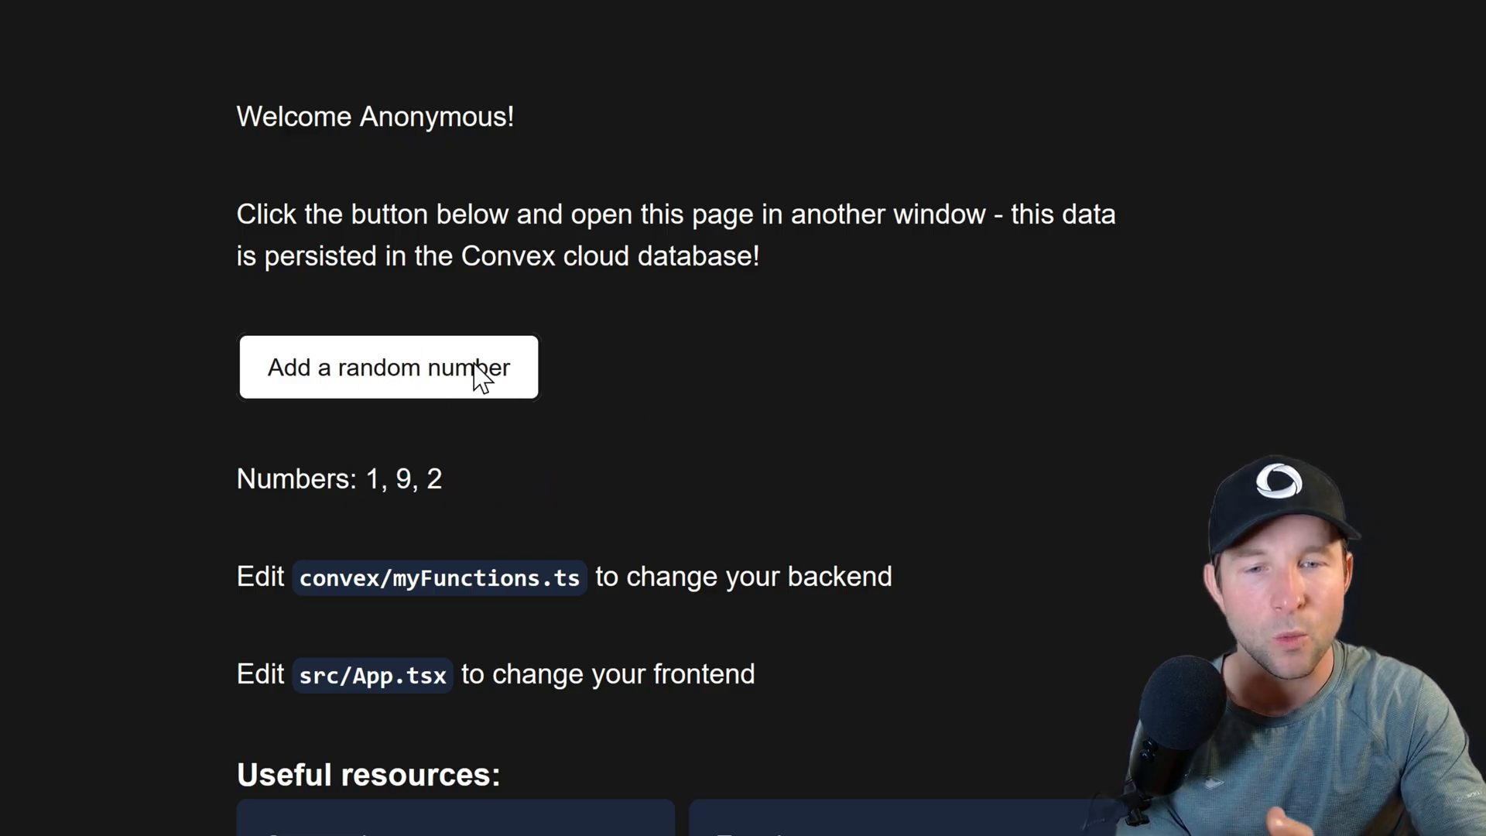
click(387, 367)
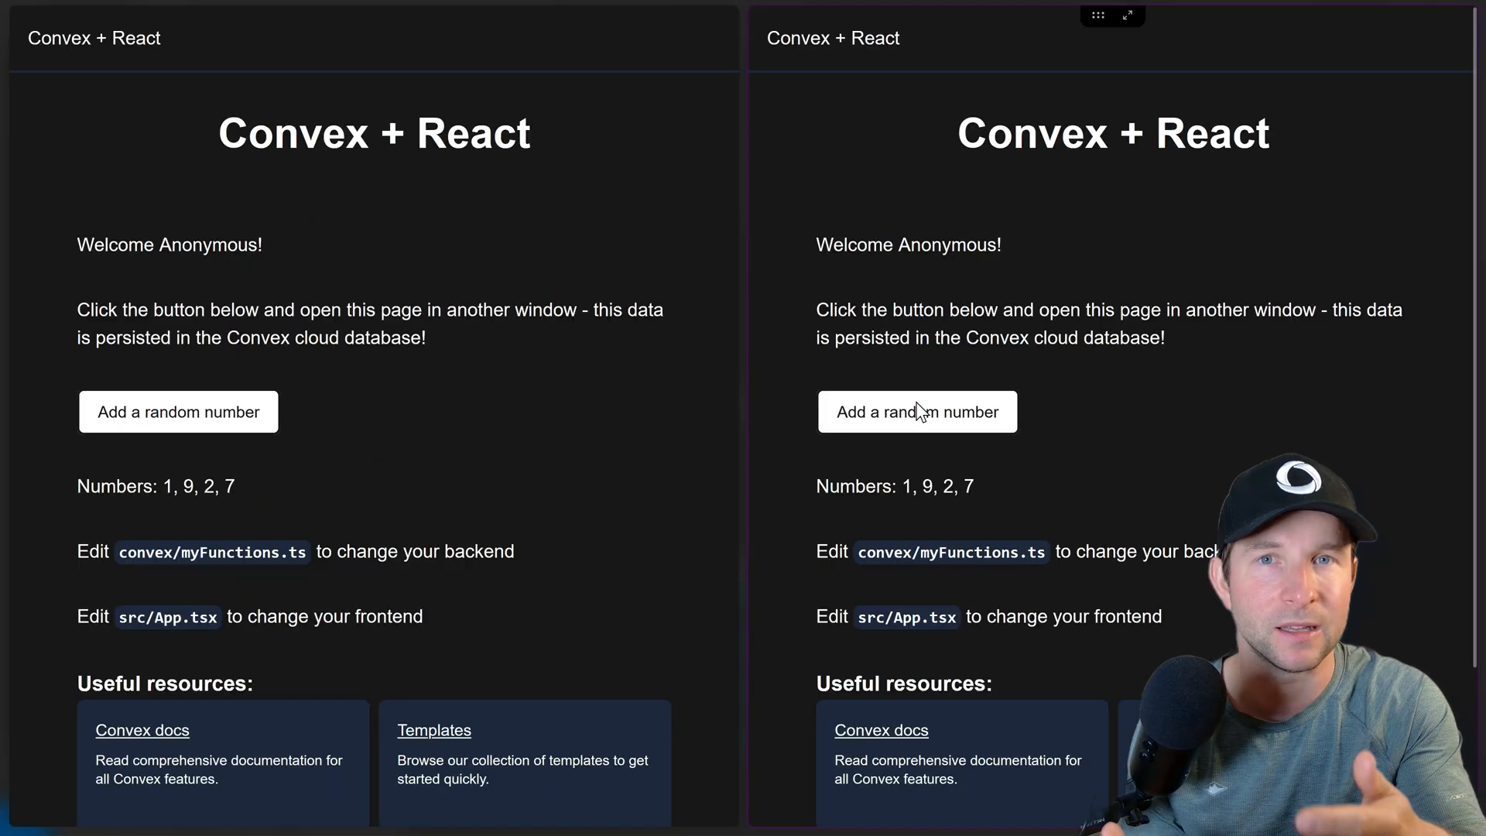
click(917, 411)
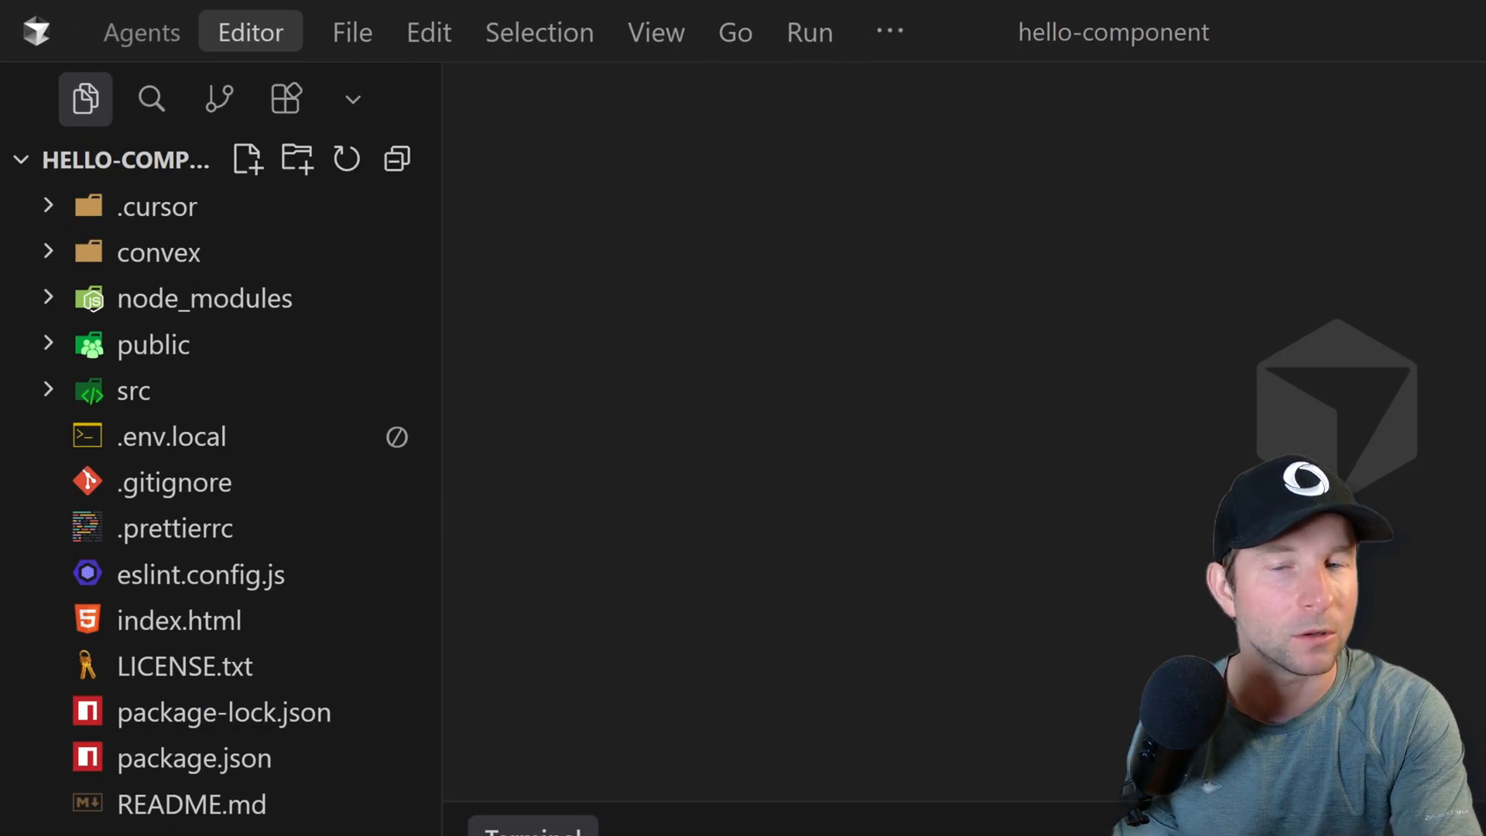
Step: Create a helloComponent folder with convex.config.ts, plus a new convex.config.ts in convex
right_click(143, 160)
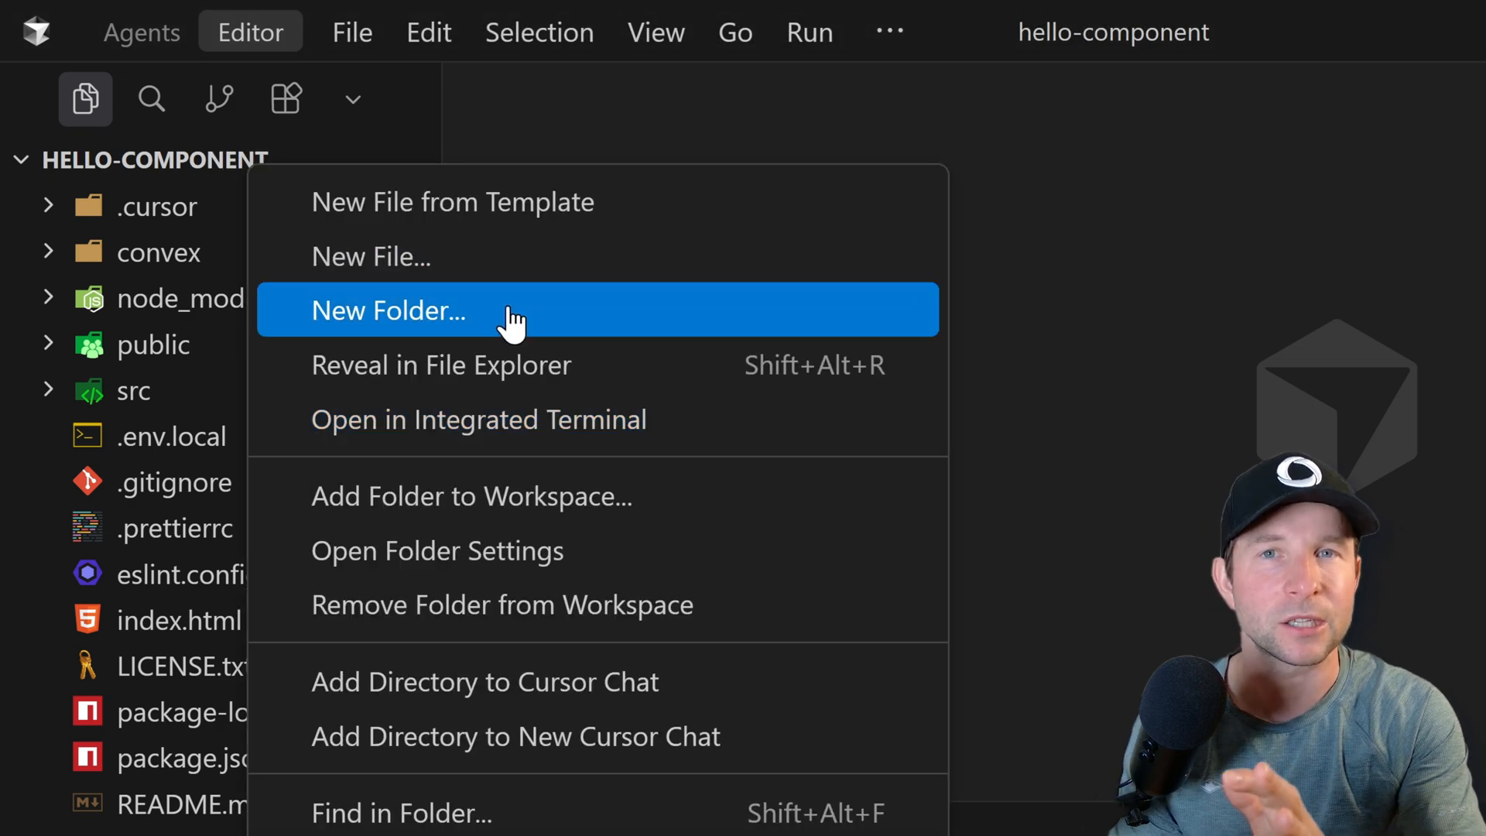
click(389, 309)
text(helloCompon)
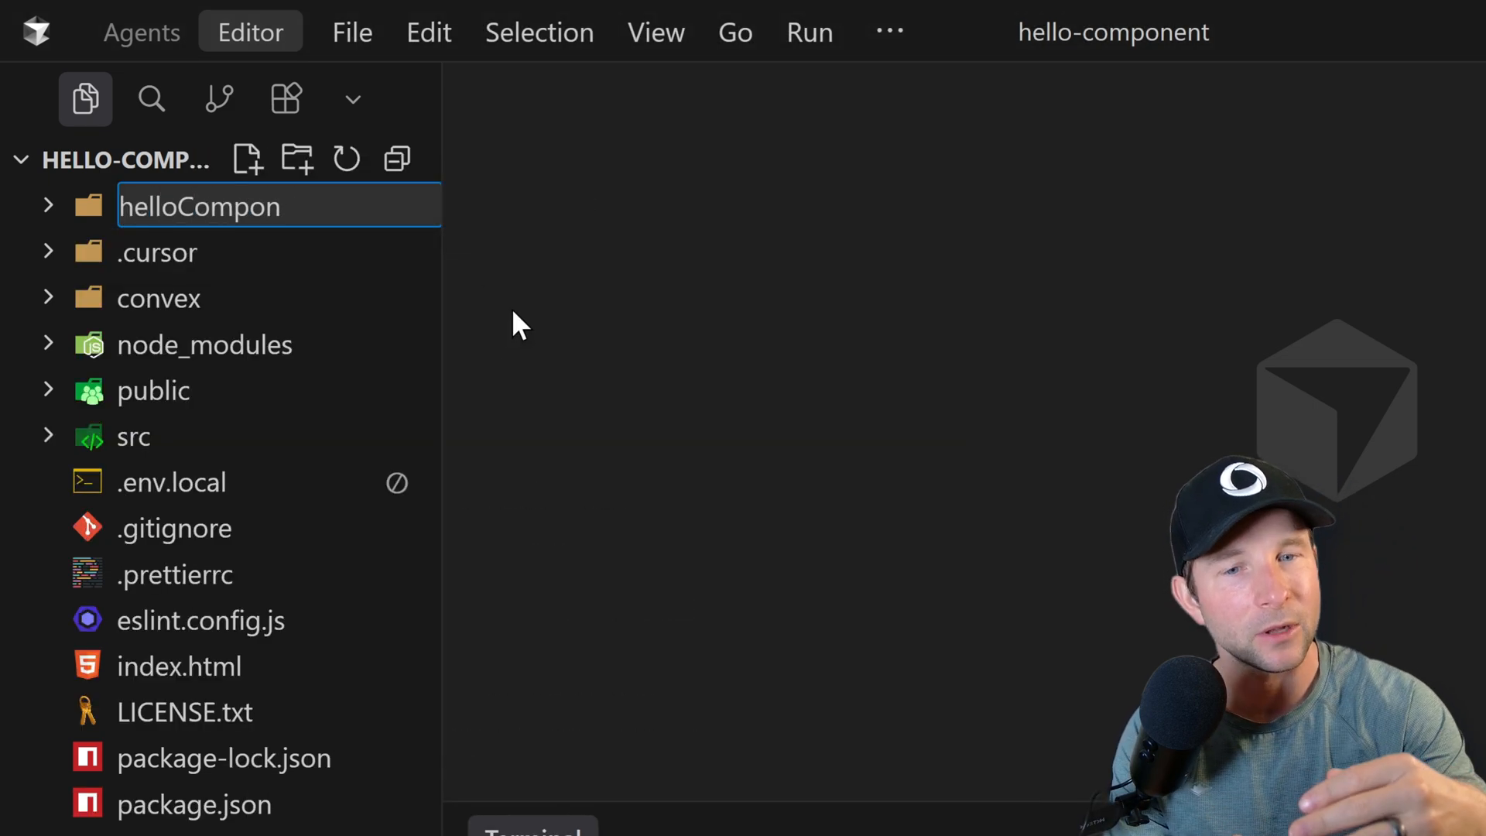
key(Enter)
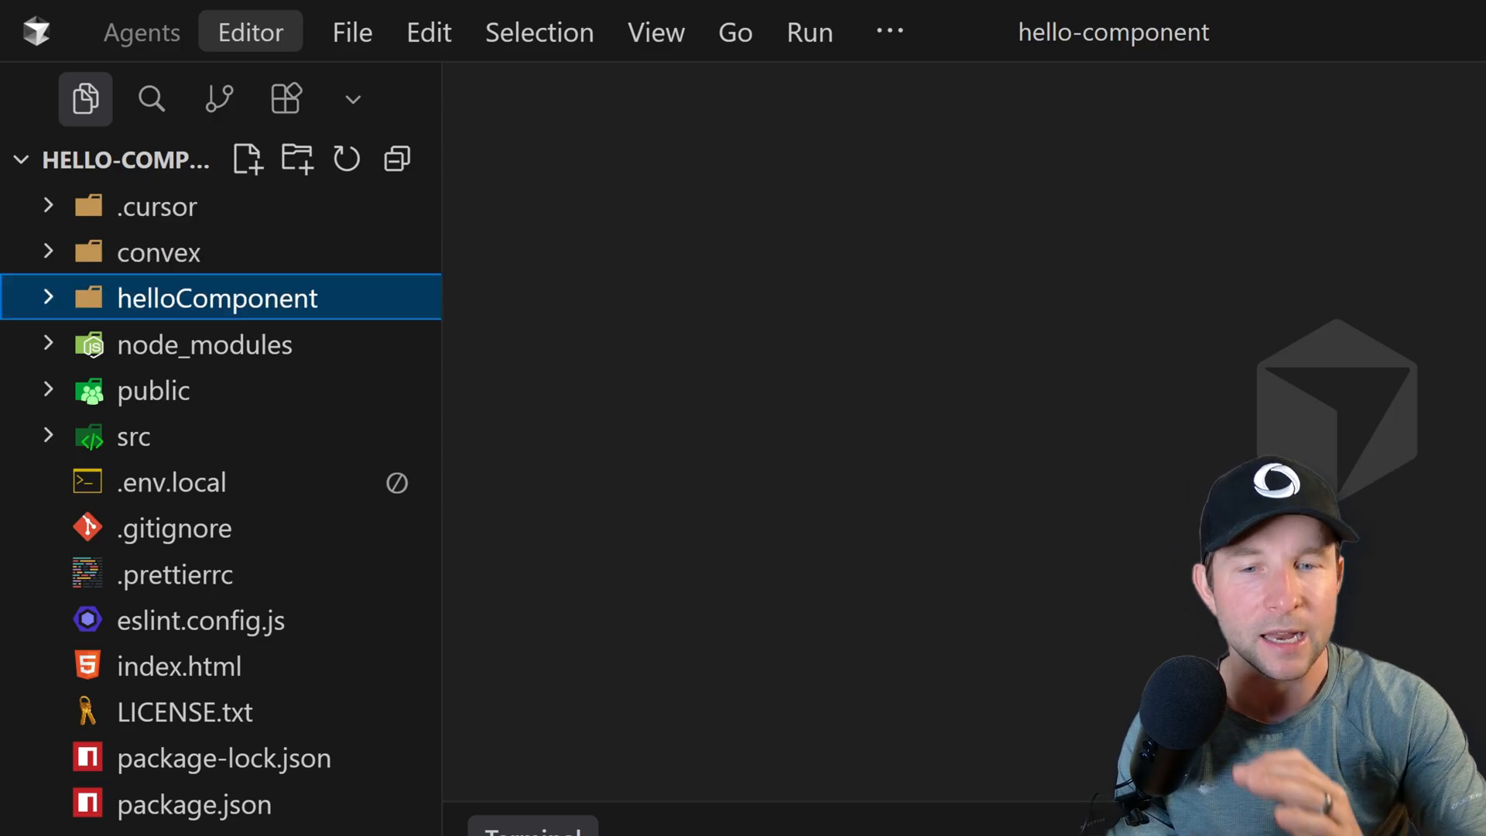
right_click(218, 298)
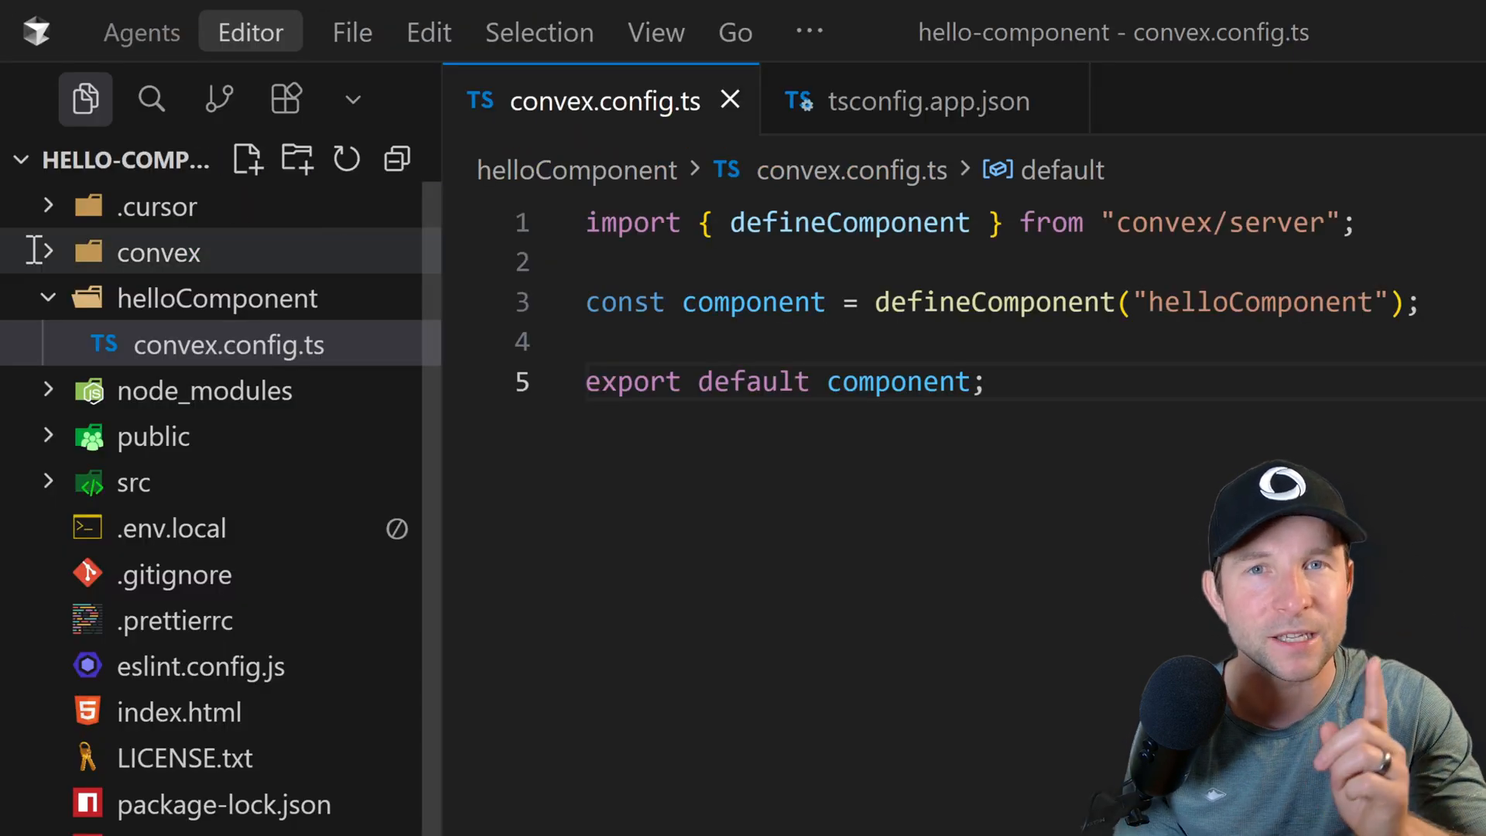
right_click(161, 253)
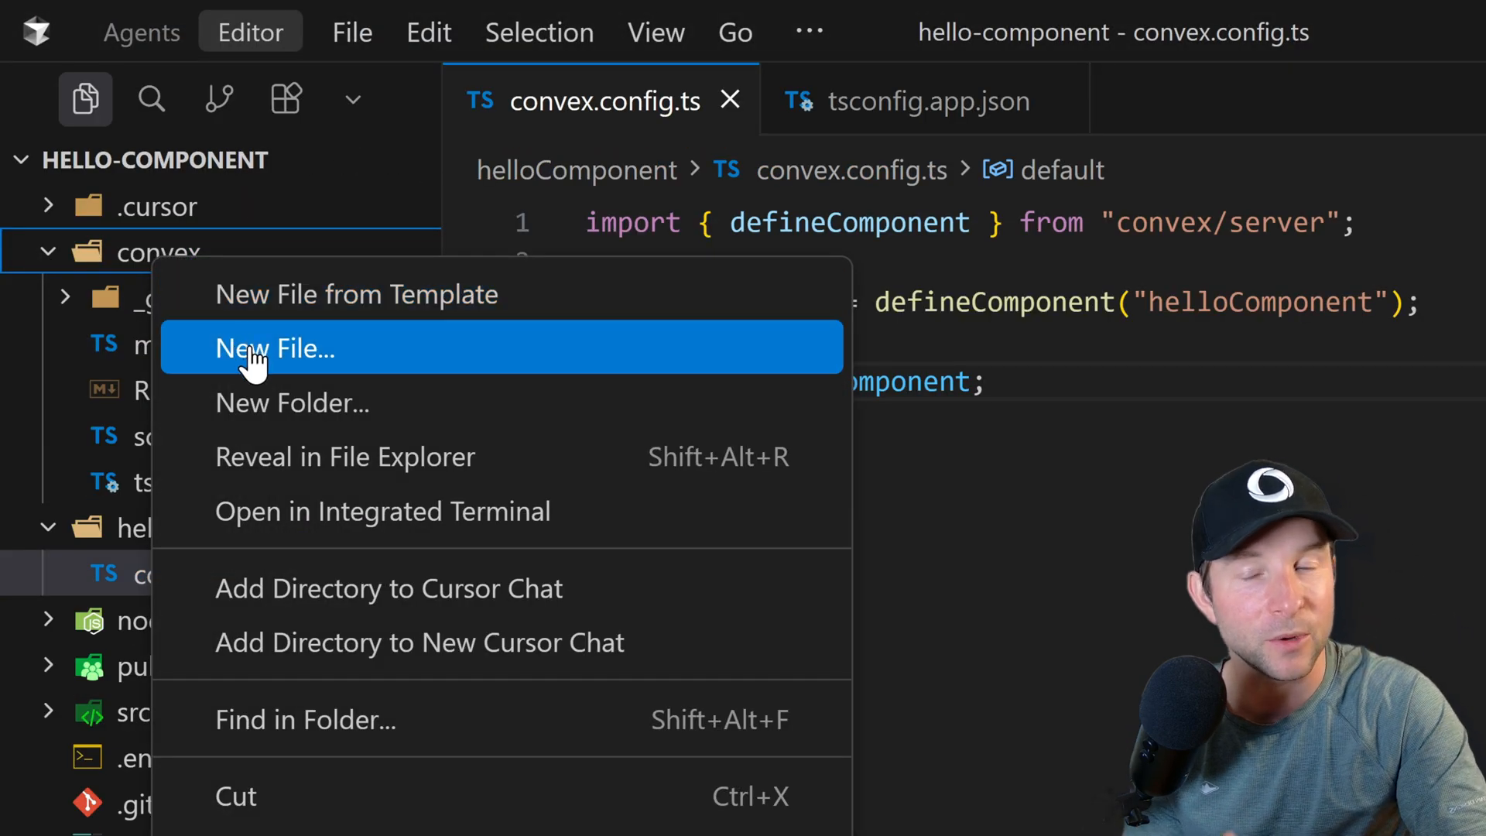
click(276, 348)
text(convex.config.ts)
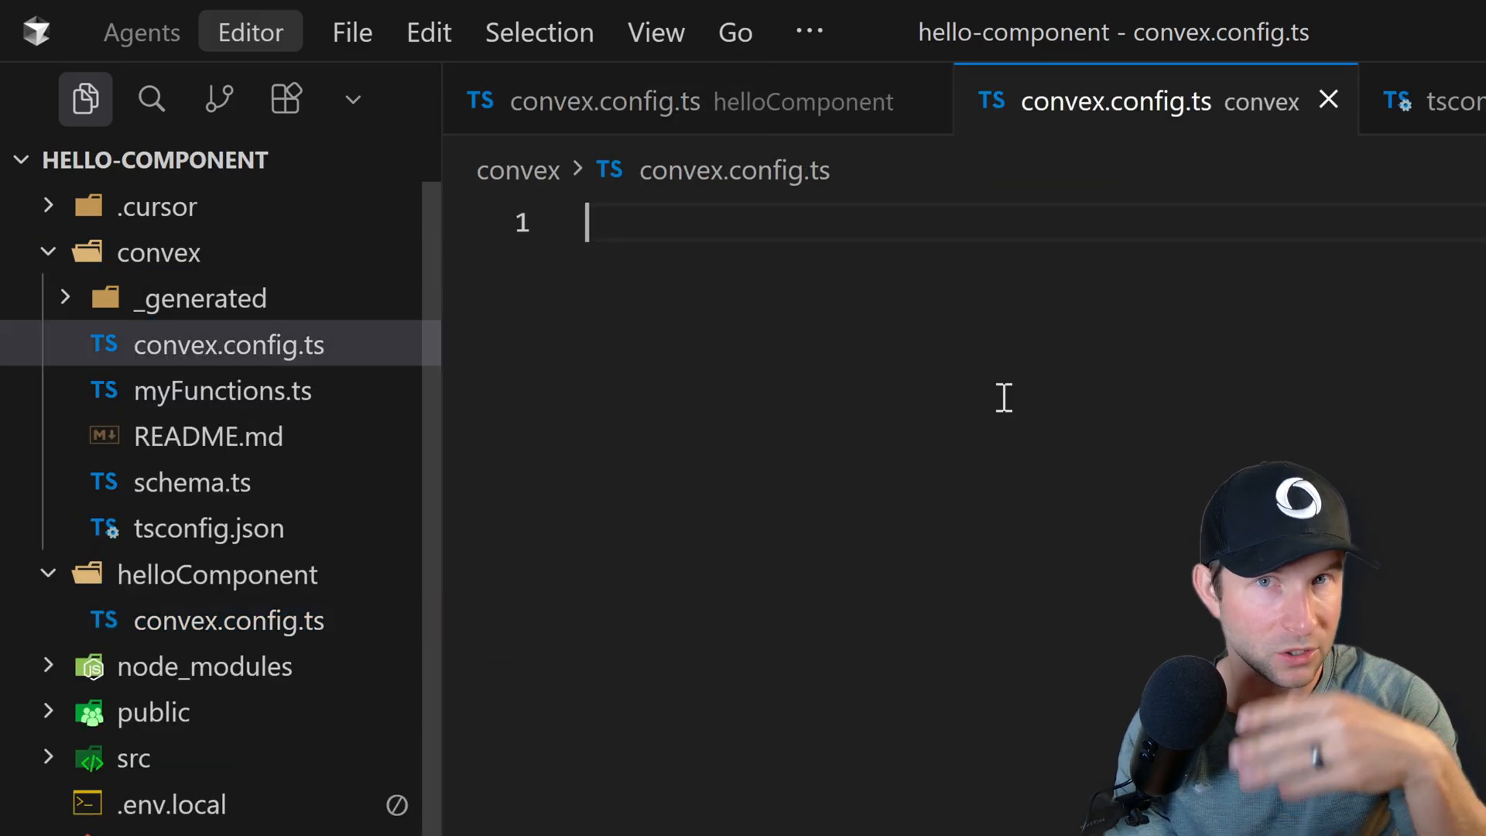
mouse_move(812, 442)
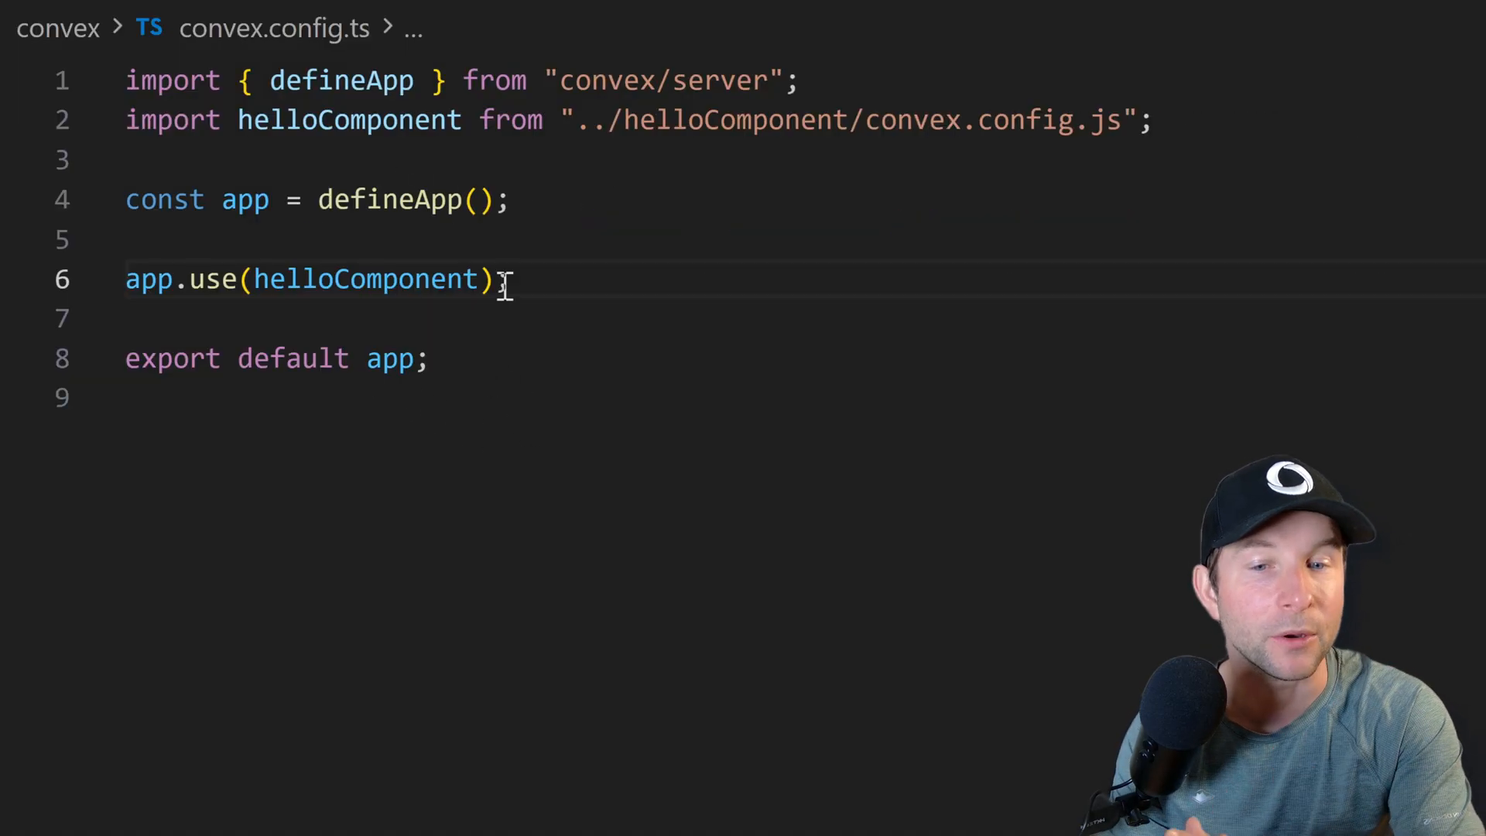
Step: Write defineApp with app.use(helloComponent) in convex/convex.config.ts
drag(180, 278, 510, 279)
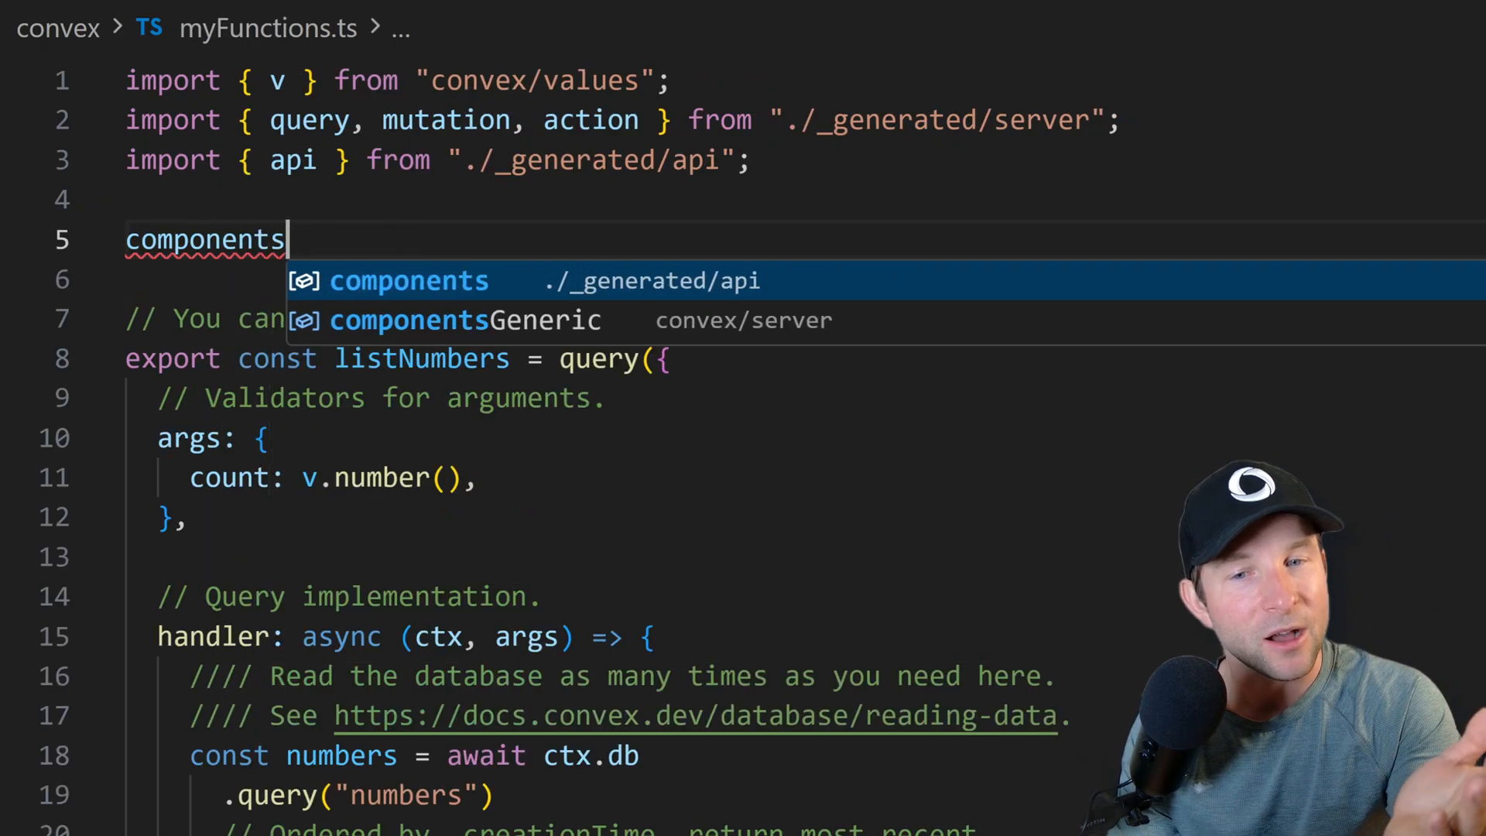
Step: Type components. in myFunctions.ts, importing components from ./_generated/api
text(.)
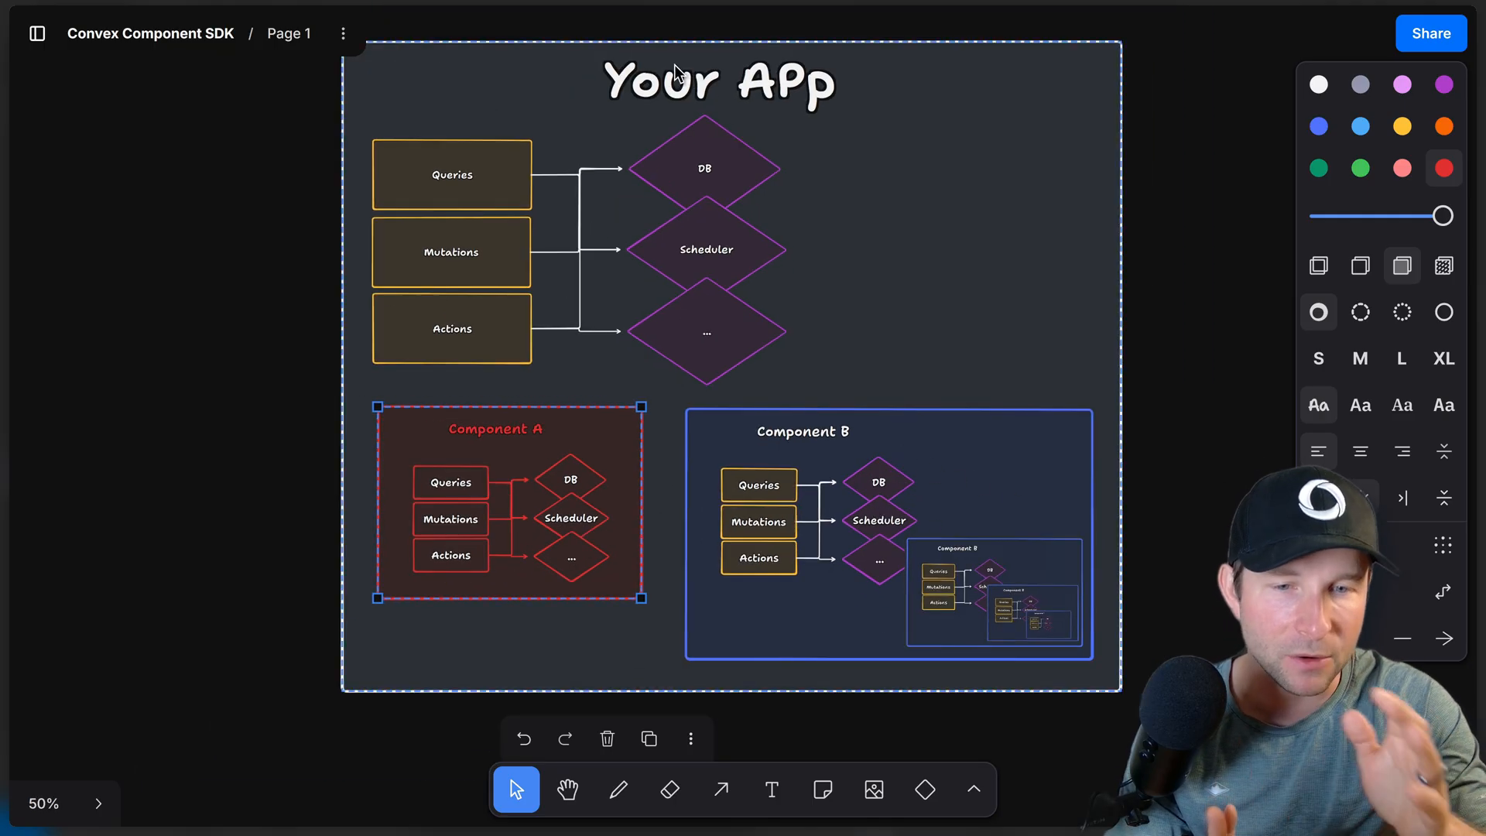
click(570, 478)
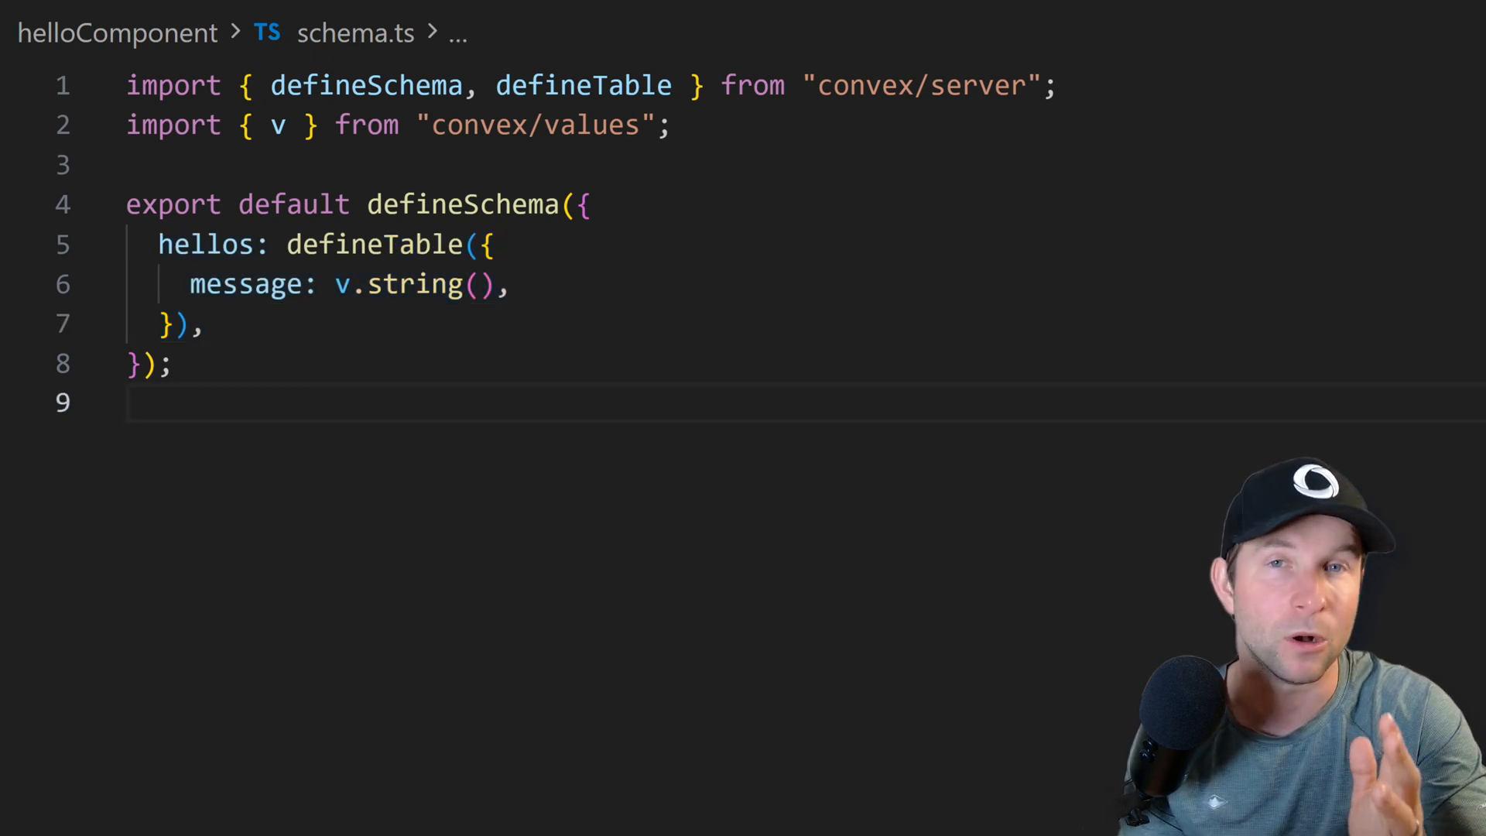
Step: Add a hellos file to helloComponent and call hellos.addHello from the number mutation
right_click(142, 573)
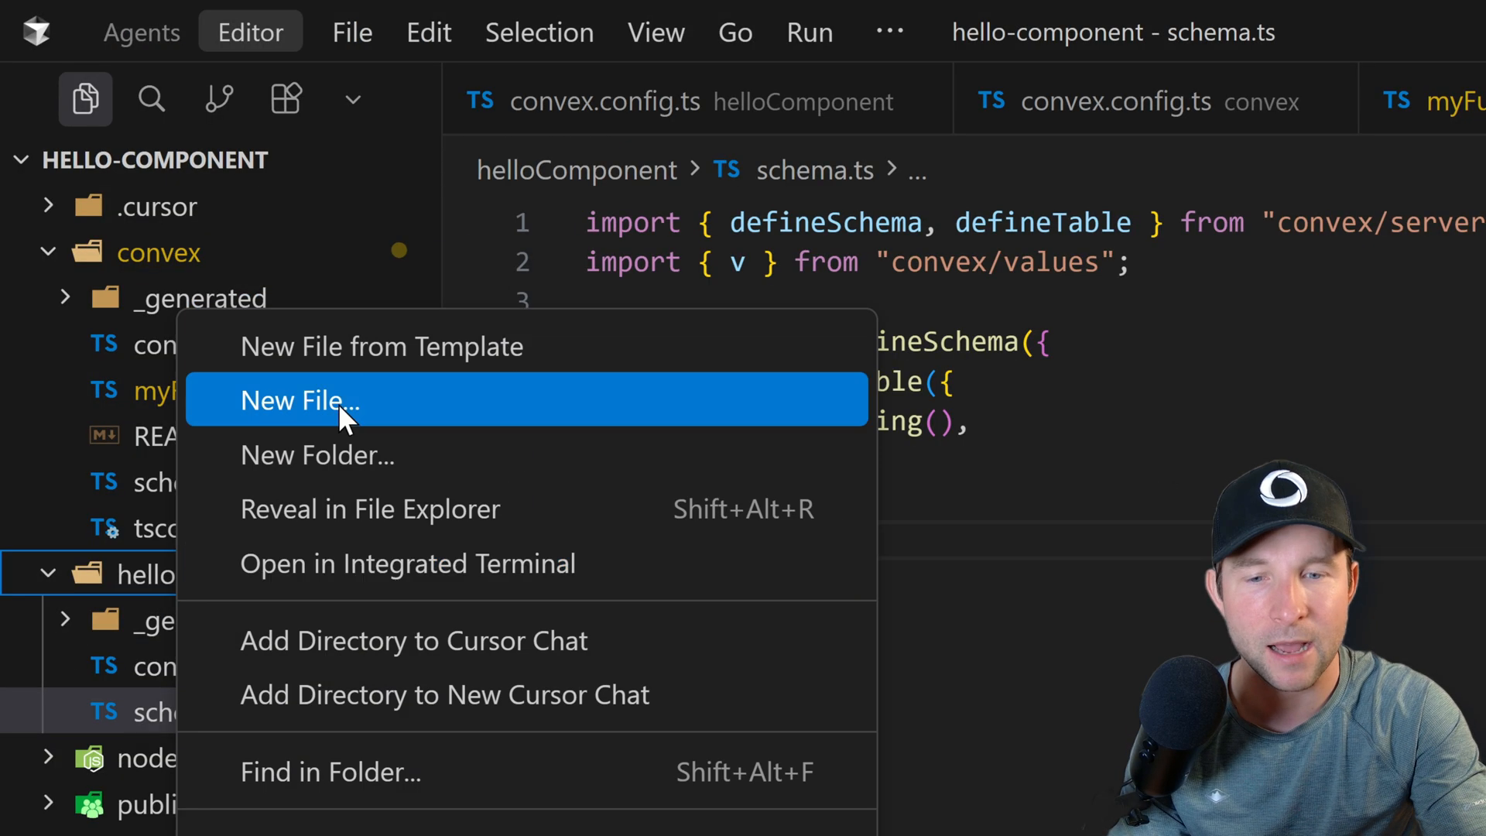
click(301, 400)
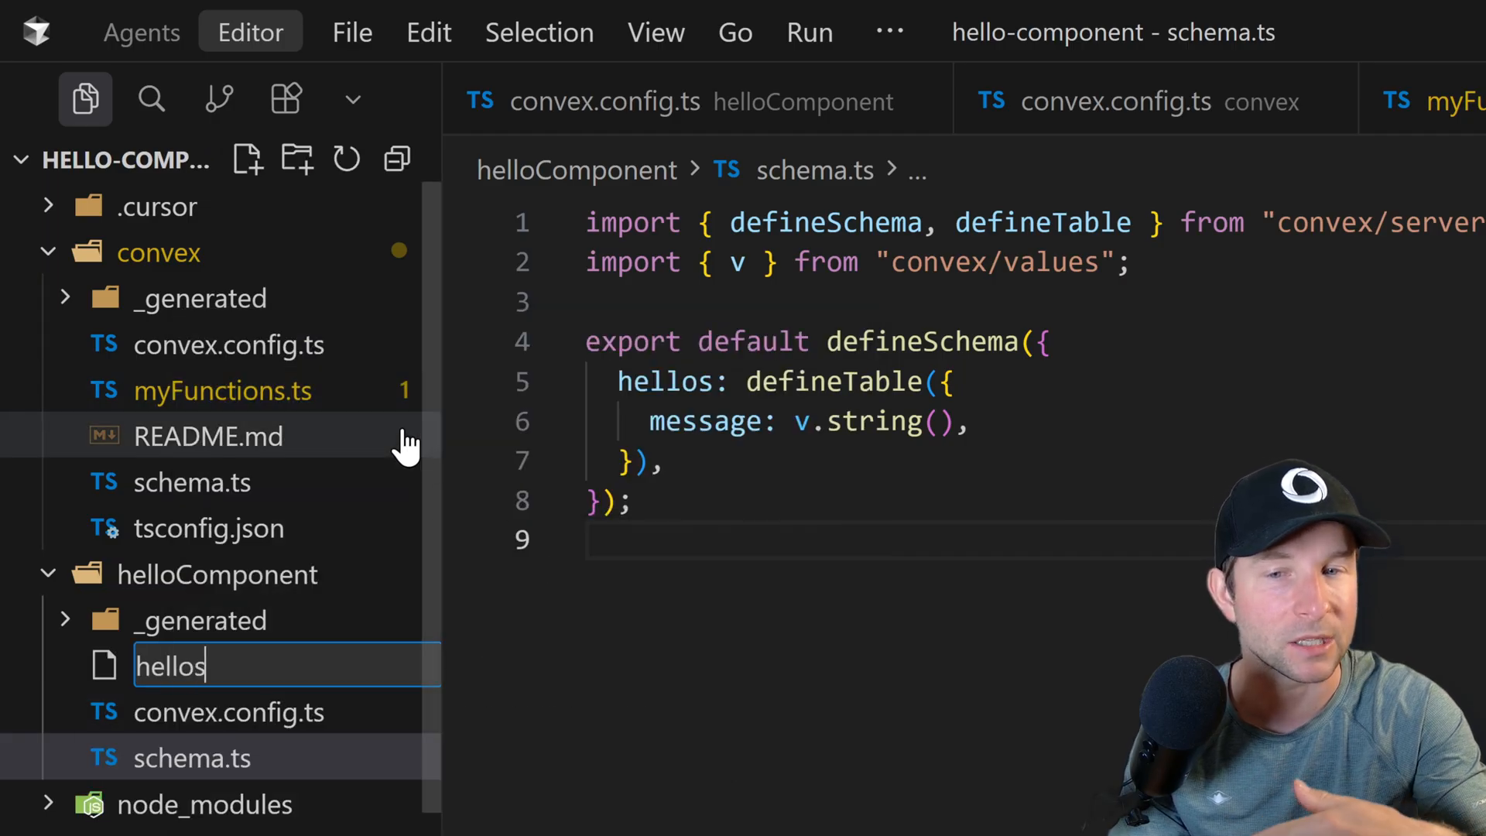
key(Enter)
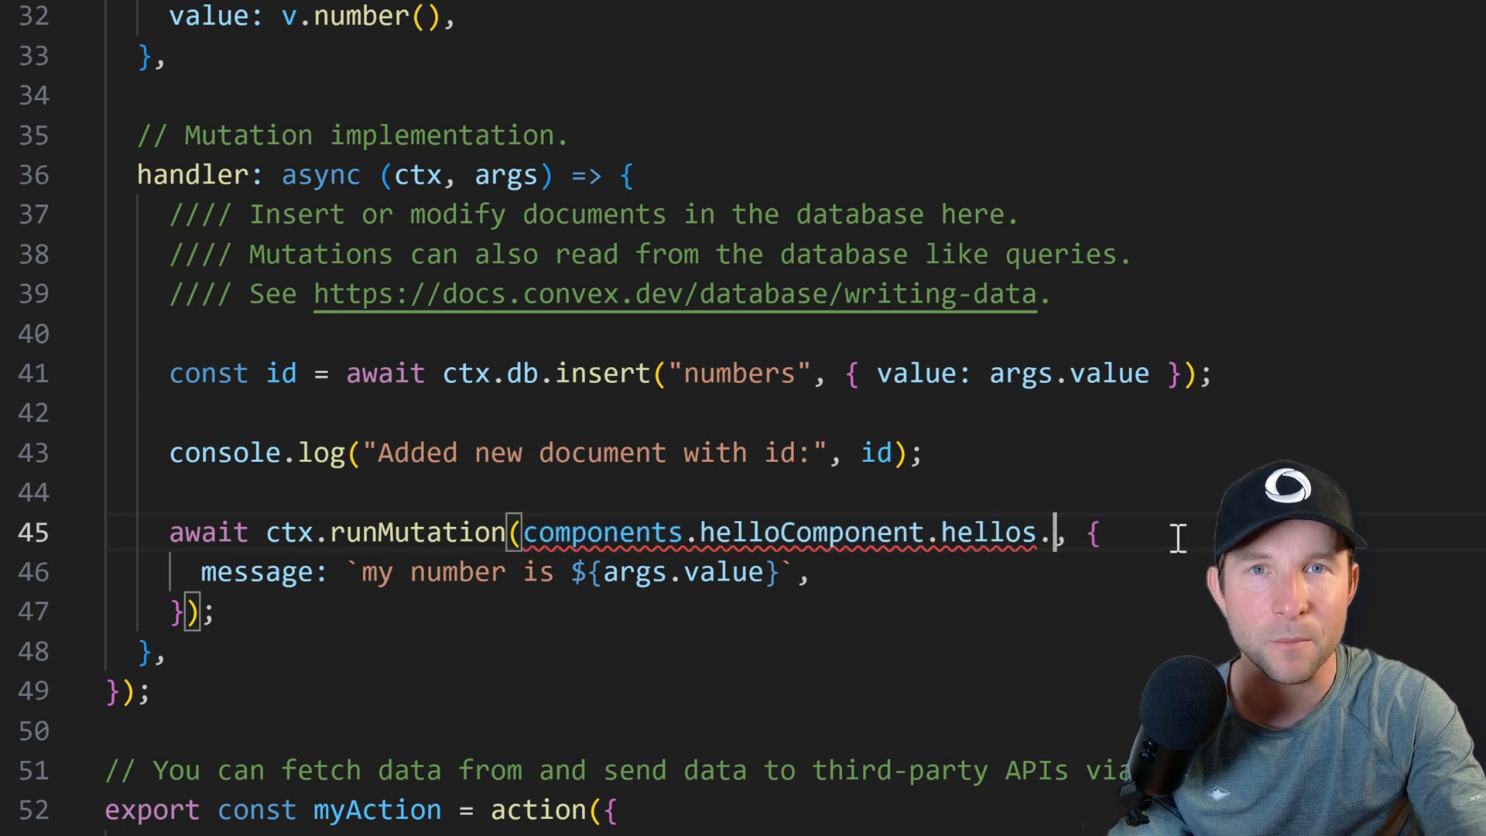
text(addHello,)
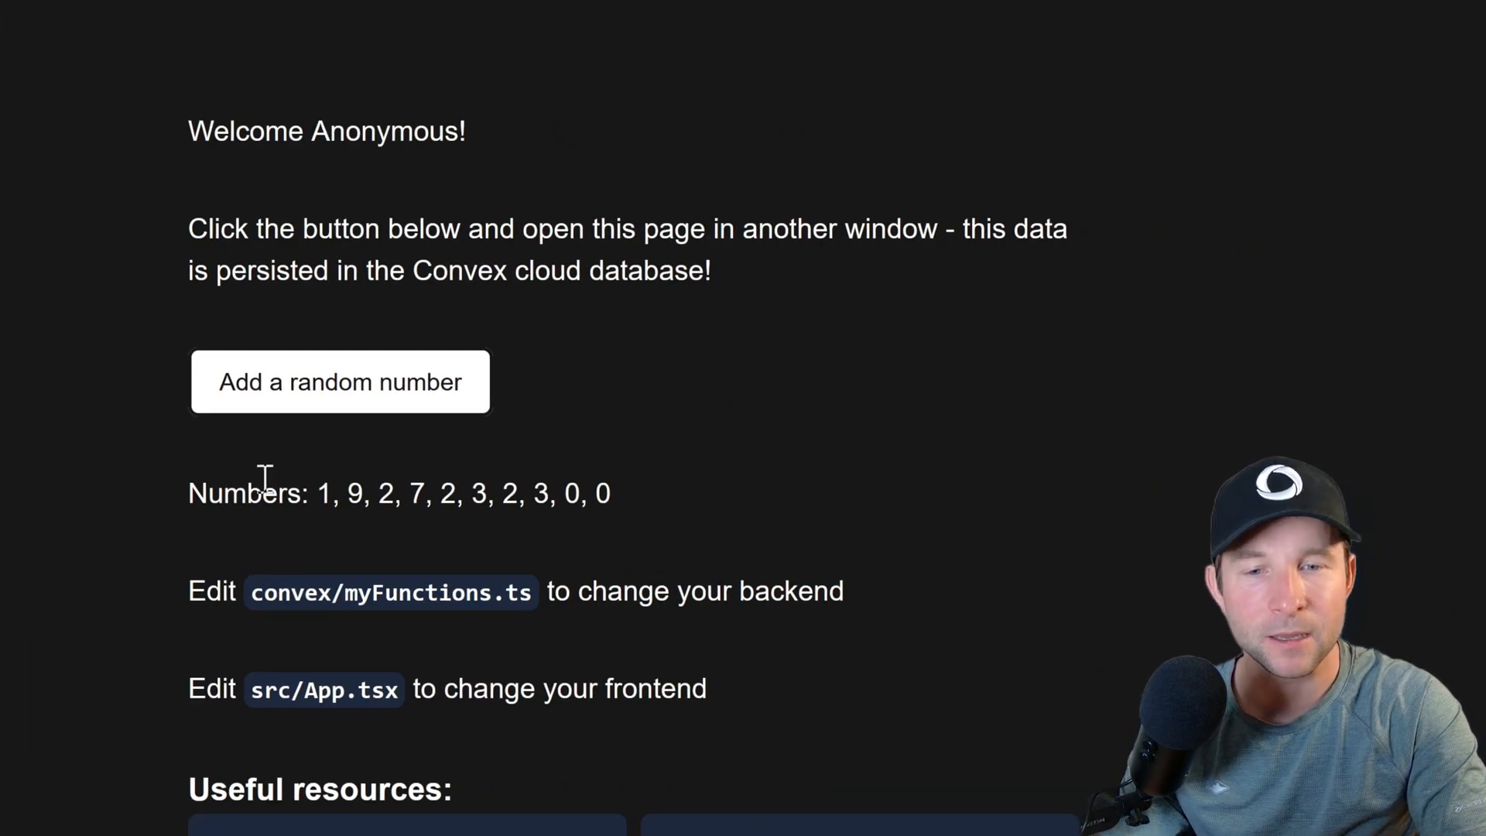
Step: Add more random numbers to the Convex app list until it ends with 4, 7, 2, 6
click(339, 381)
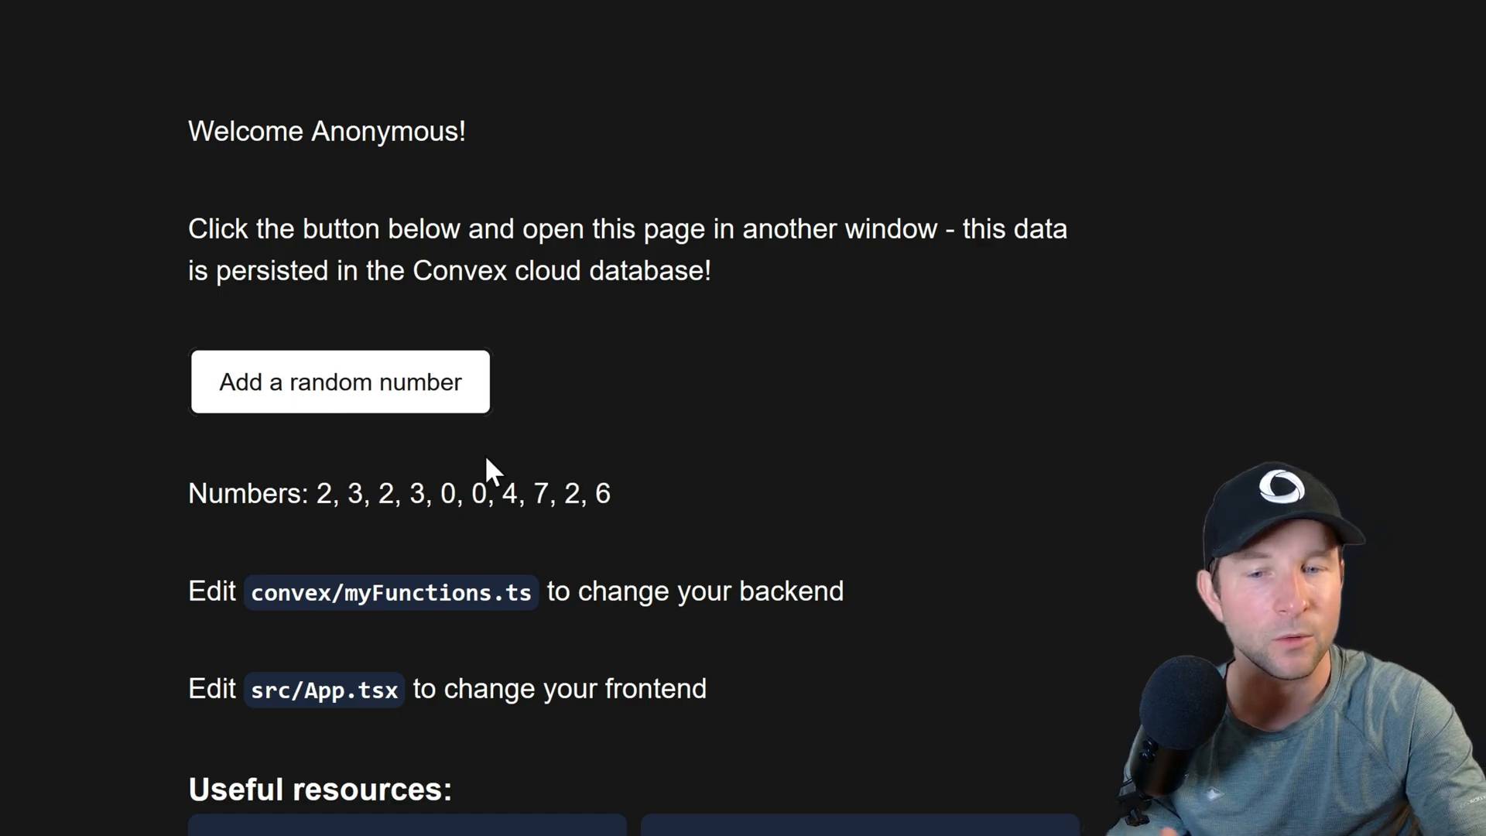
drag(317, 493, 612, 493)
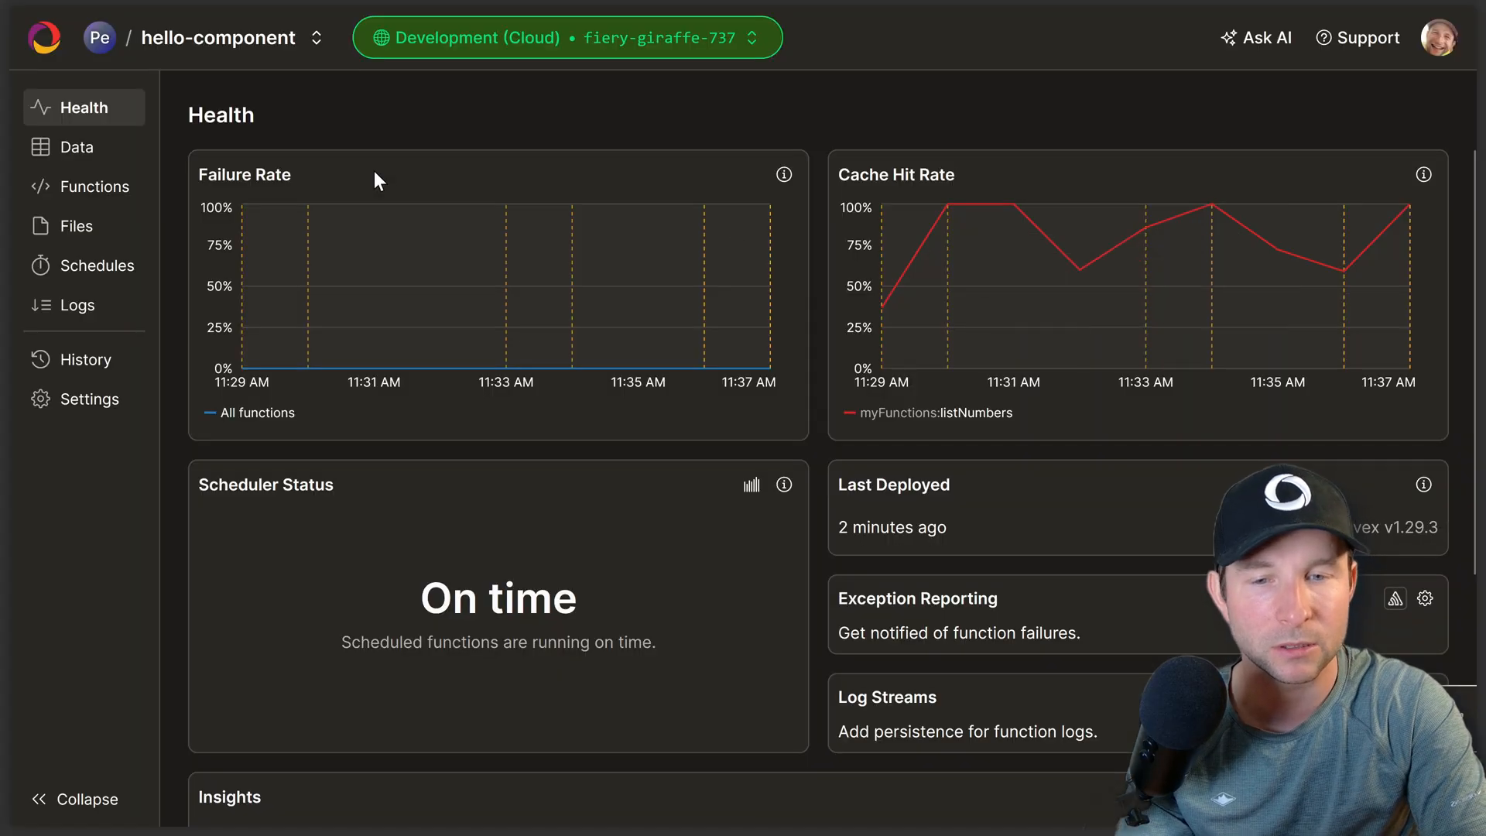
Step: View the Data page and switch the component selector between app and helloComponent
click(76, 147)
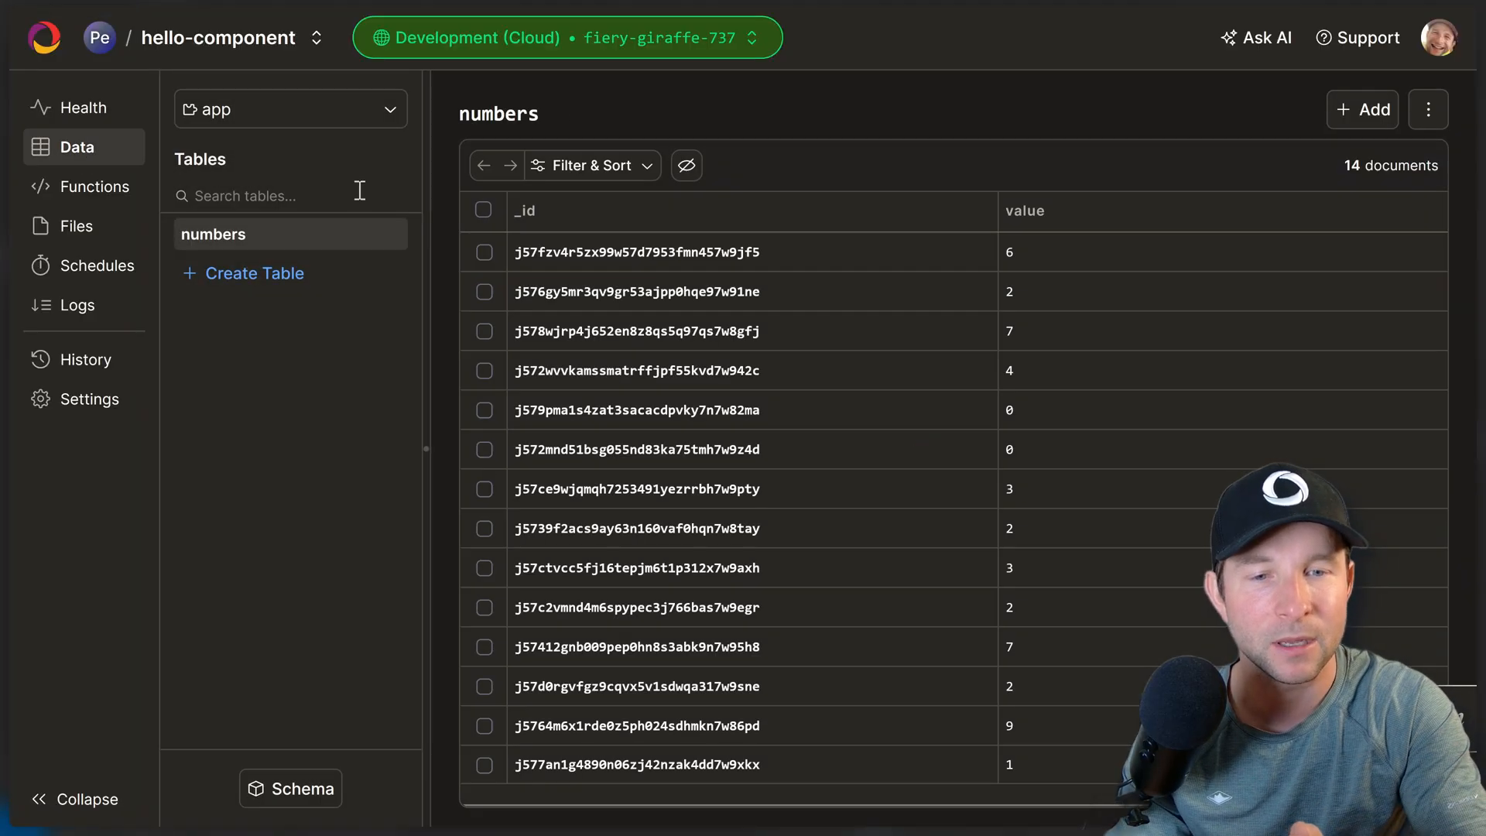
click(290, 109)
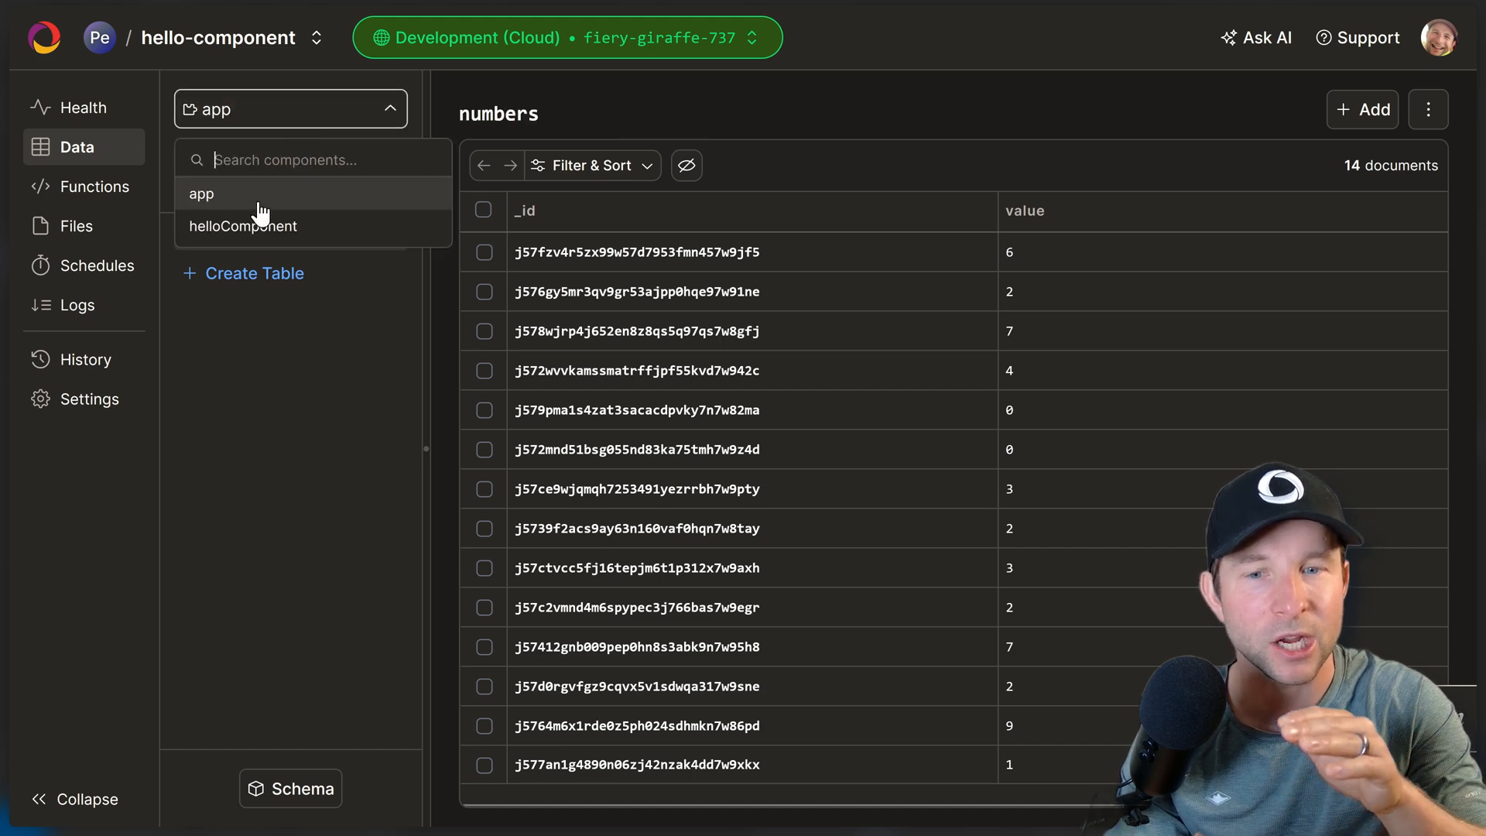
click(202, 193)
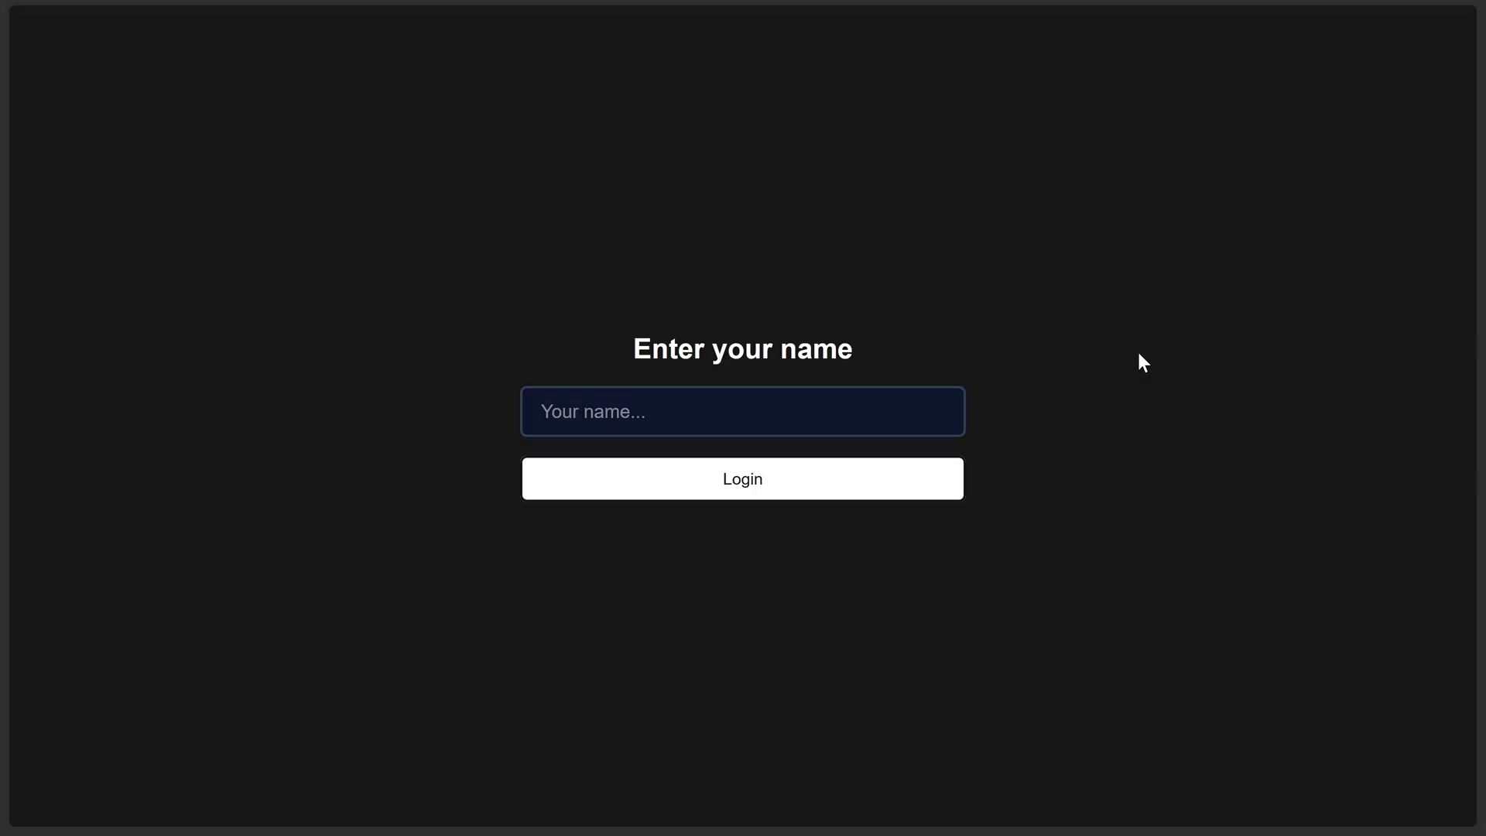
Step: Log in to the messaging app with the name 'mike'
text(mi)
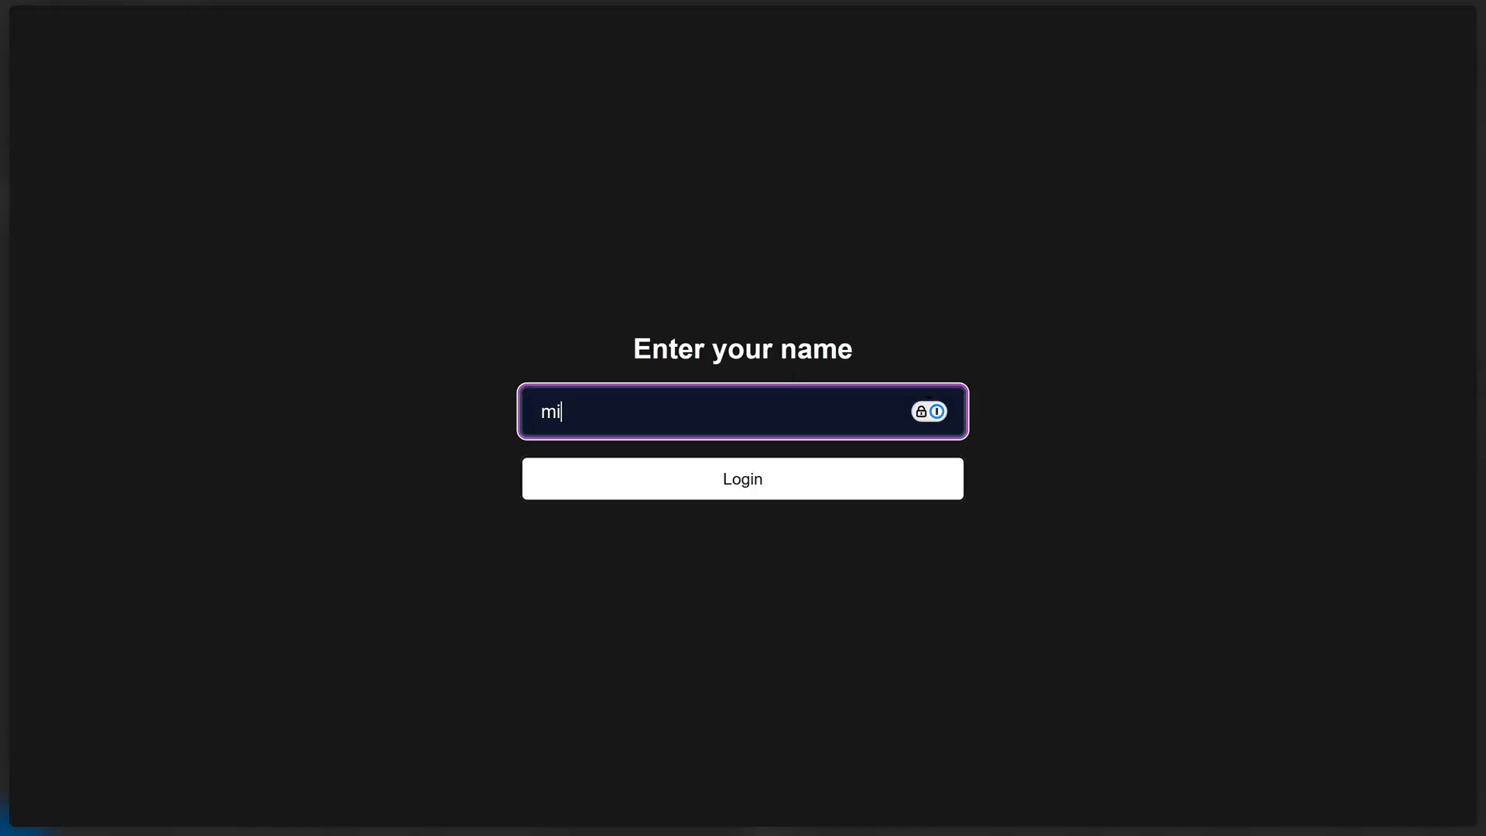
text(ke)
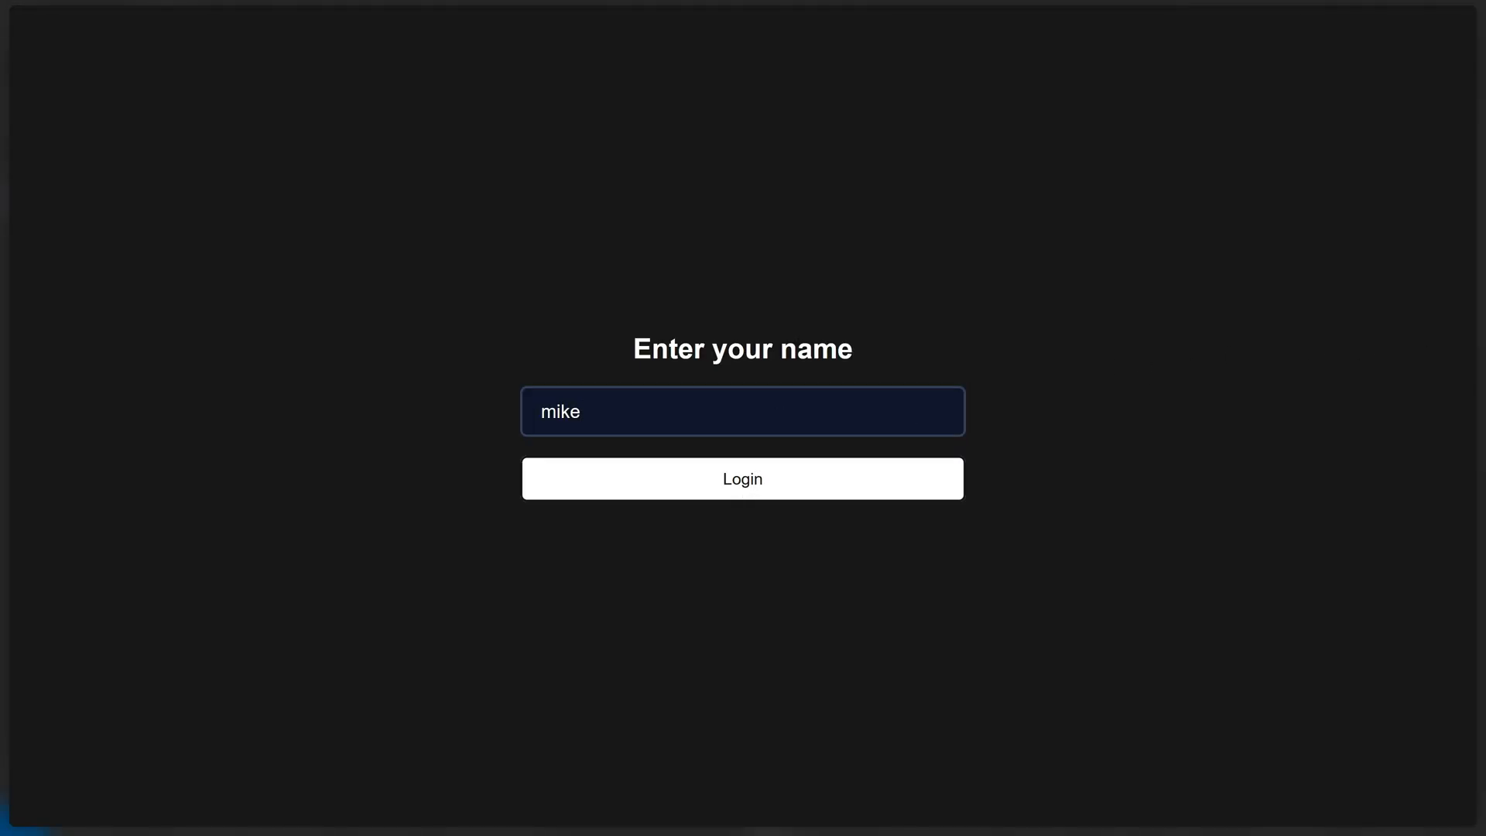
click(742, 477)
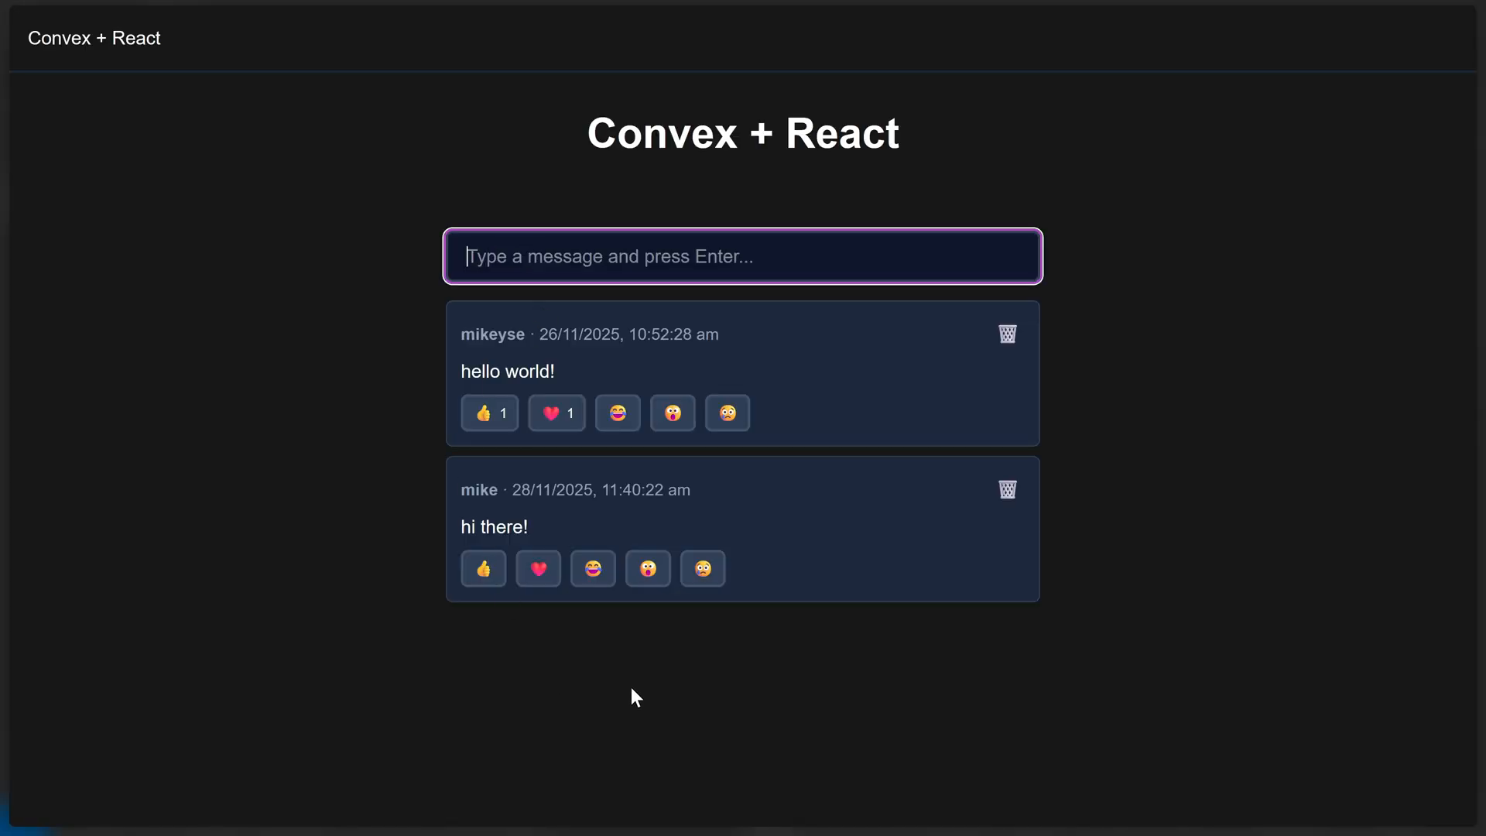
Step: Remove the heart on 'hi there' in one window and add it as the other user
click(484, 567)
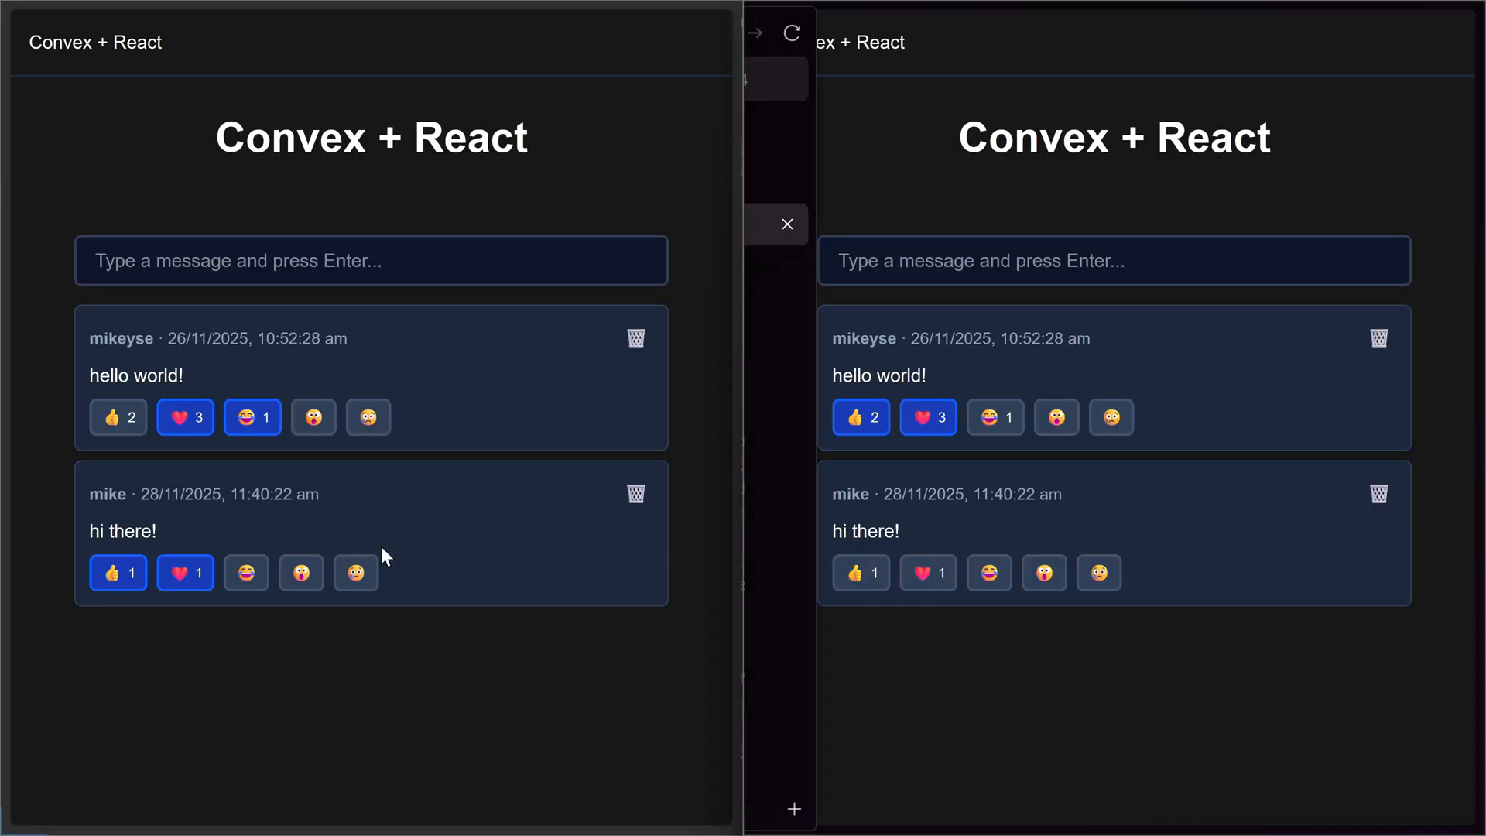
click(929, 573)
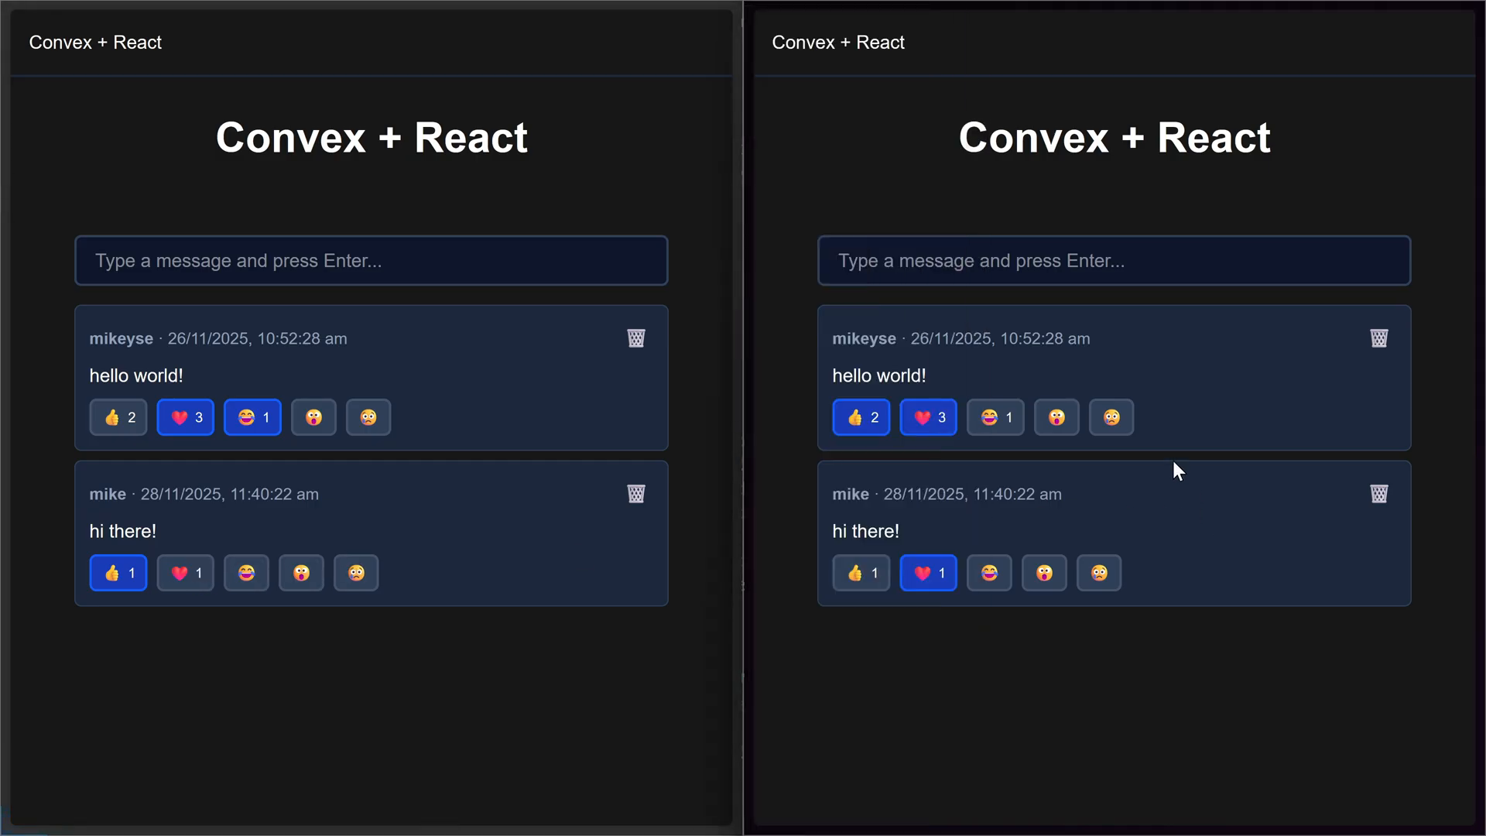
click(994, 418)
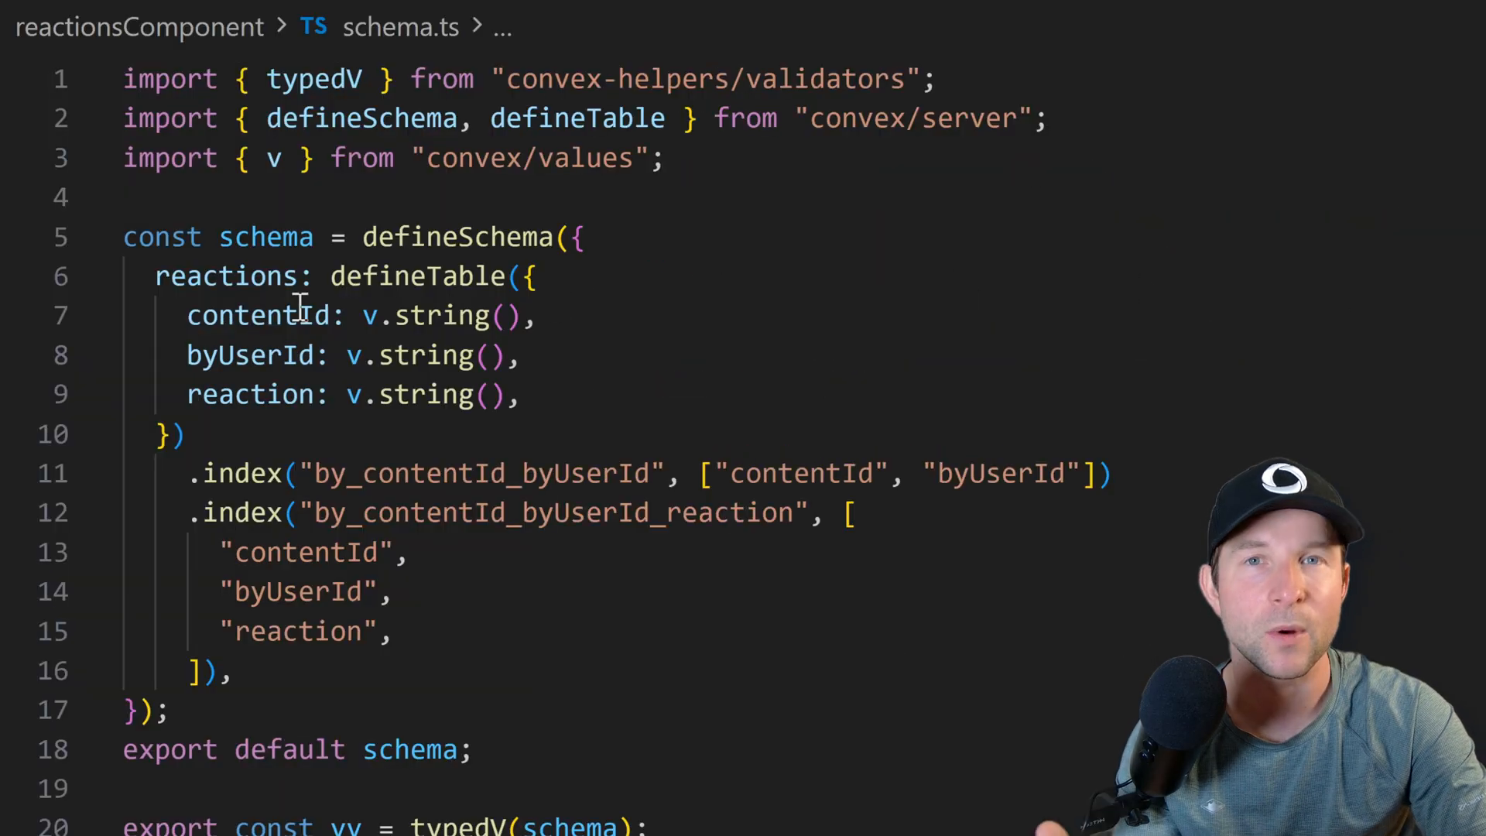
Step: Highlight the reactions table and indexes in schema.ts, and mark aggregate in convex.config.ts
drag(154, 275, 237, 671)
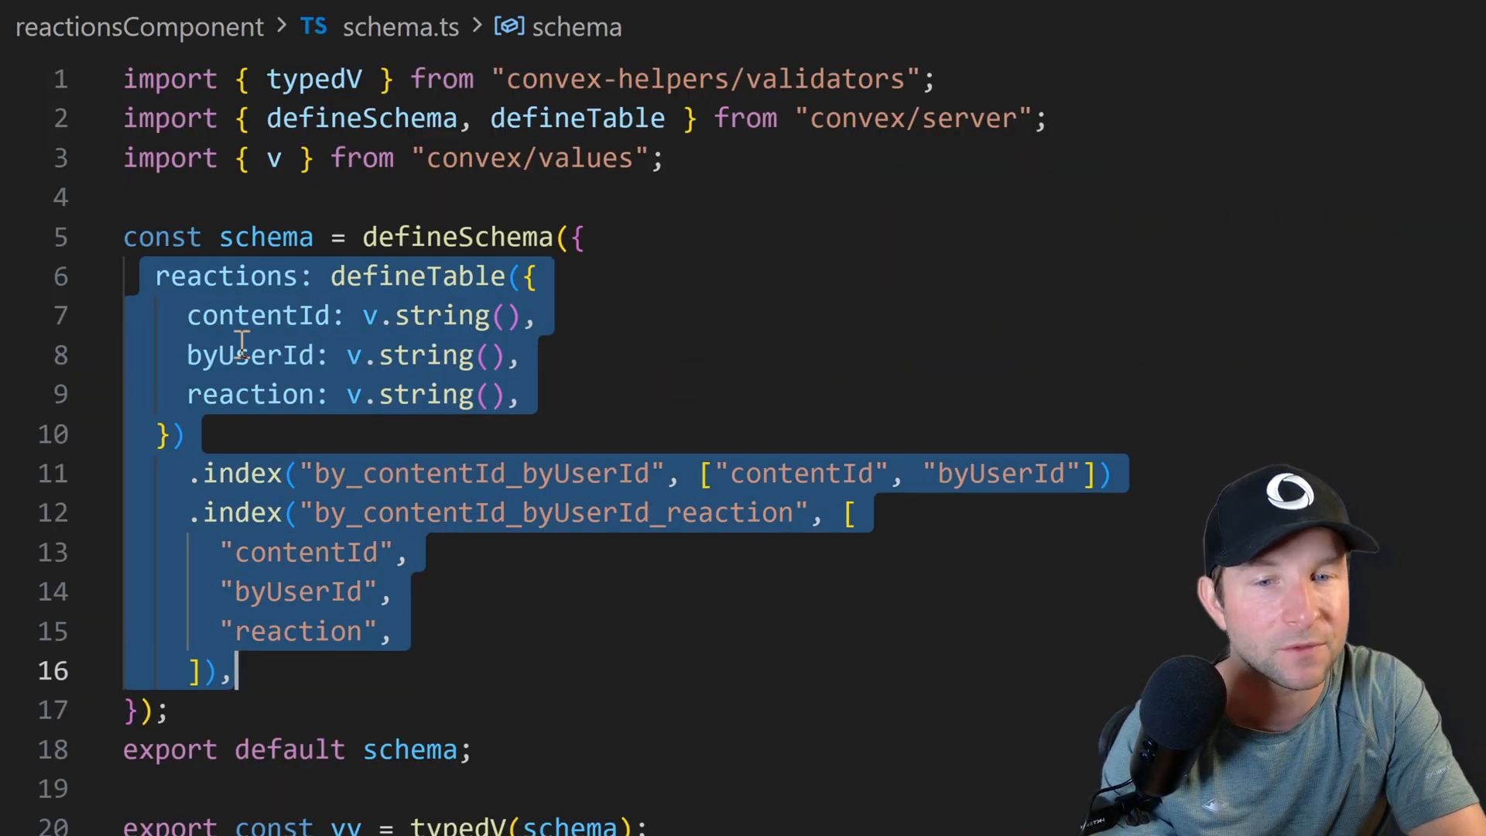
double_click(250, 354)
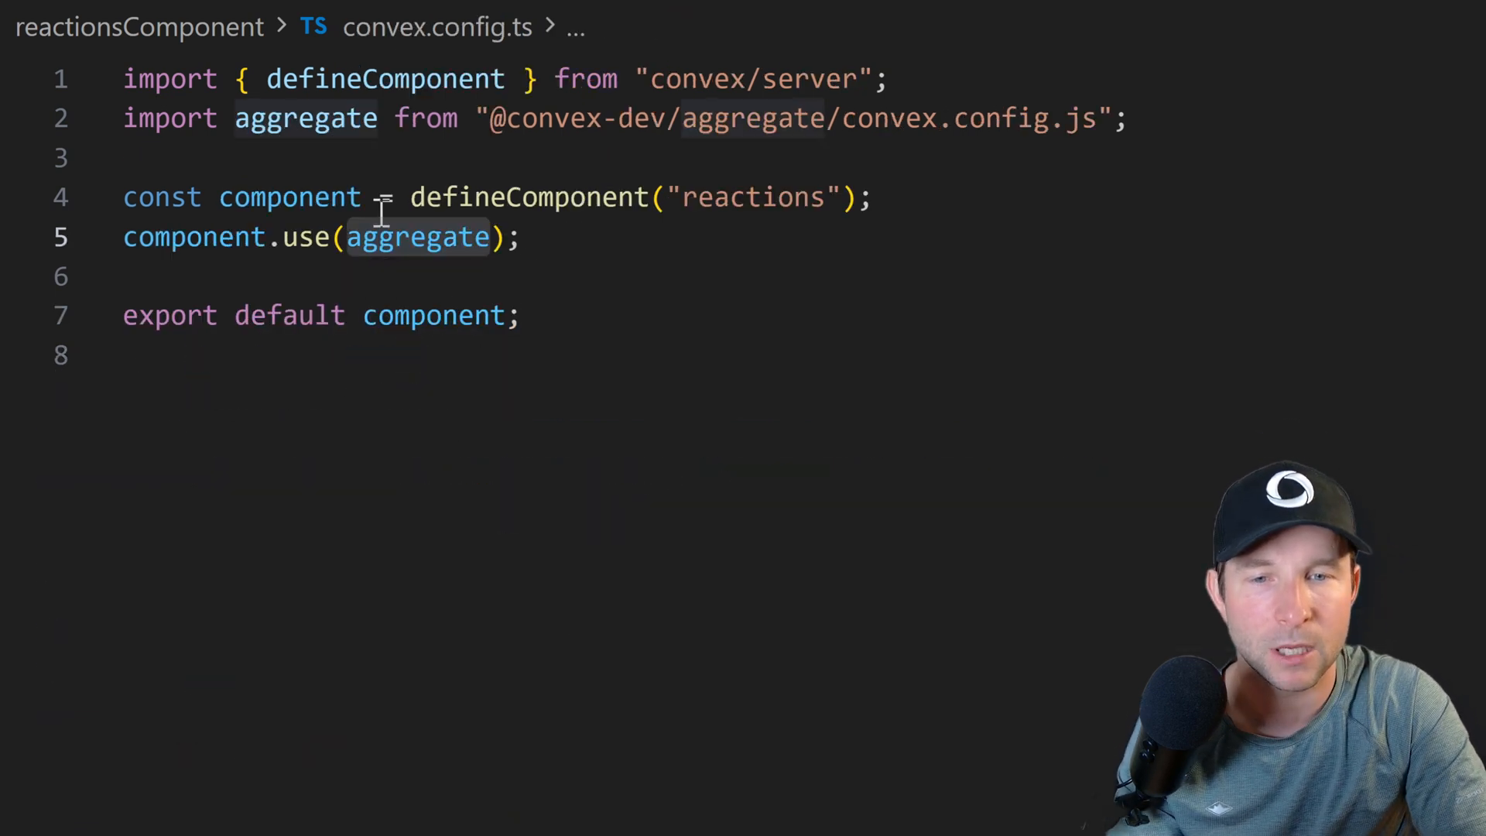
mouse_move(622, 257)
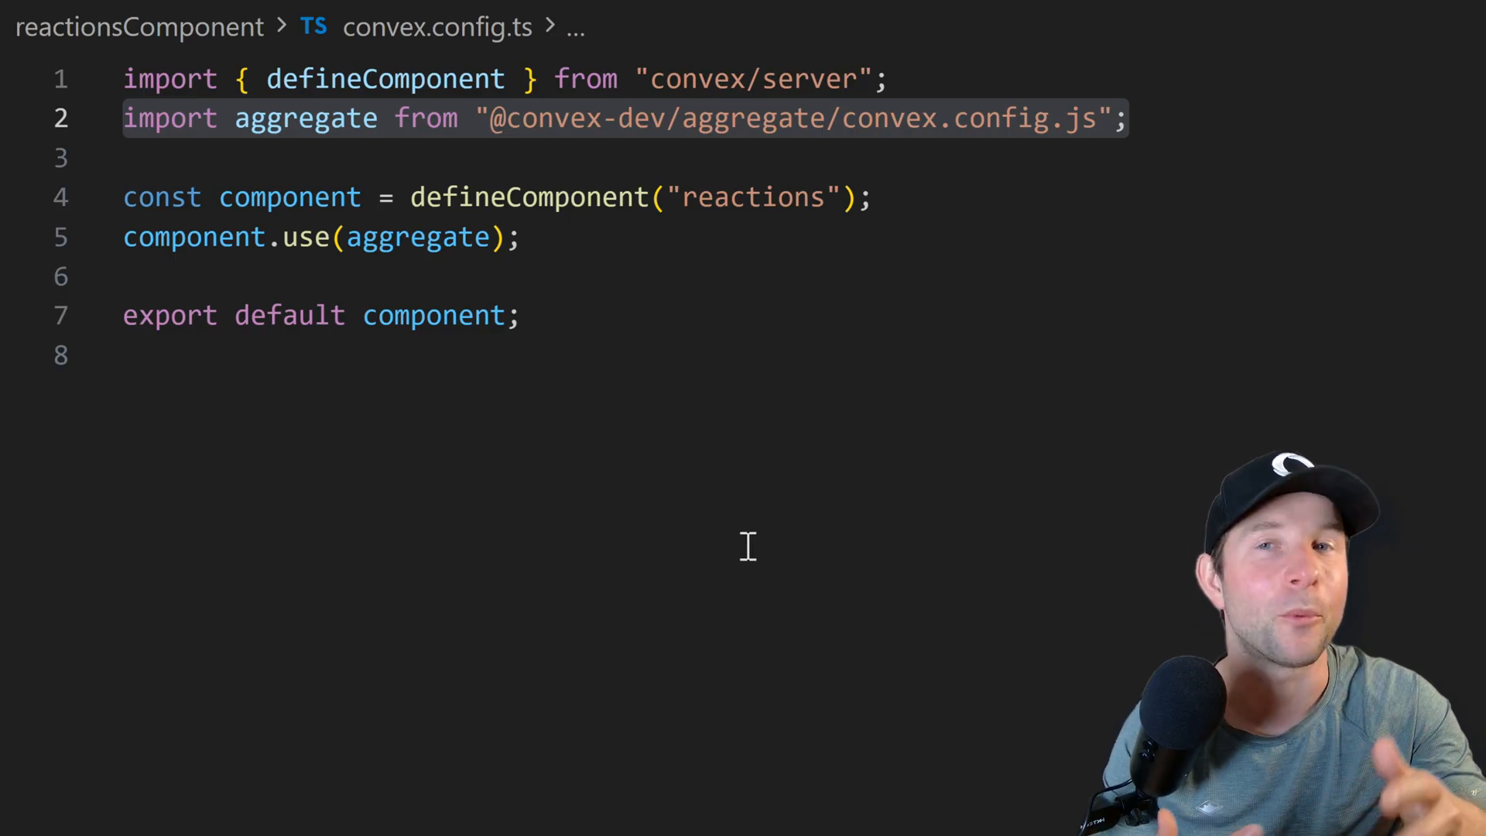
mouse_move(763, 531)
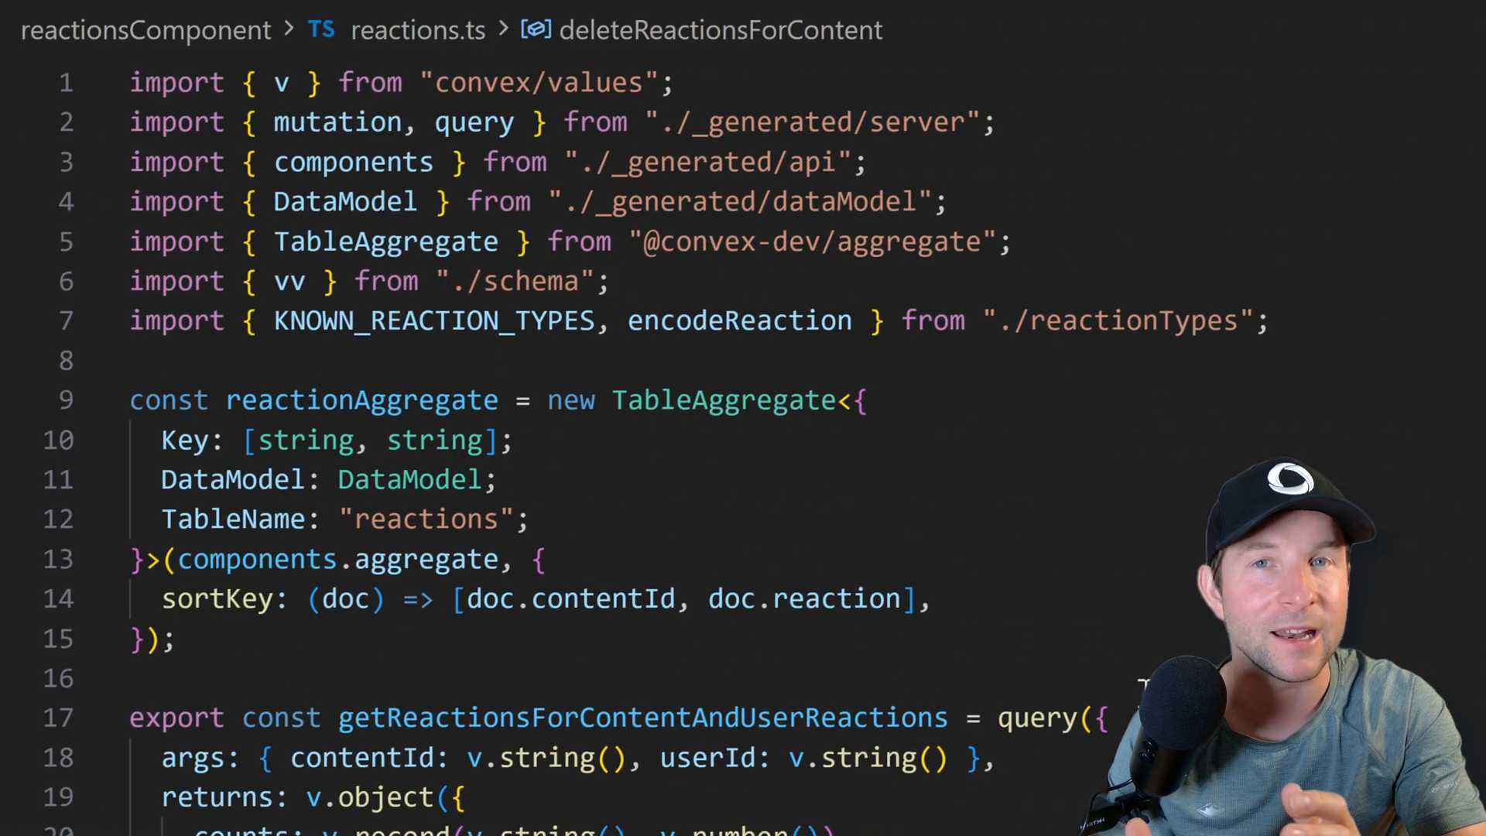
Step: Scroll through reactions.ts reviewing getReactionsForContentAndUserReactions and the toggleReaction mutation
scroll(down, 3)
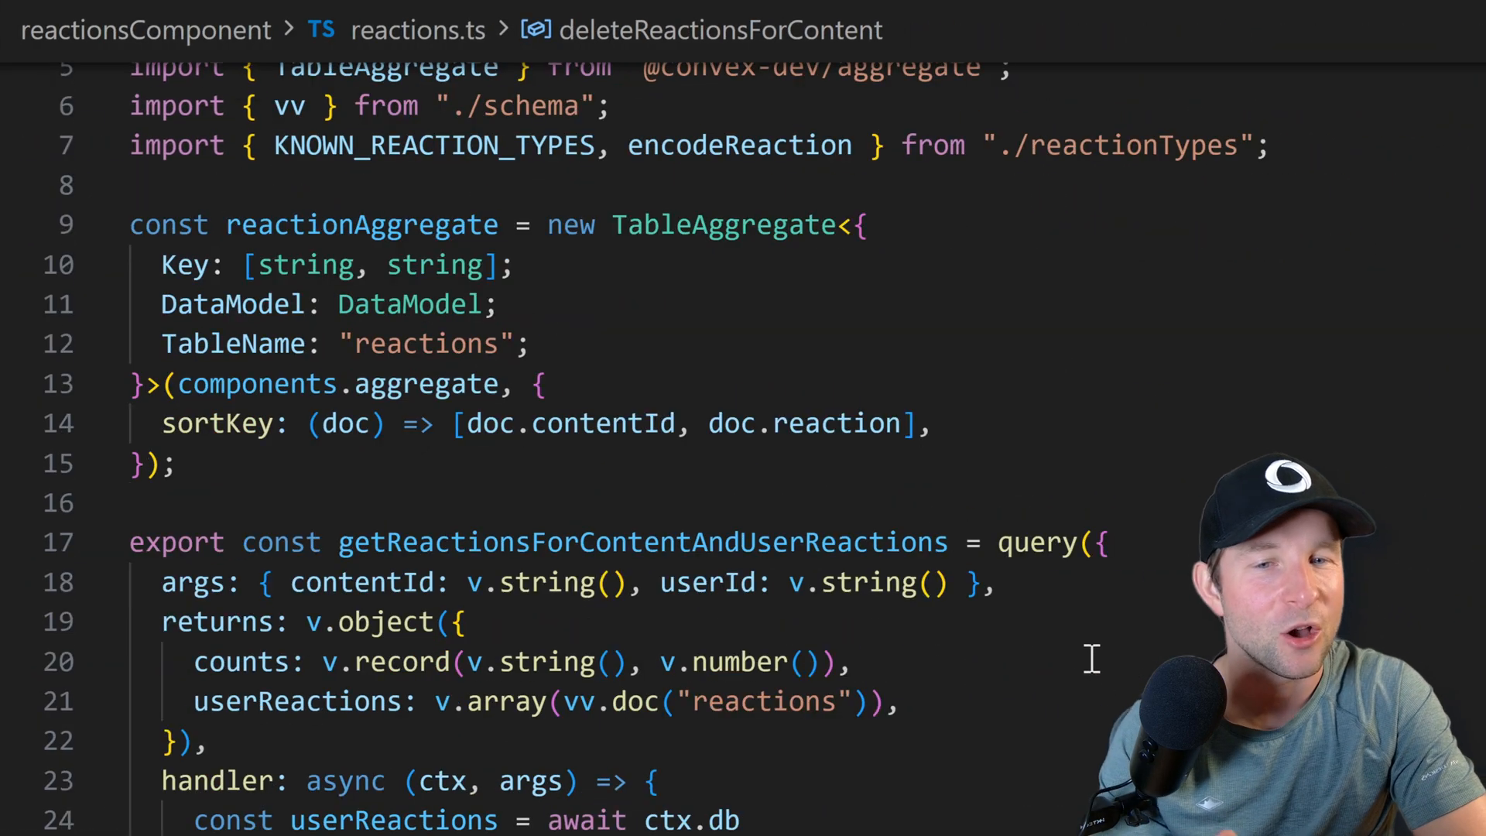
scroll(down, 3)
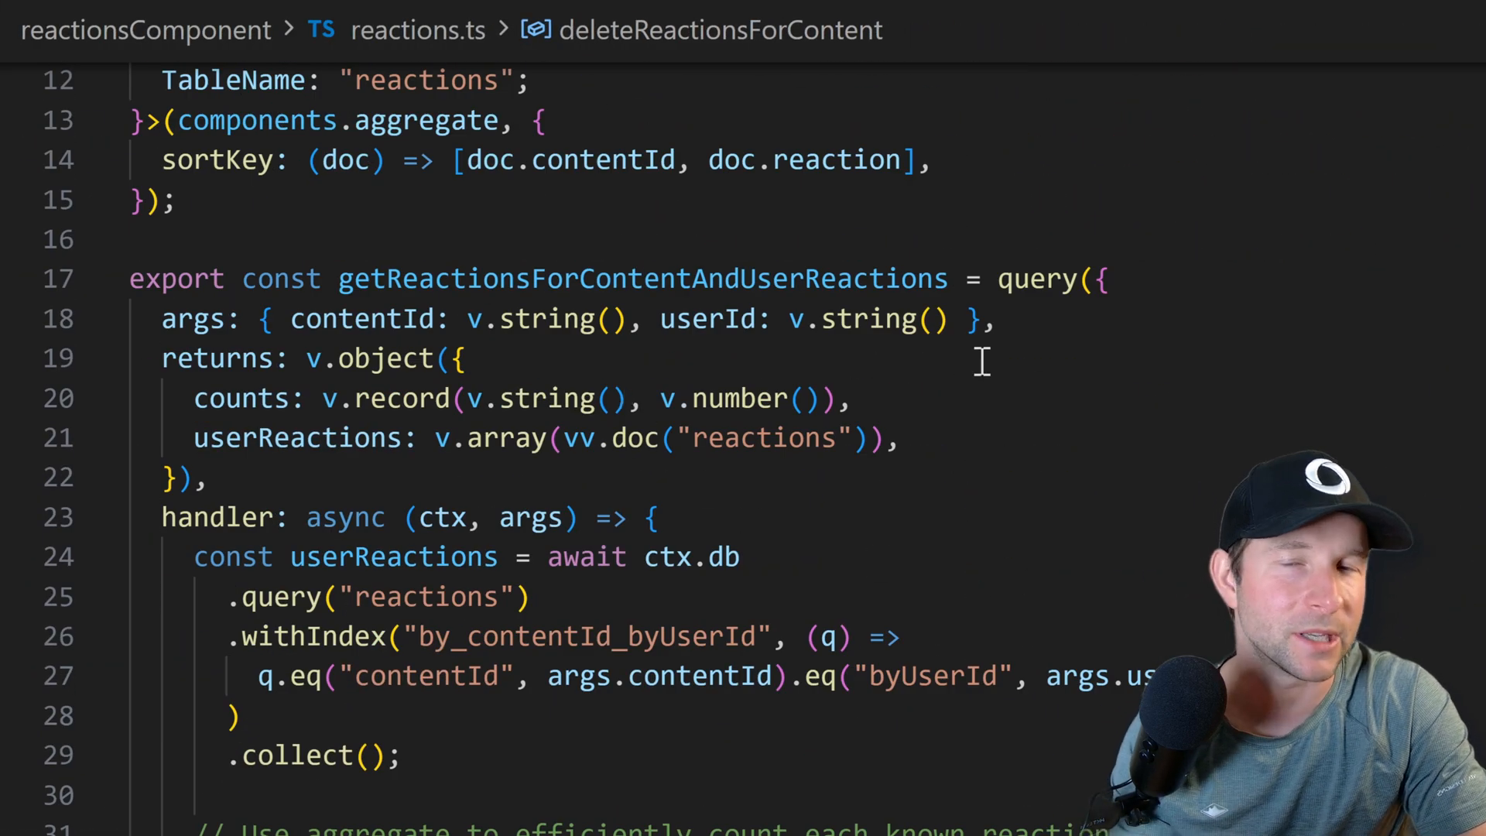
scroll(down, 3)
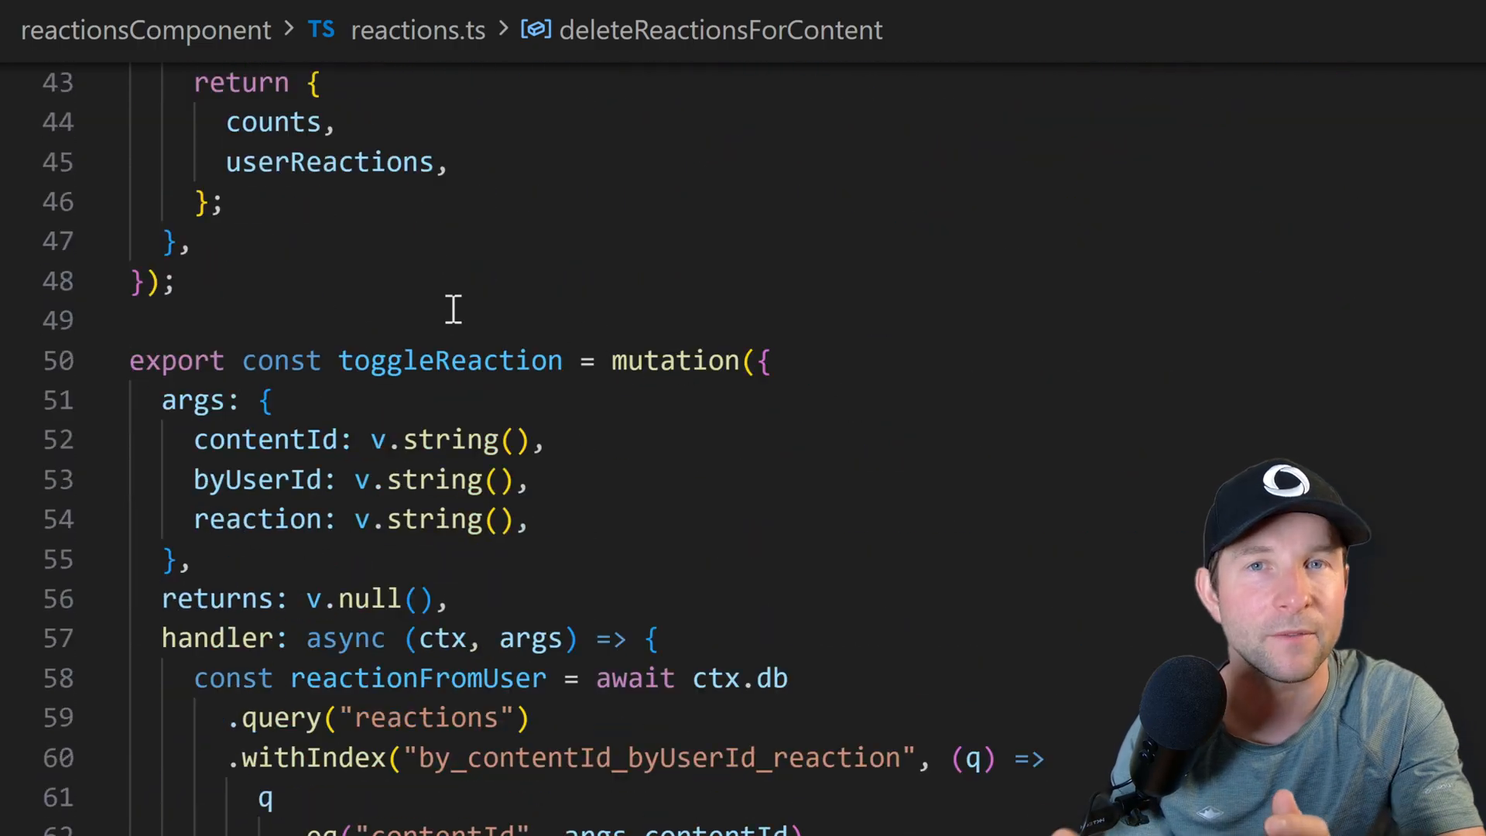
scroll(down, 3)
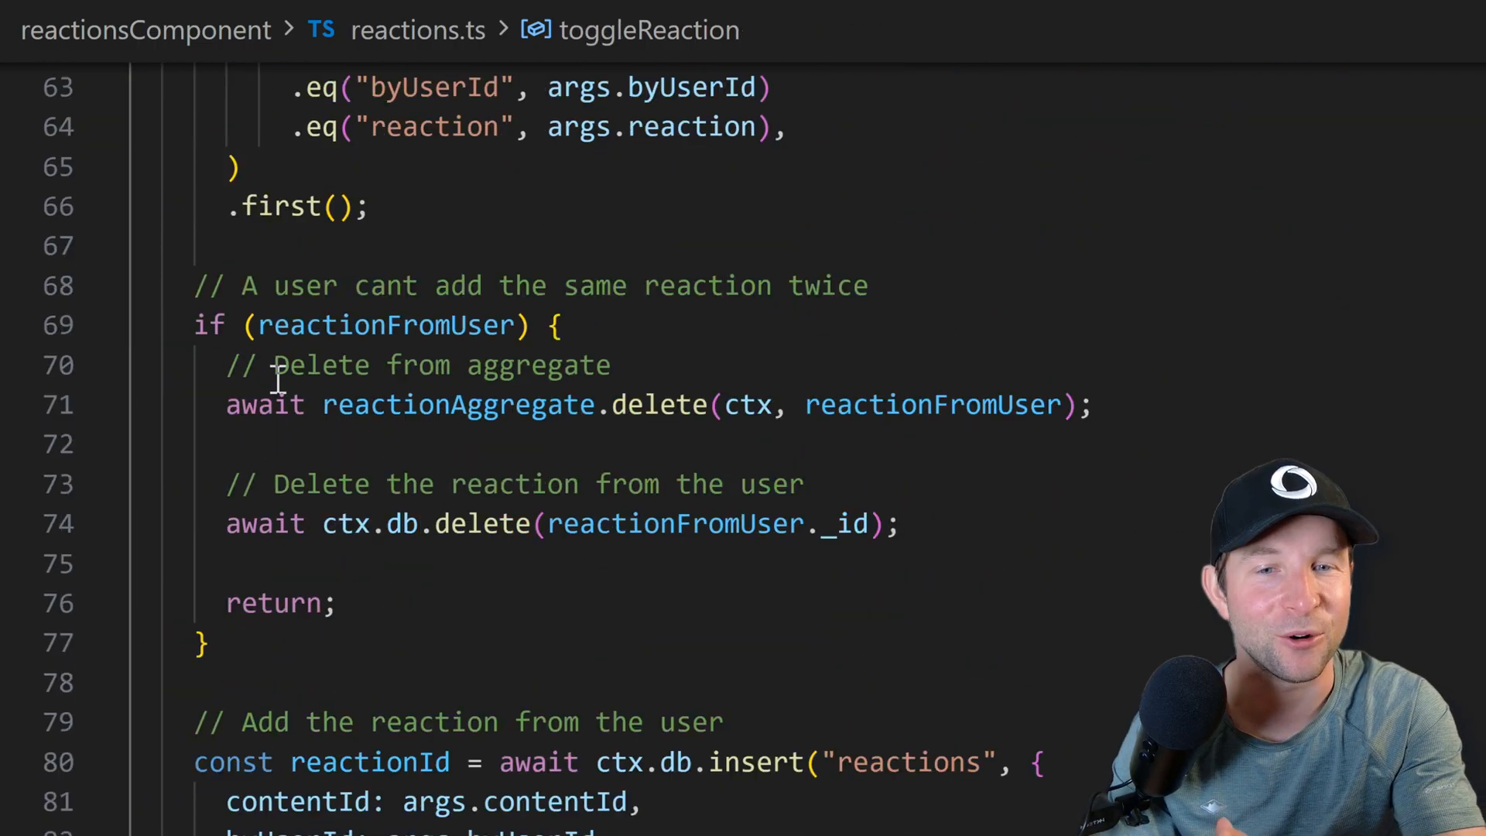
scroll(down, 3)
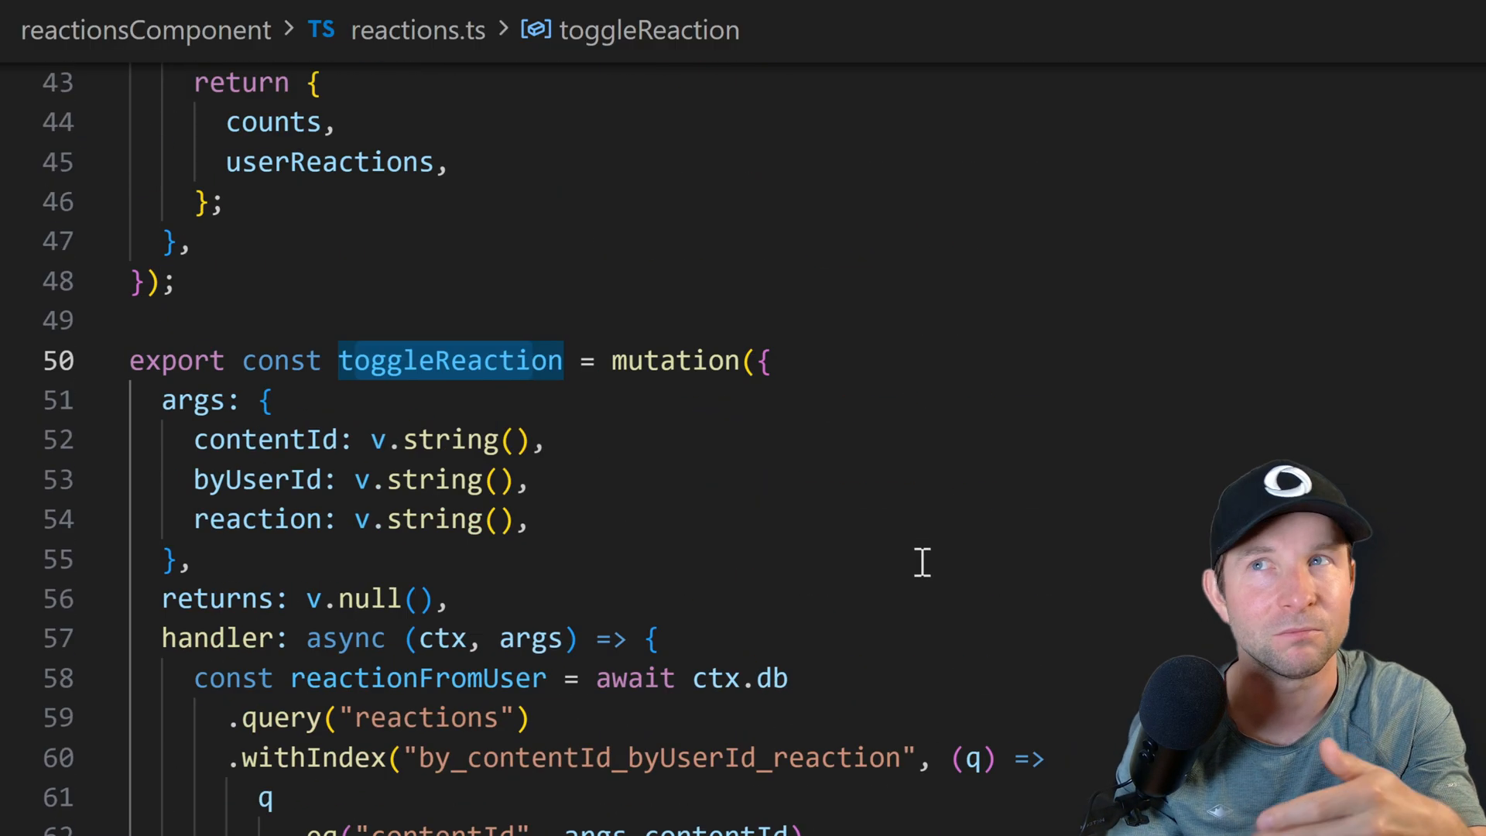
scroll(up, 3)
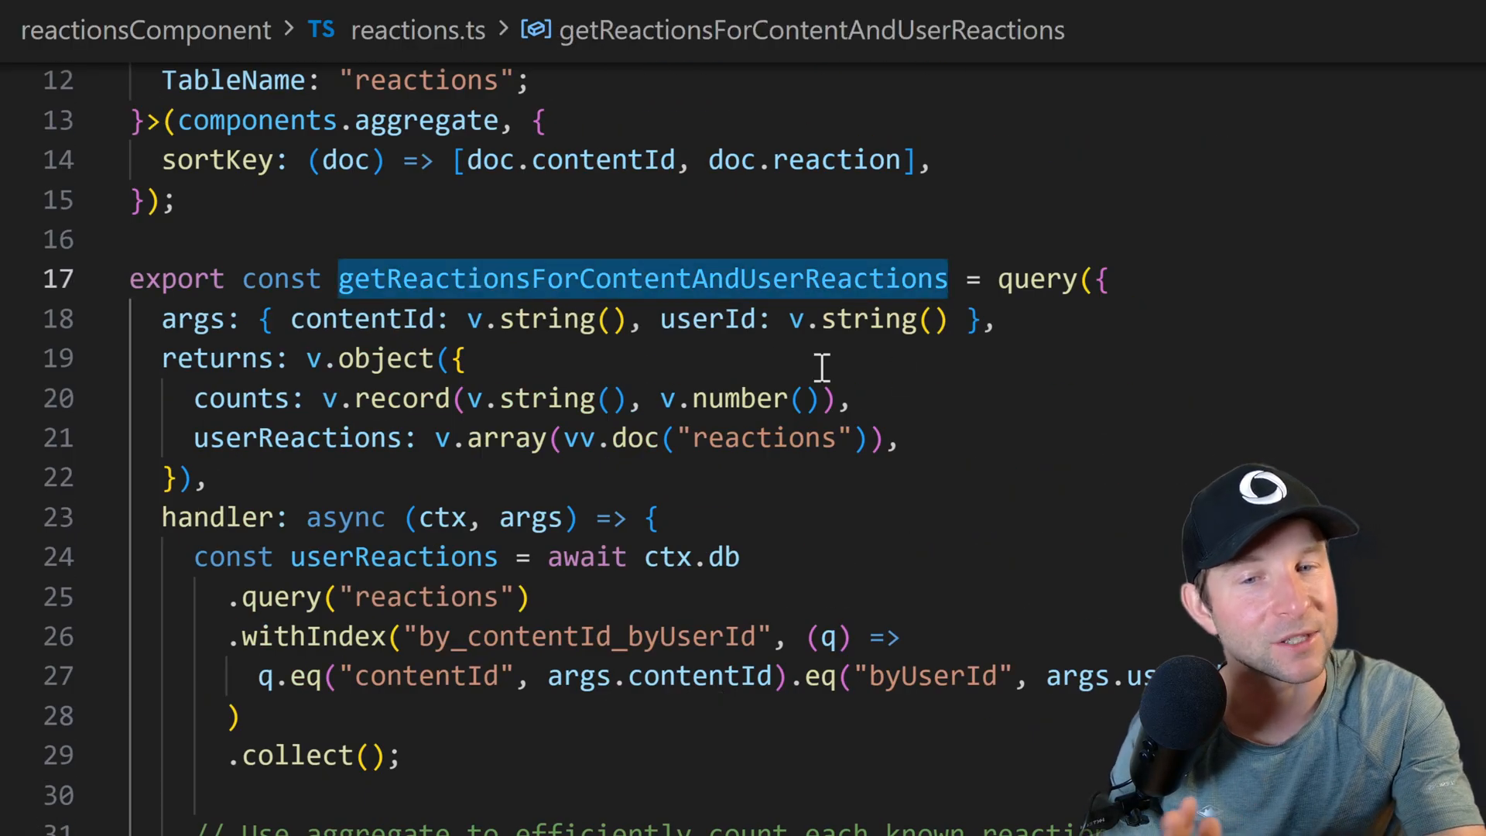
scroll(down, 3)
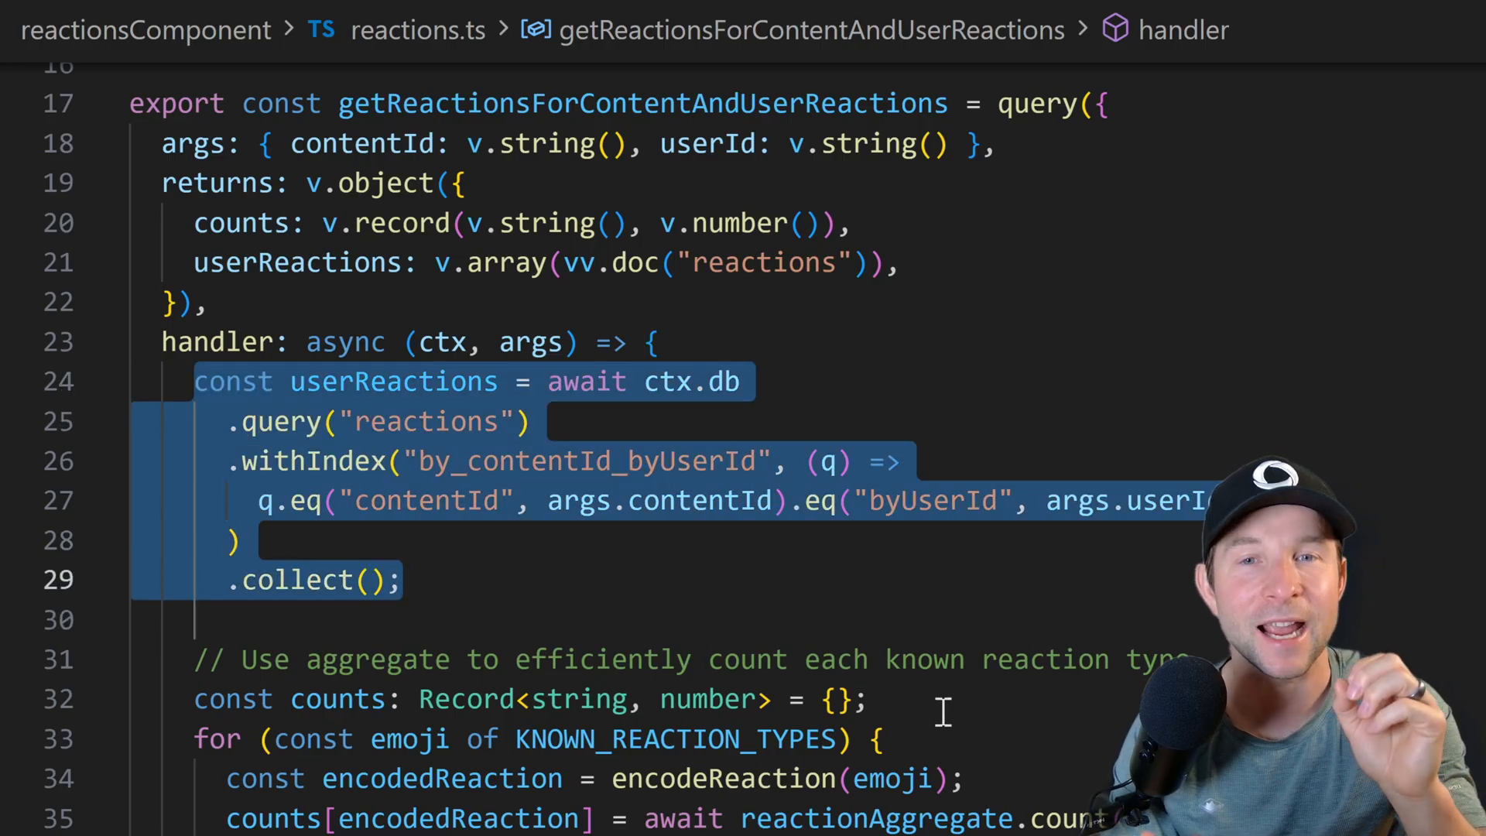
scroll(down, 3)
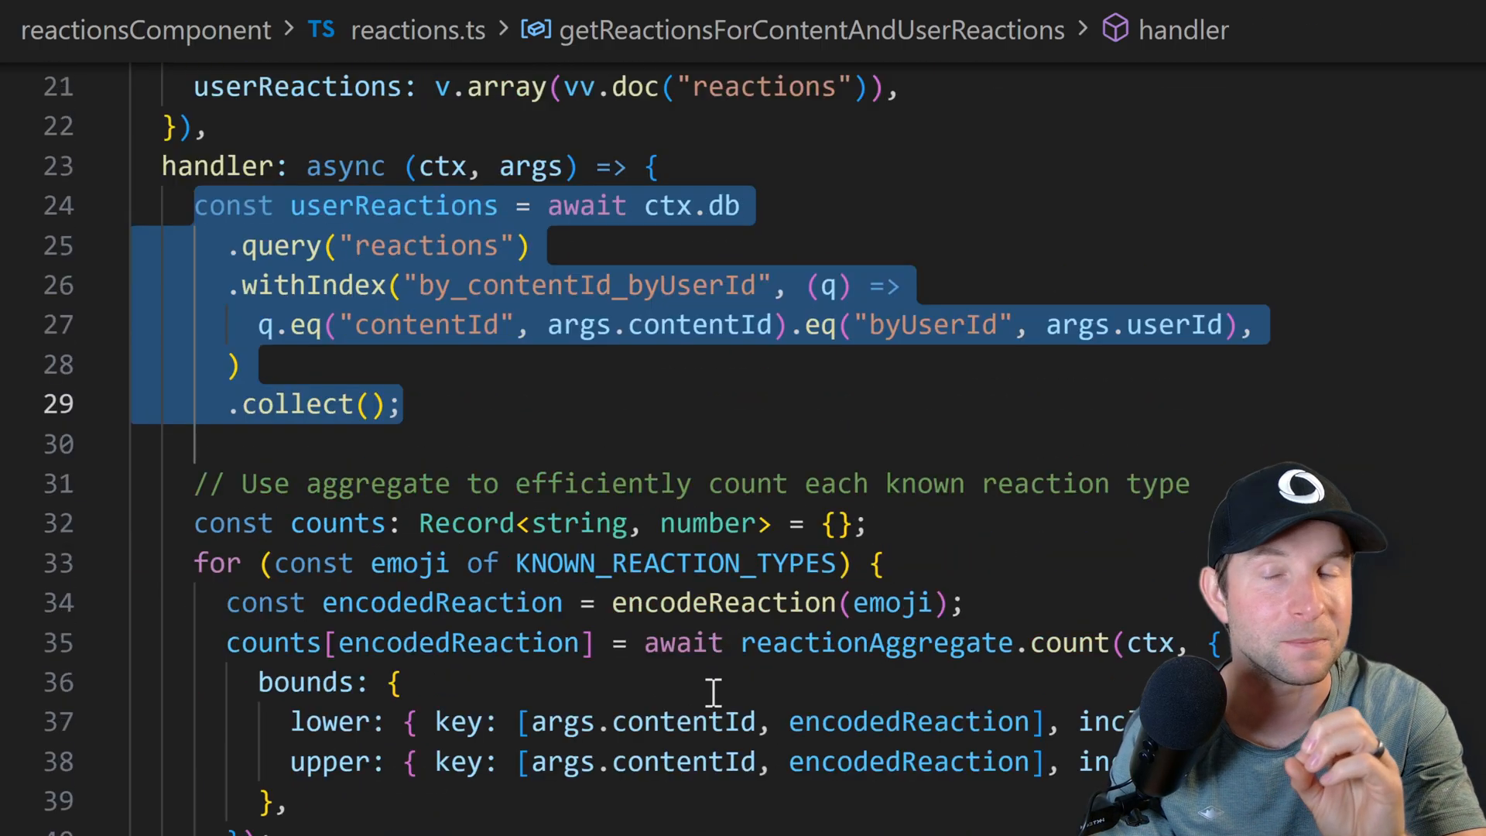
scroll(down, 3)
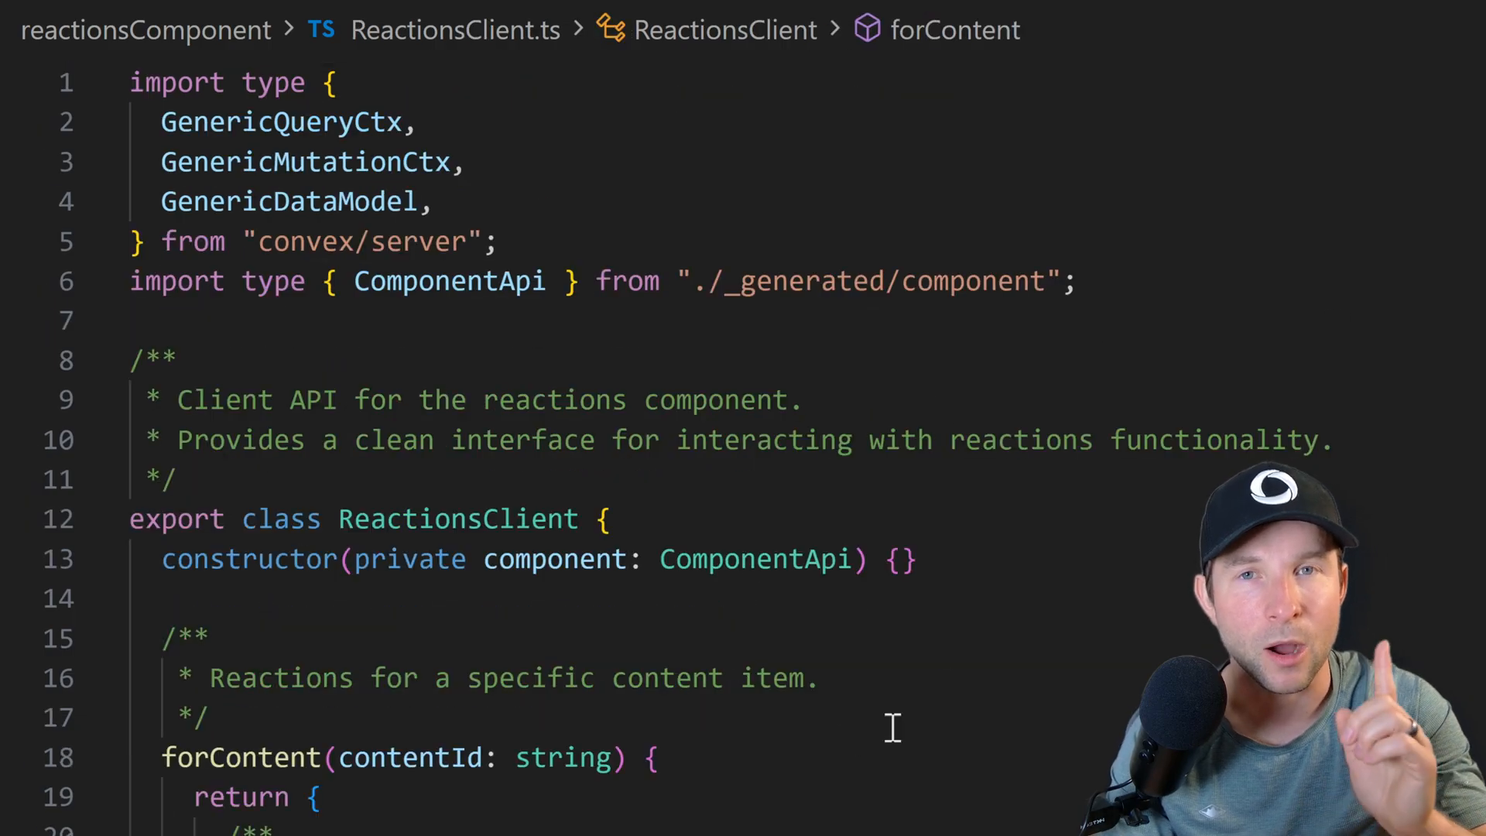
Step: Call the component's toggleReaction with byUserId in messages.ts, then review ReactionsClient's methods
scroll(down, 3)
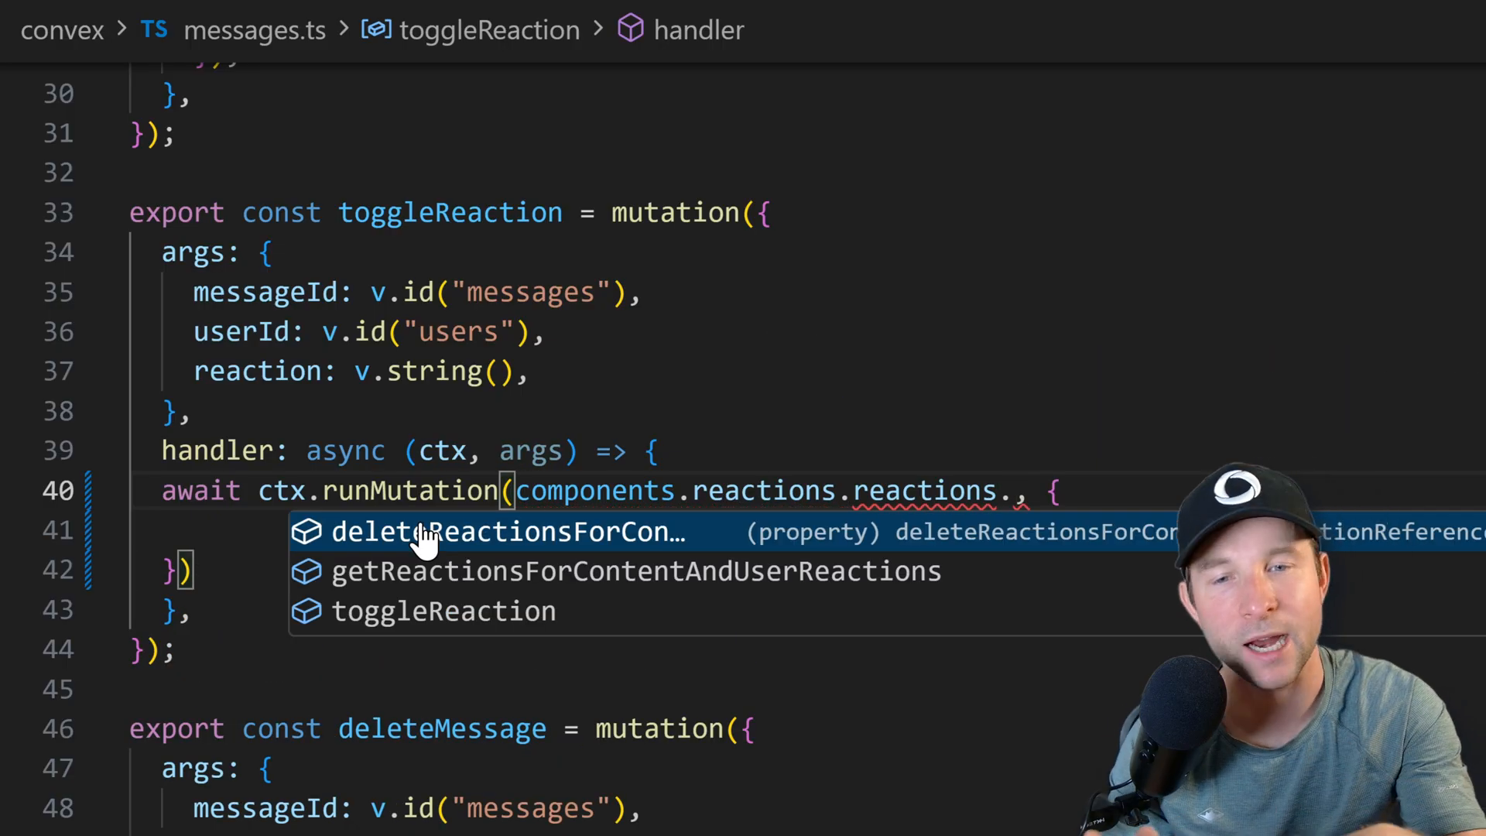
click(442, 610)
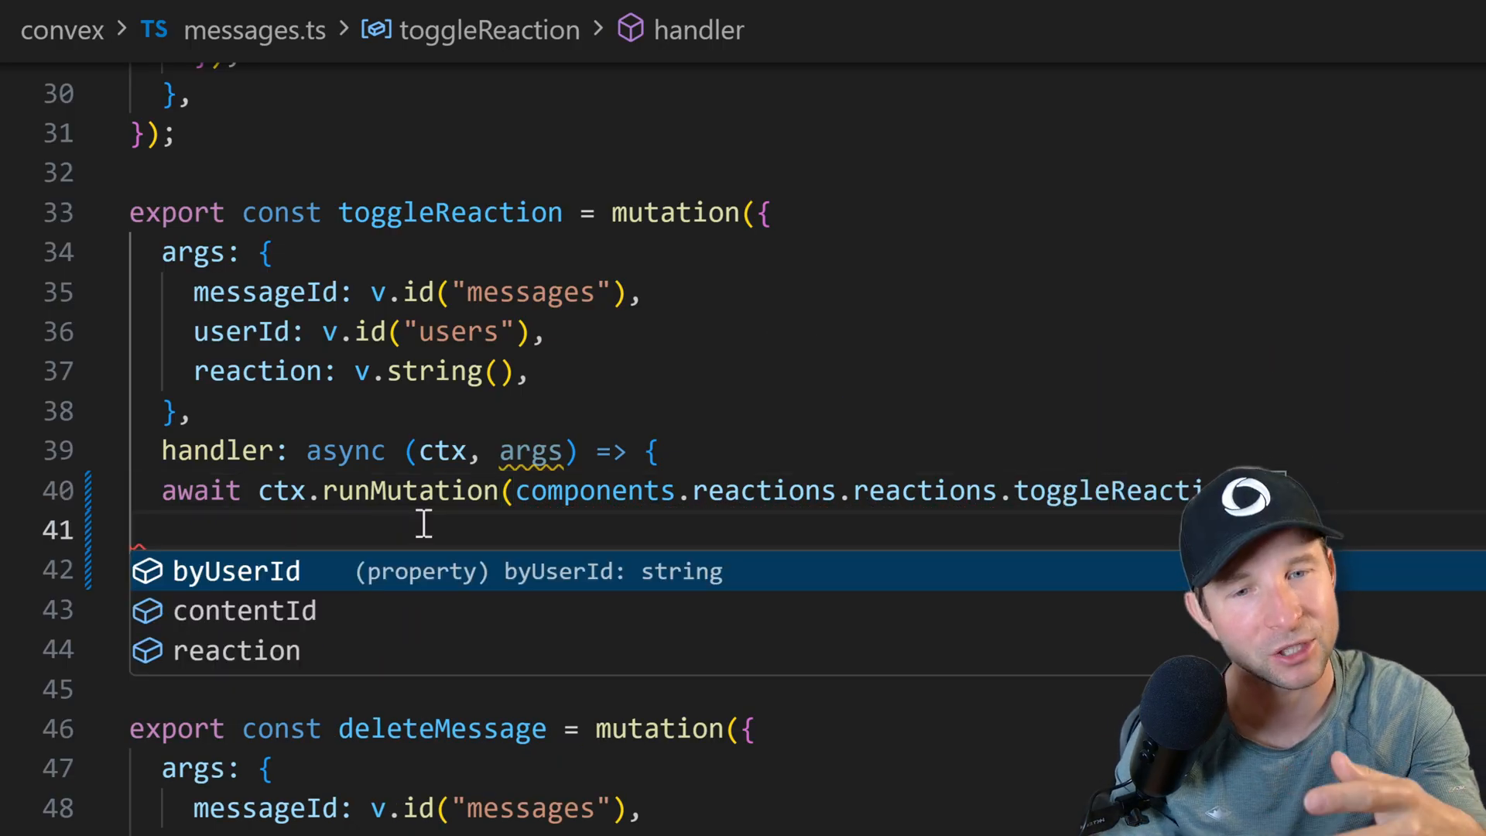
text(byUserId)
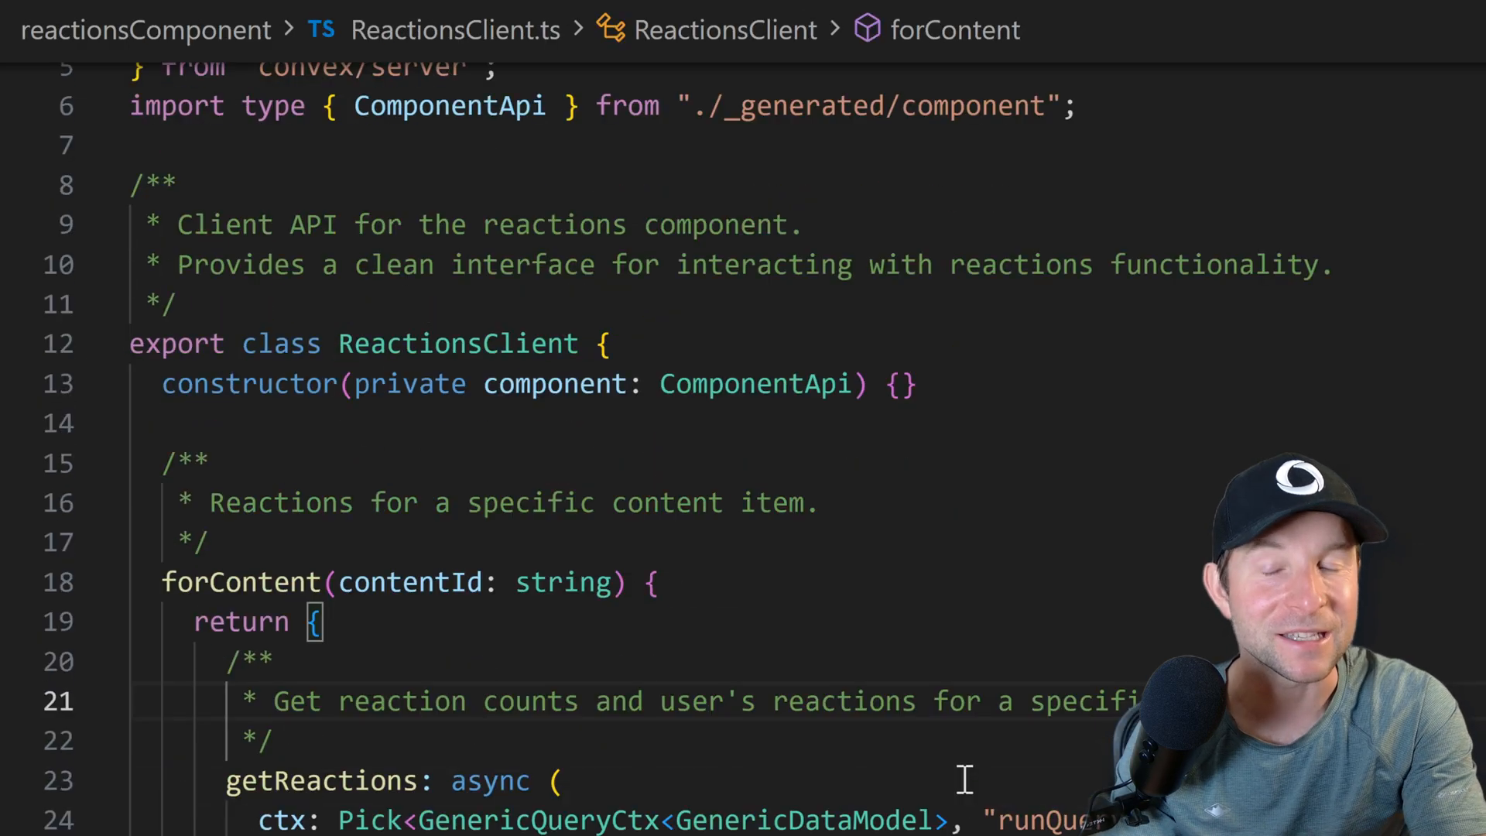
scroll(down, 3)
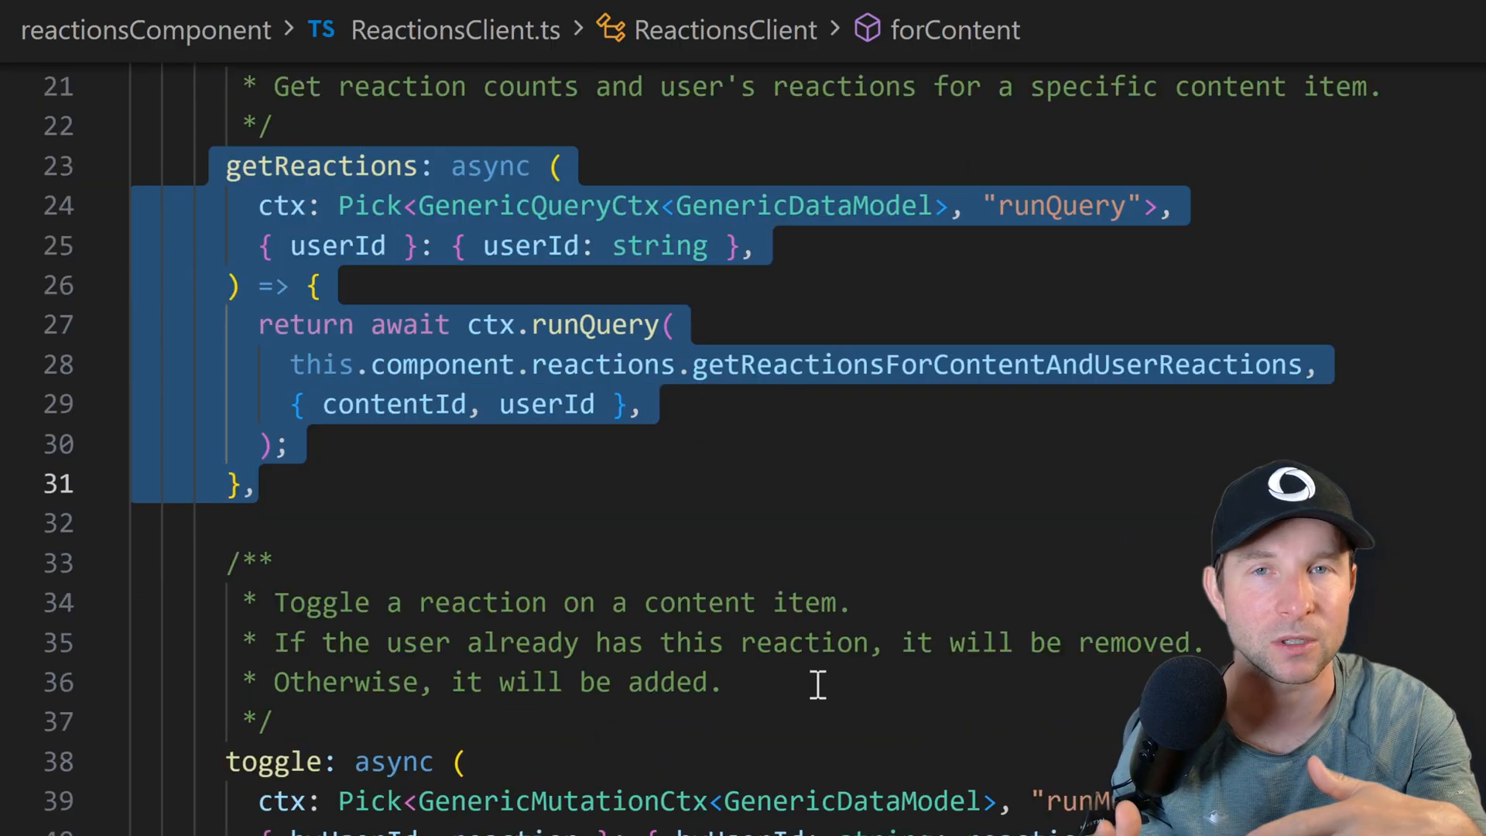
scroll(down, 3)
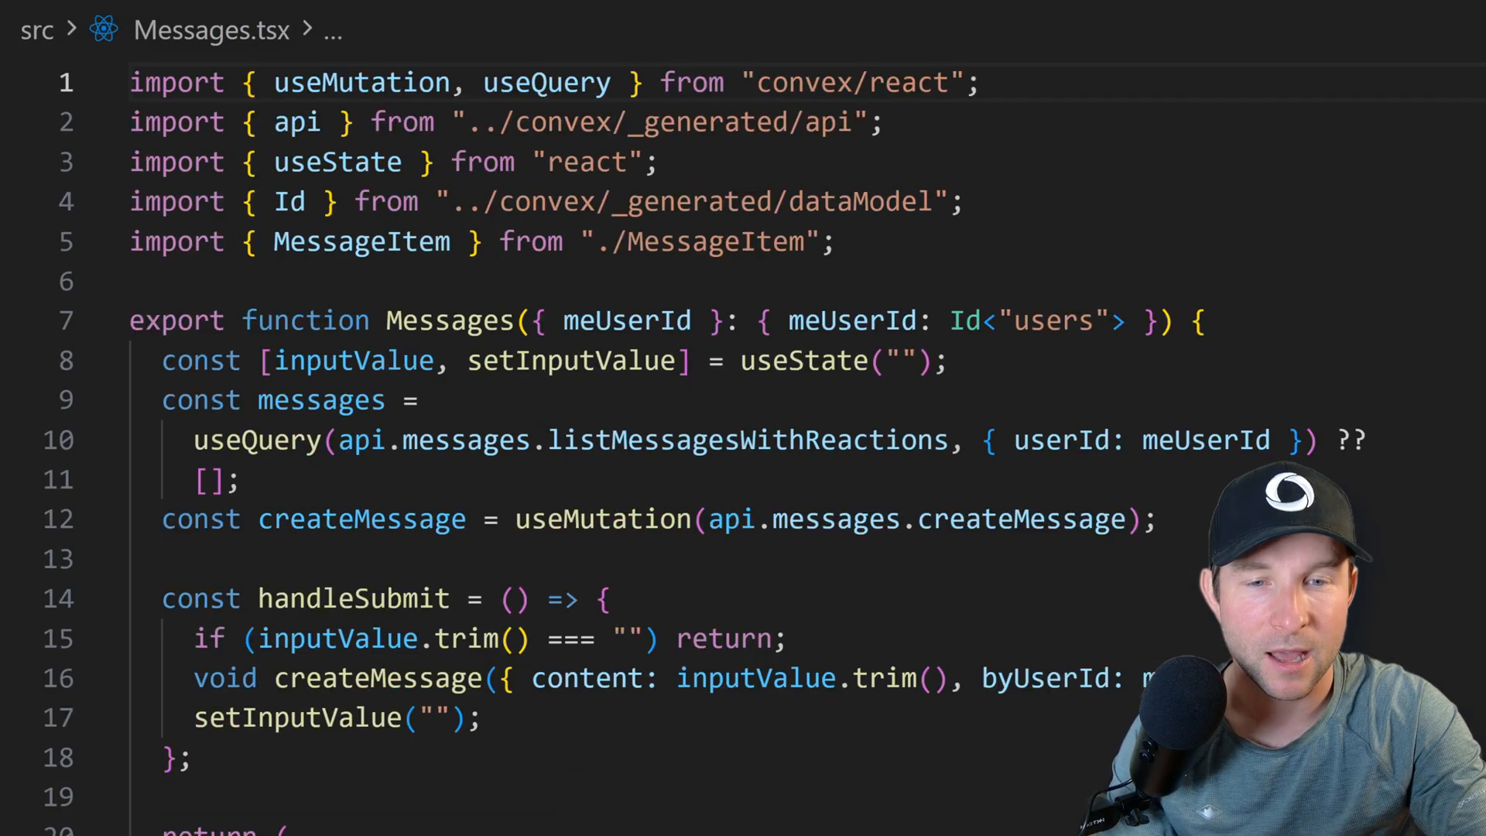
scroll(down, 3)
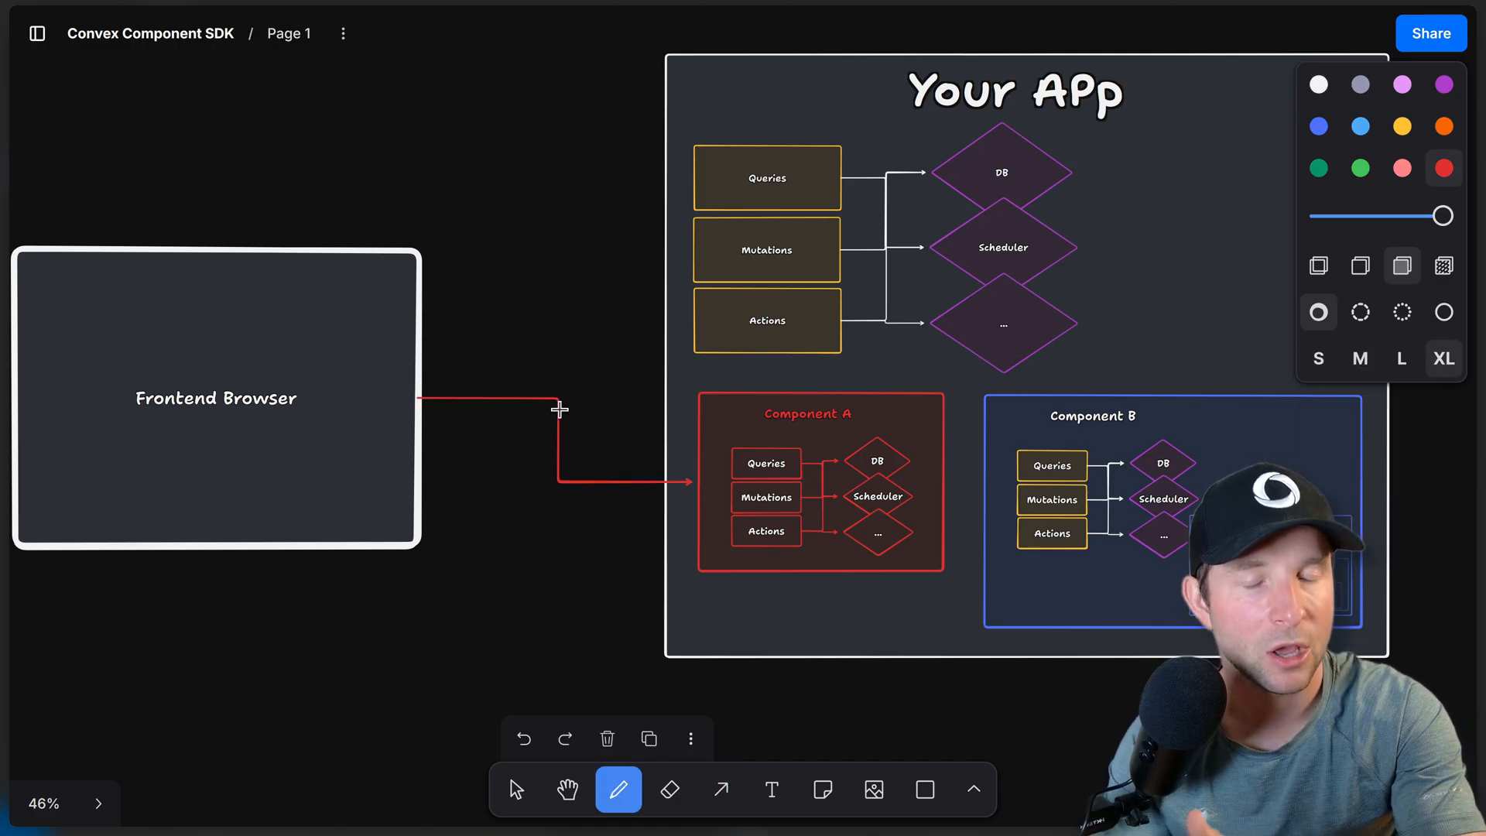
Step: Cross out the browser-to-Component A link and draw an arrow from HTTP Call to HTTP Action
drag(527, 342, 630, 554)
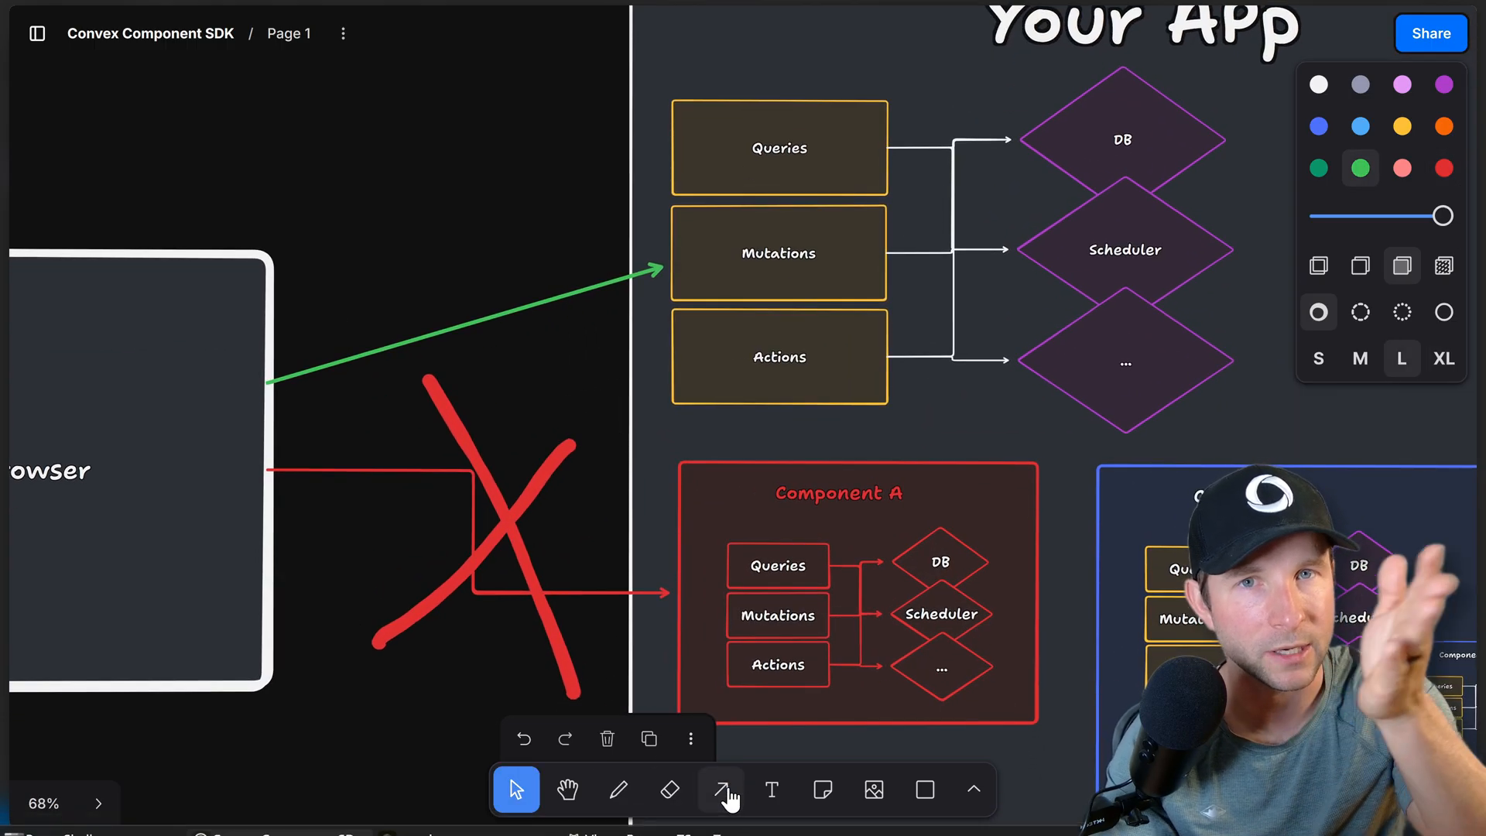
click(721, 789)
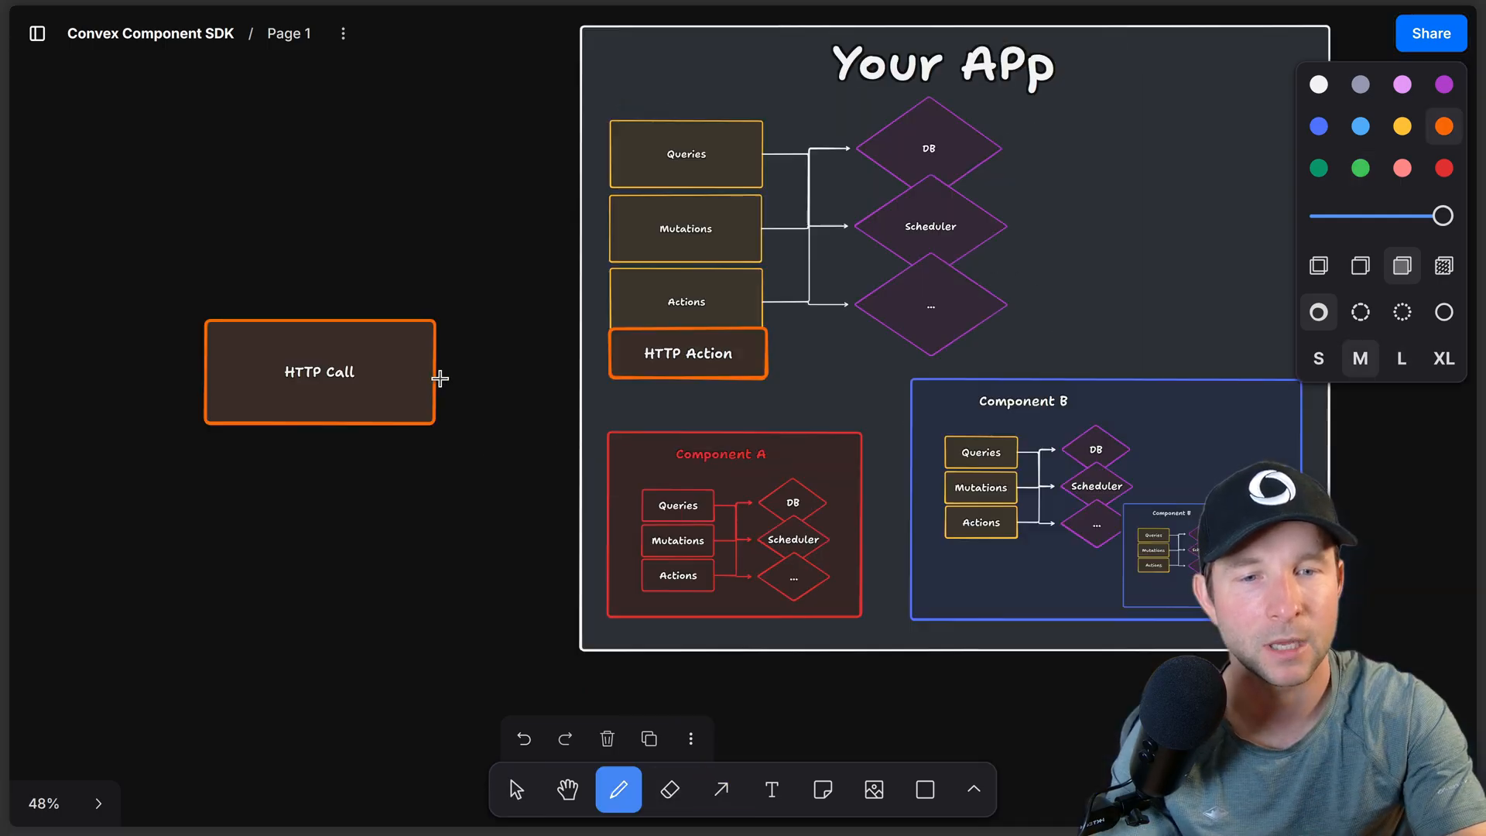
drag(441, 377, 609, 360)
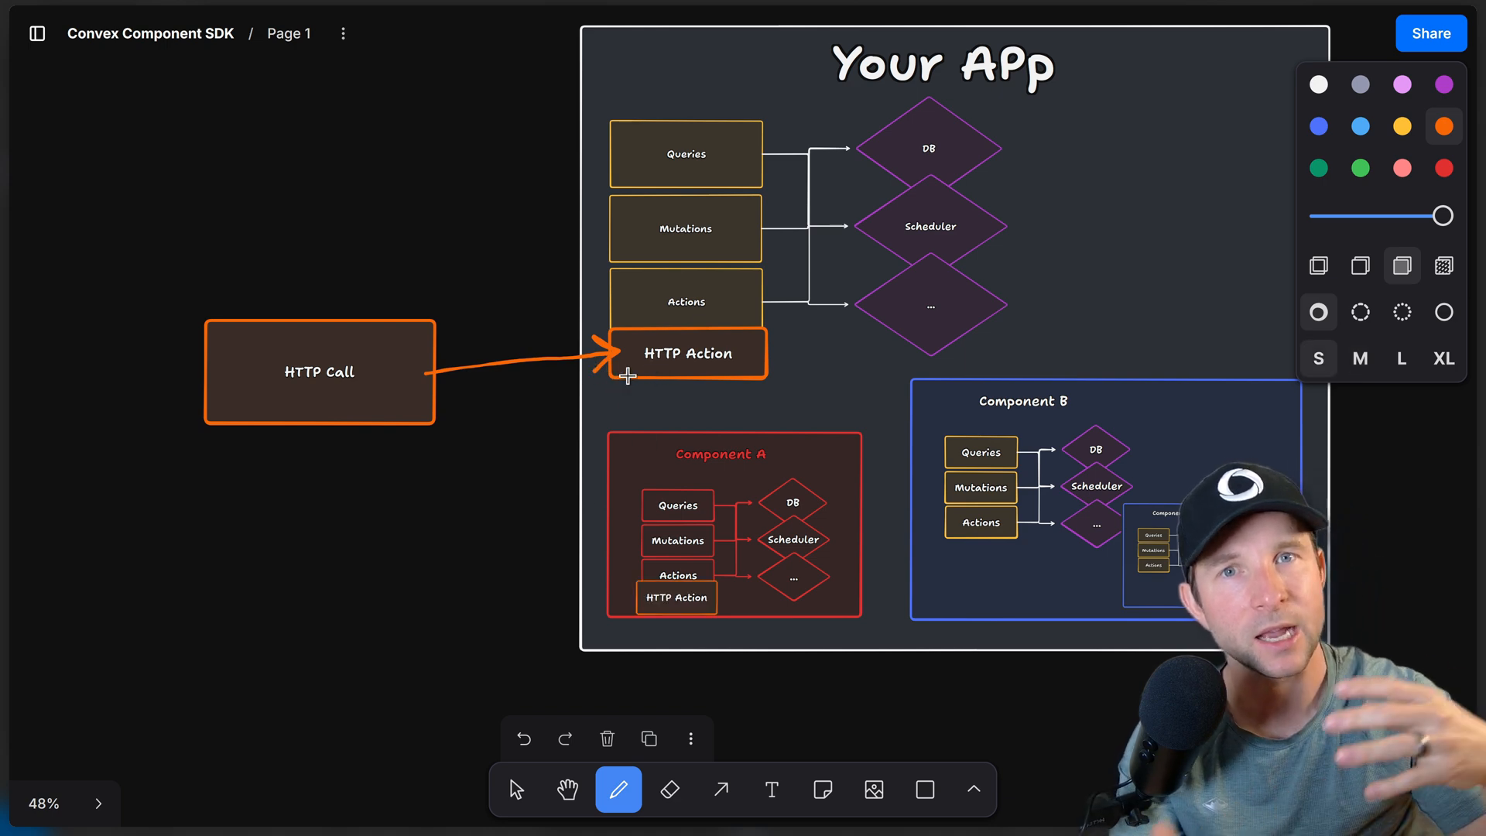
drag(629, 375, 634, 597)
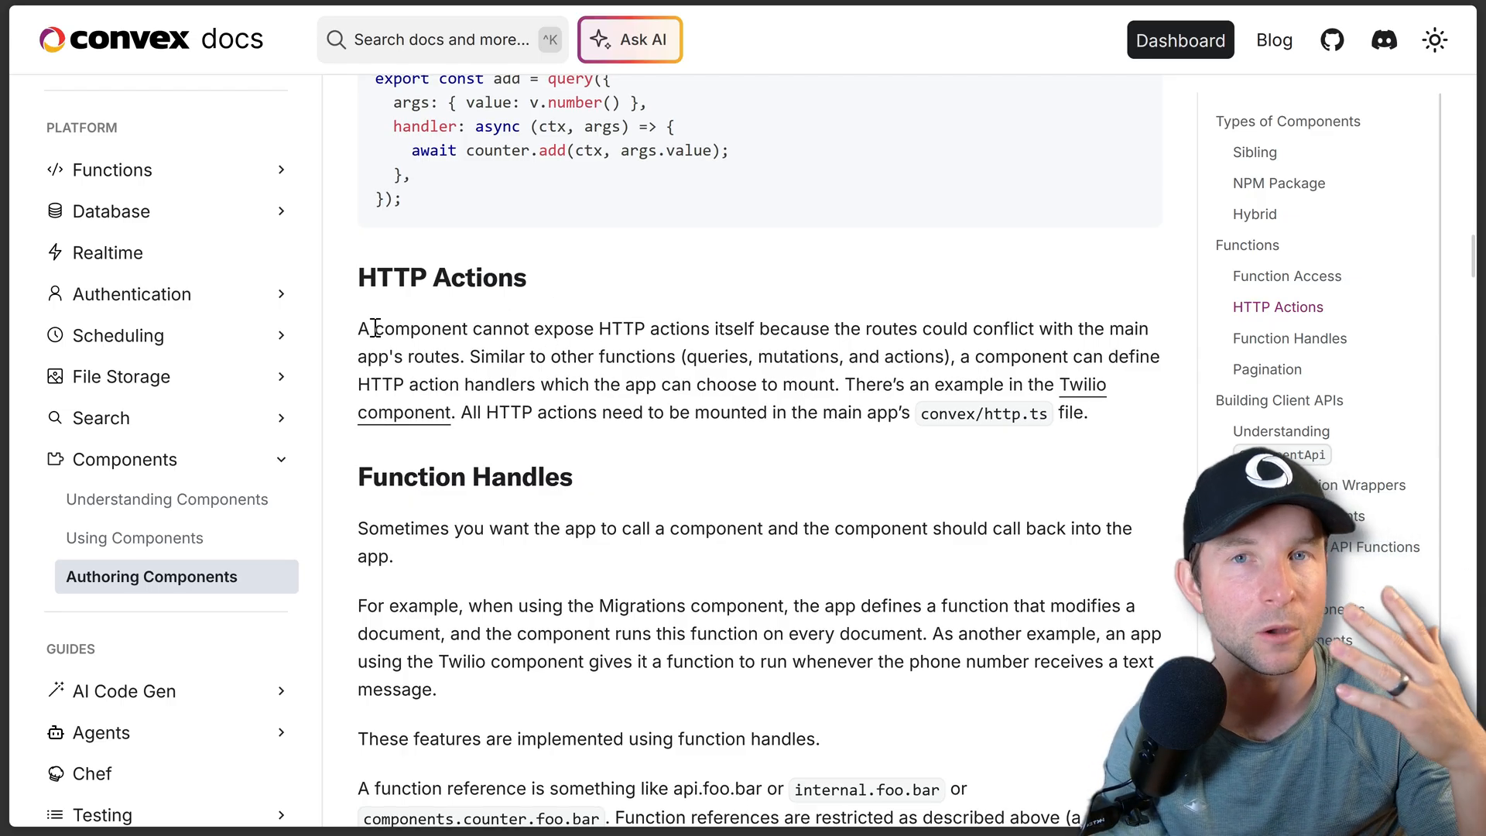
Step: Scroll through the Authoring Components guide in the Convex docs
scroll(down, 3)
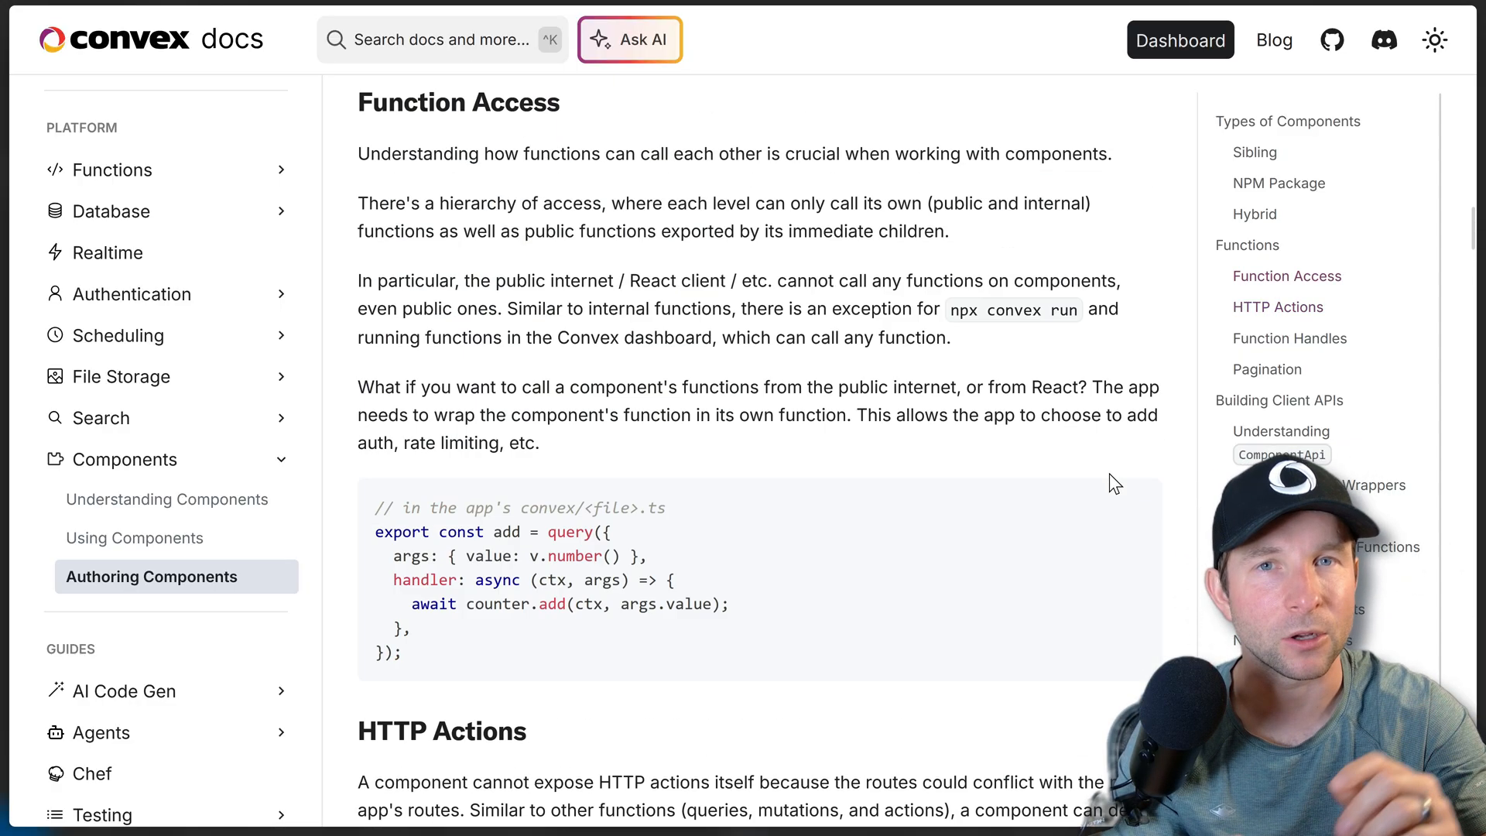
scroll(down, 3)
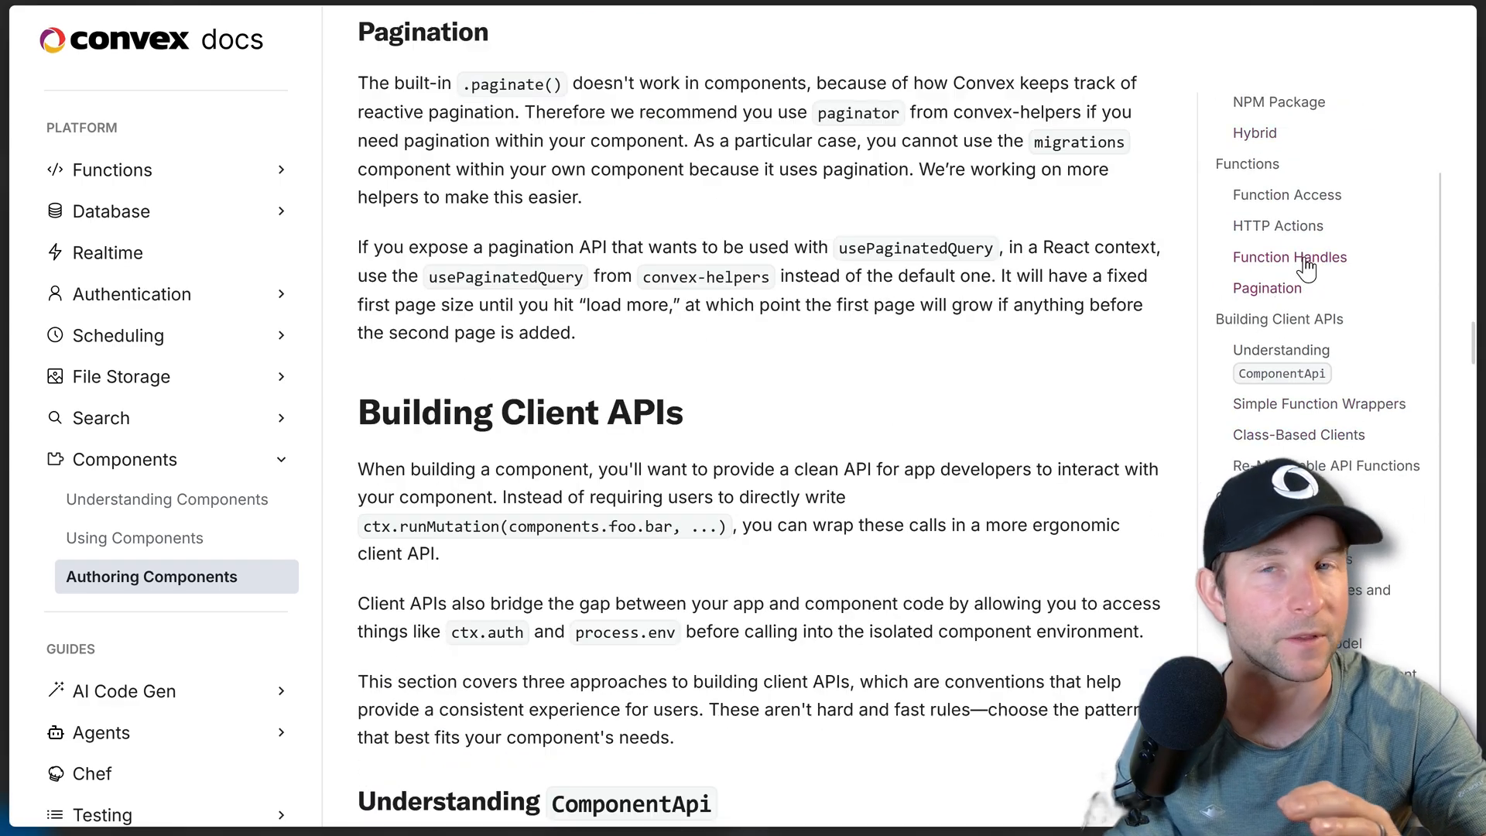
scroll(down, 3)
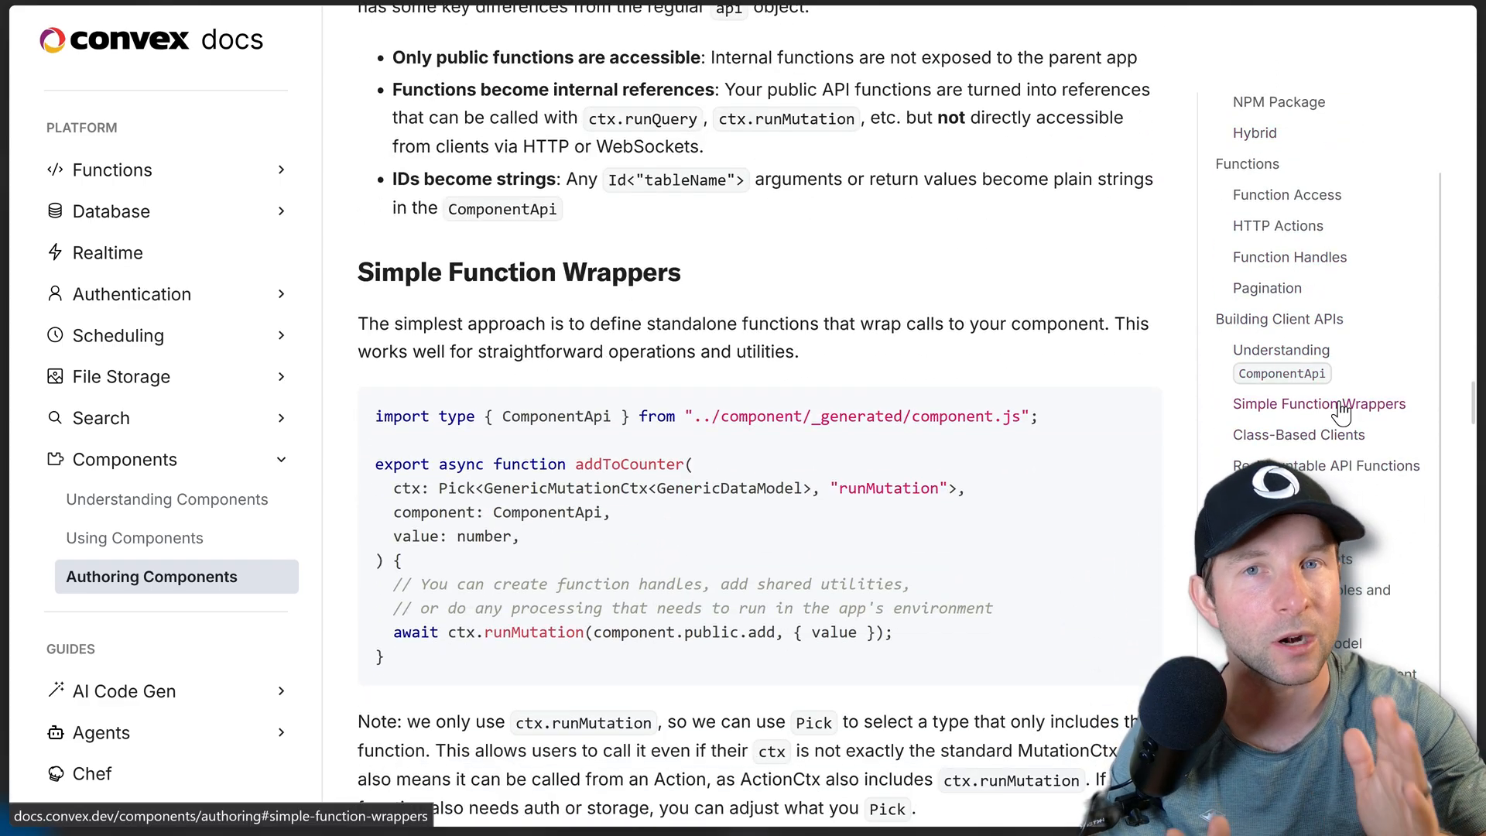
scroll(down, 3)
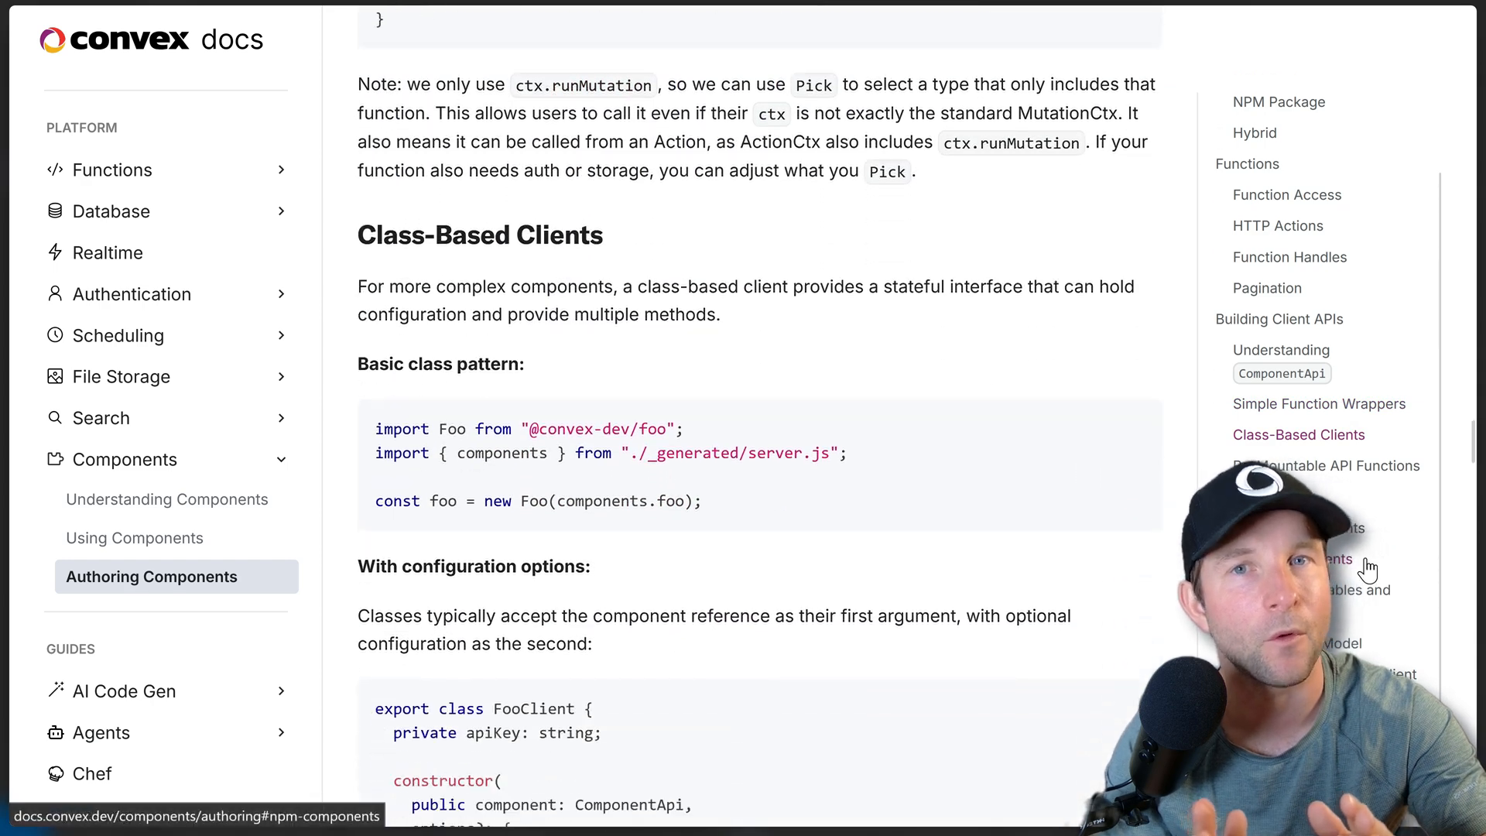
scroll(down, 3)
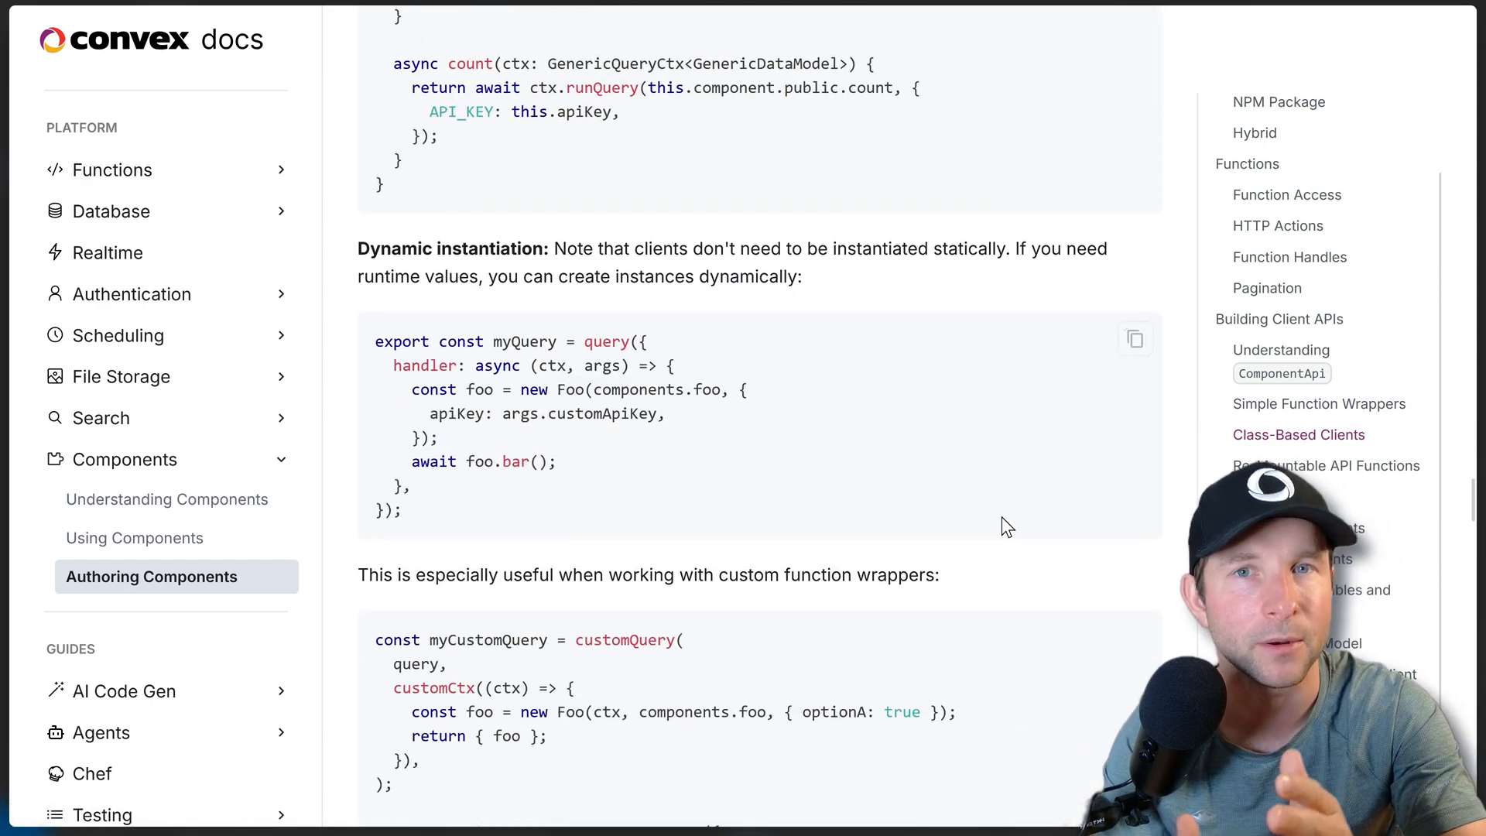
Step: Go to Understanding Components and highlight its introduction paragraphs
click(168, 500)
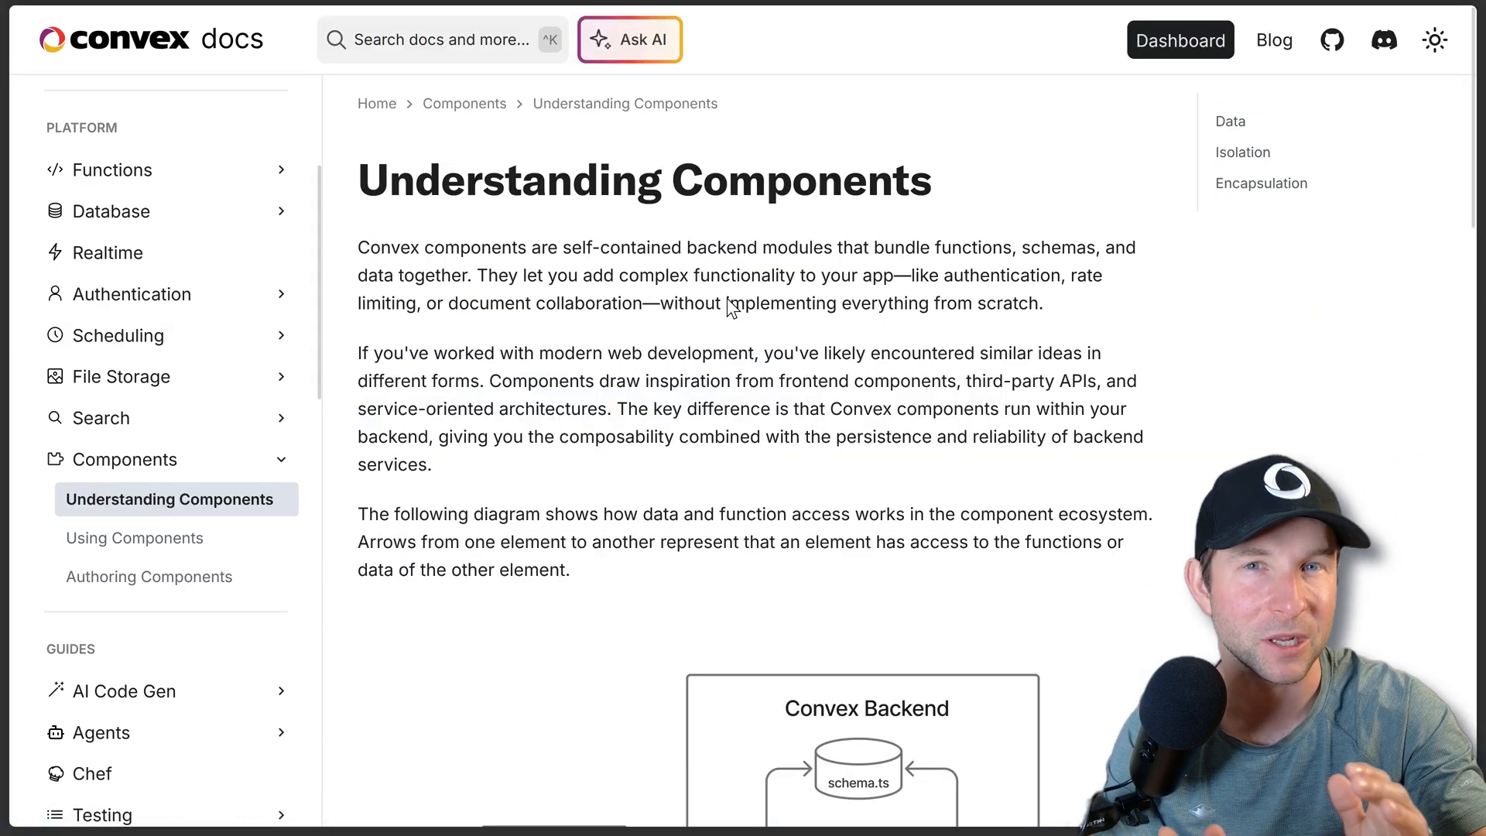
drag(389, 180, 851, 436)
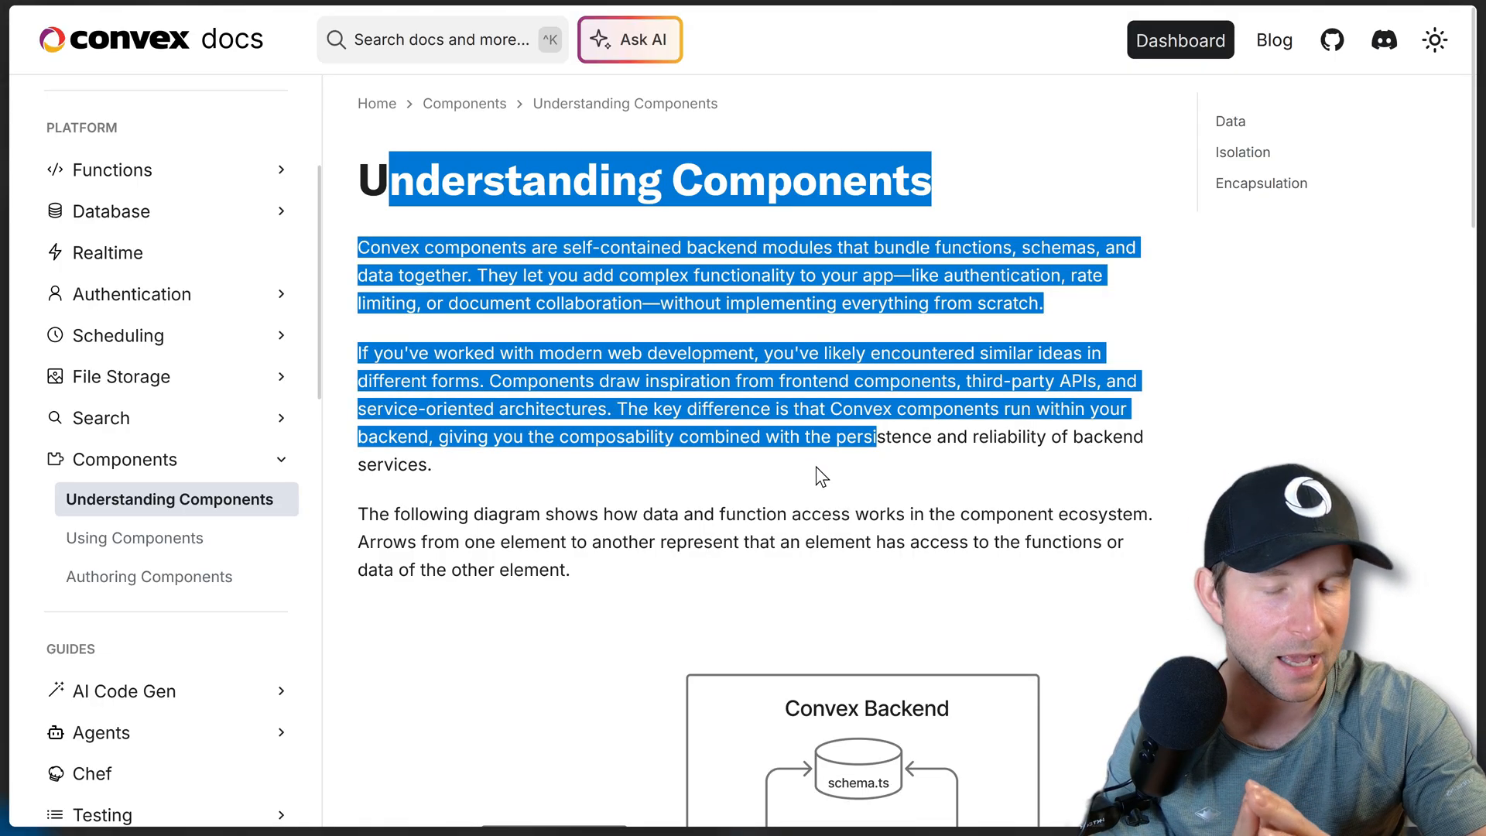
scroll(down, 3)
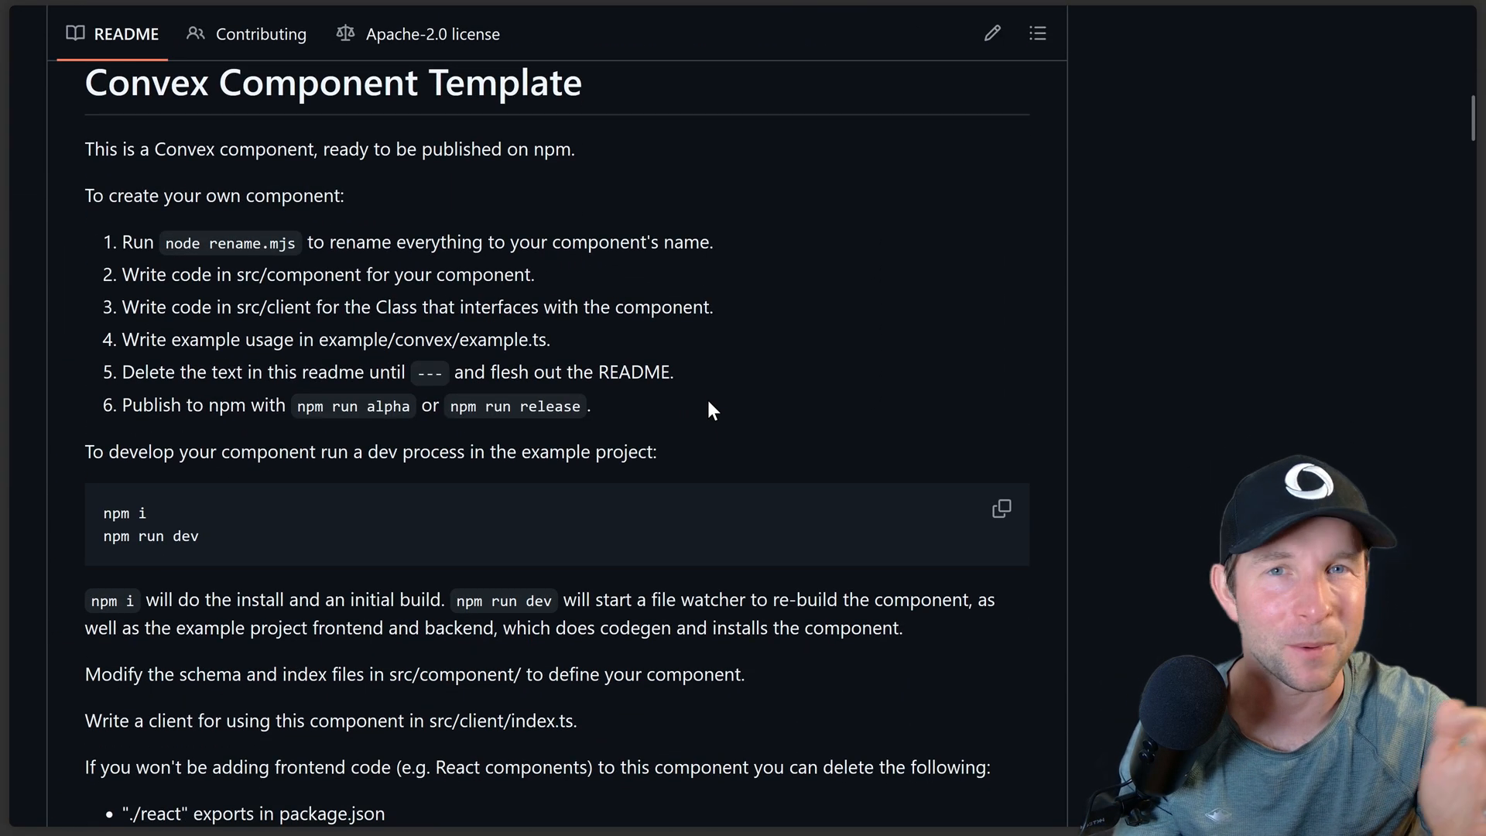
scroll(down, 3)
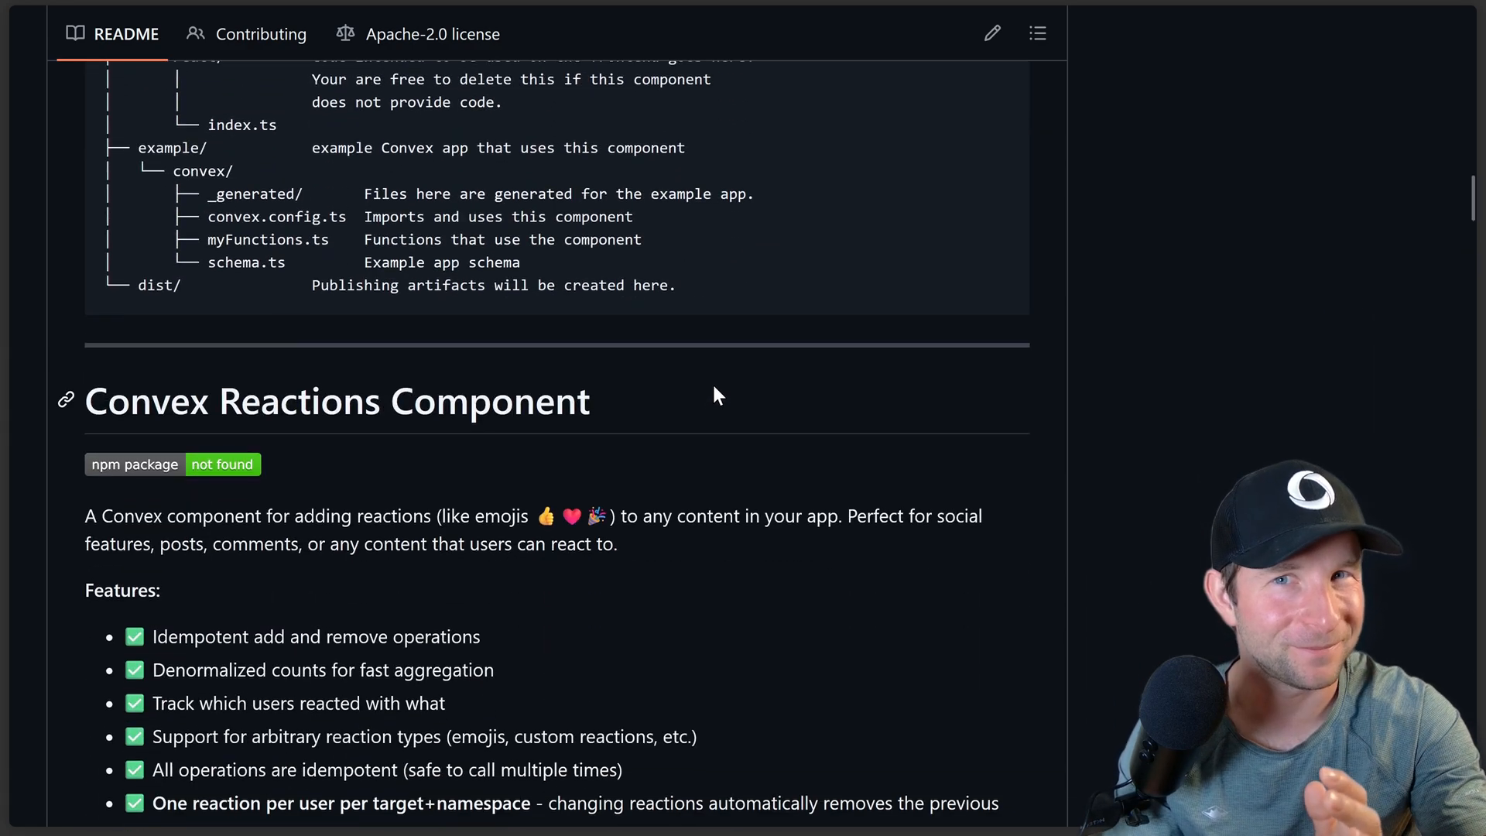
scroll(down, 3)
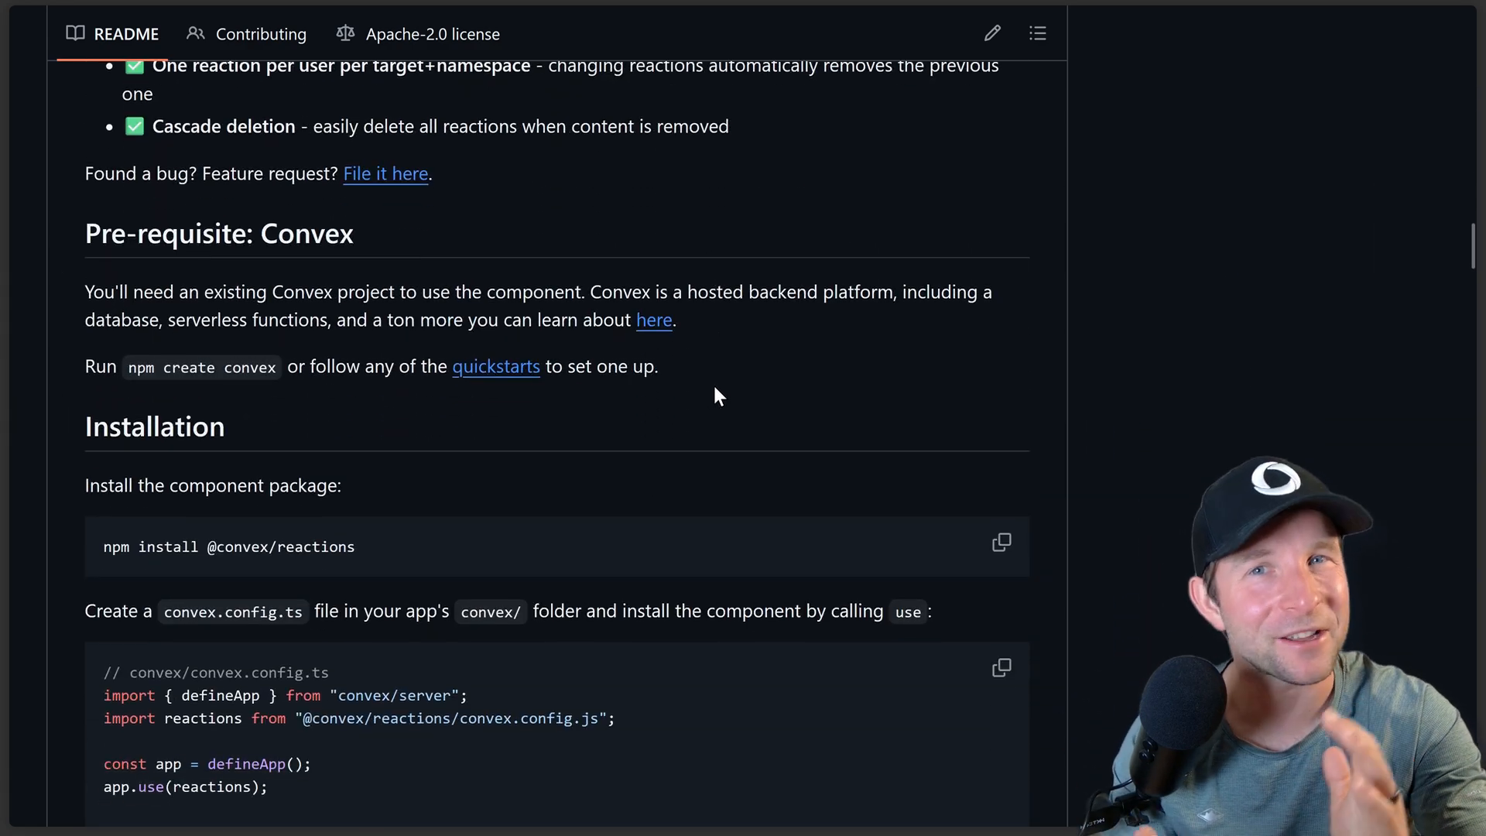
scroll(down, 3)
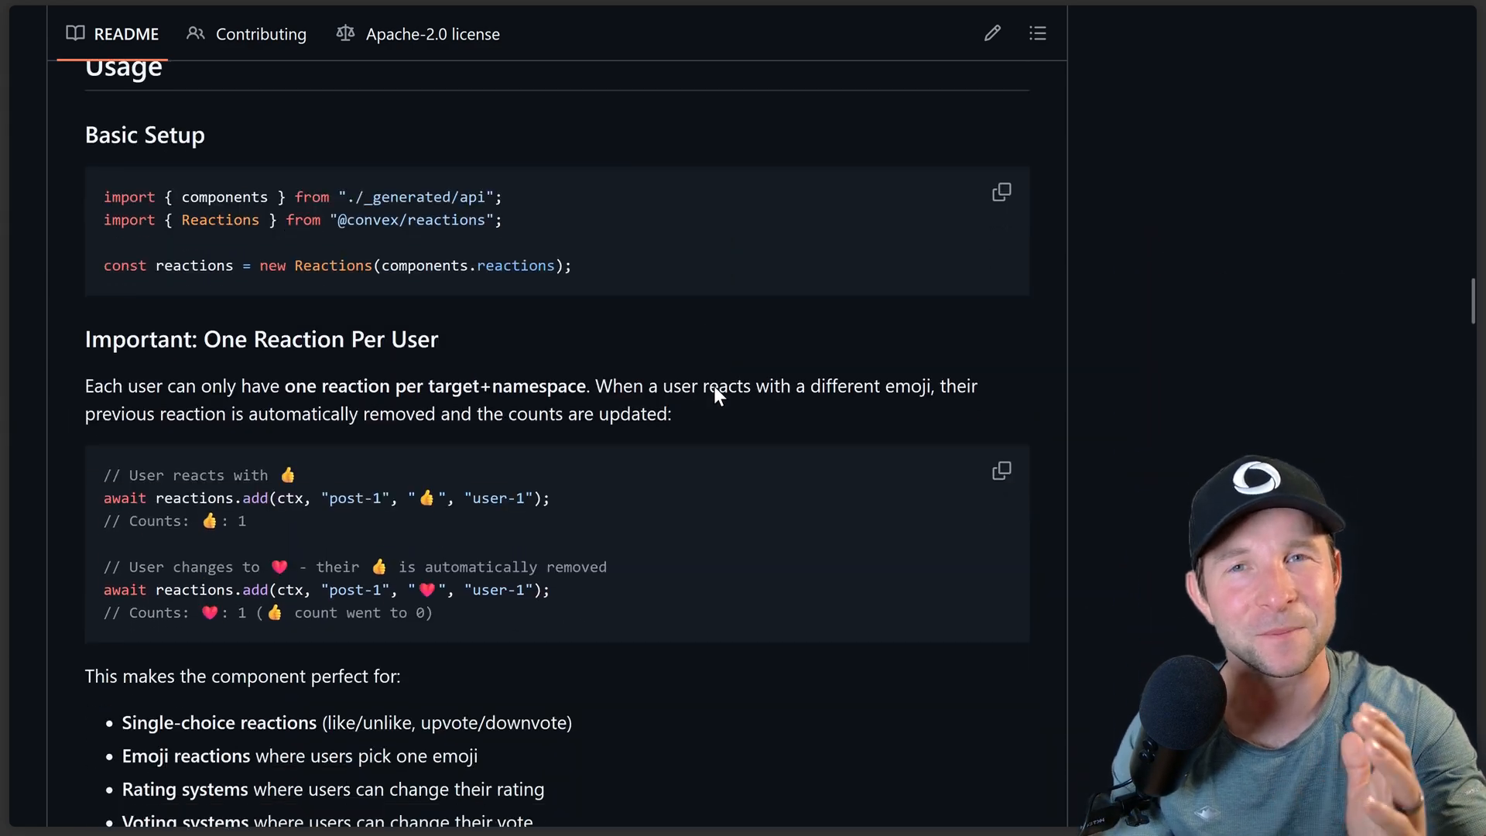
scroll(down, 3)
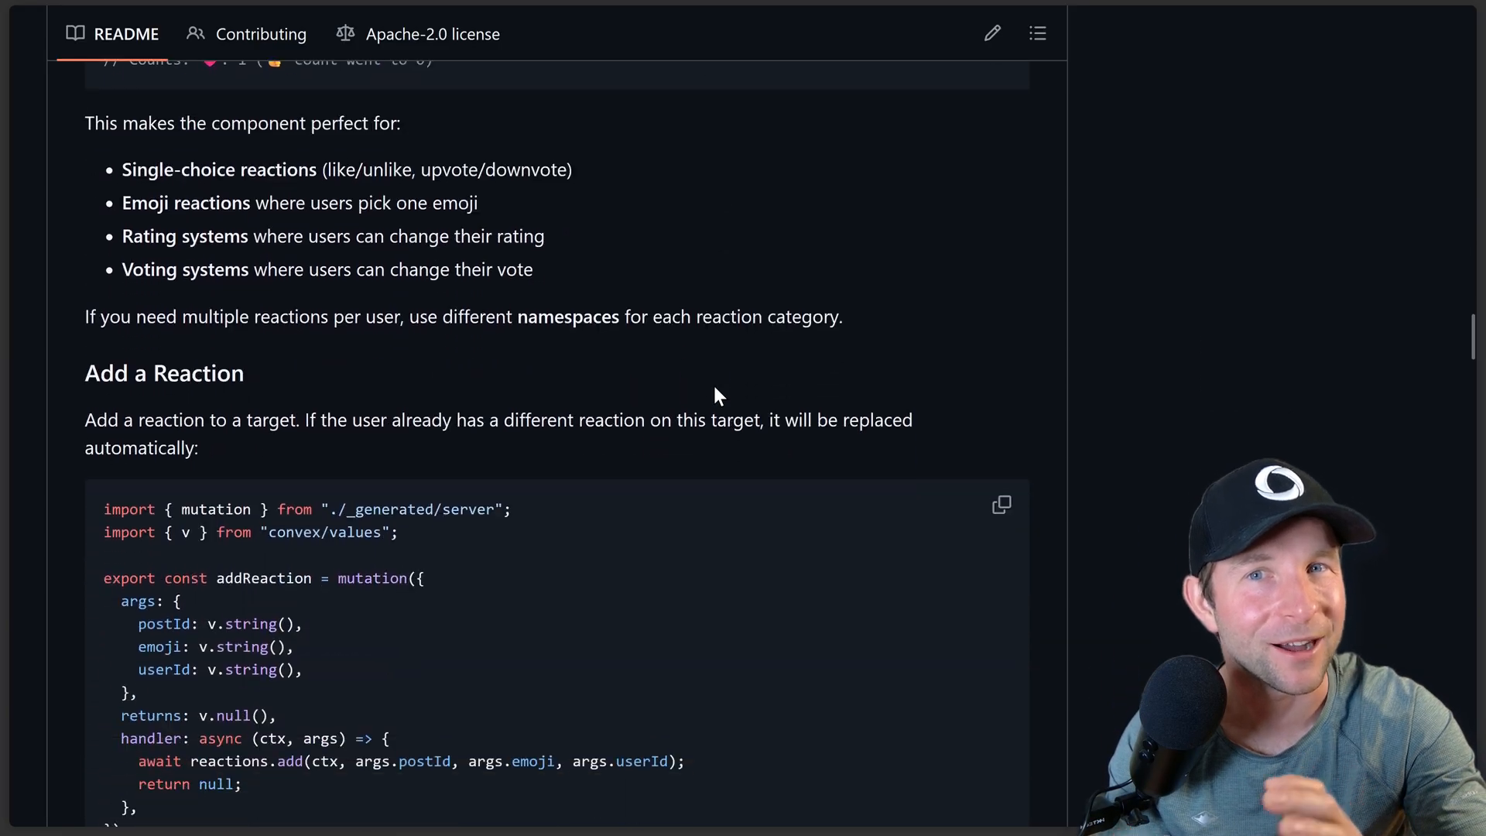
scroll(down, 3)
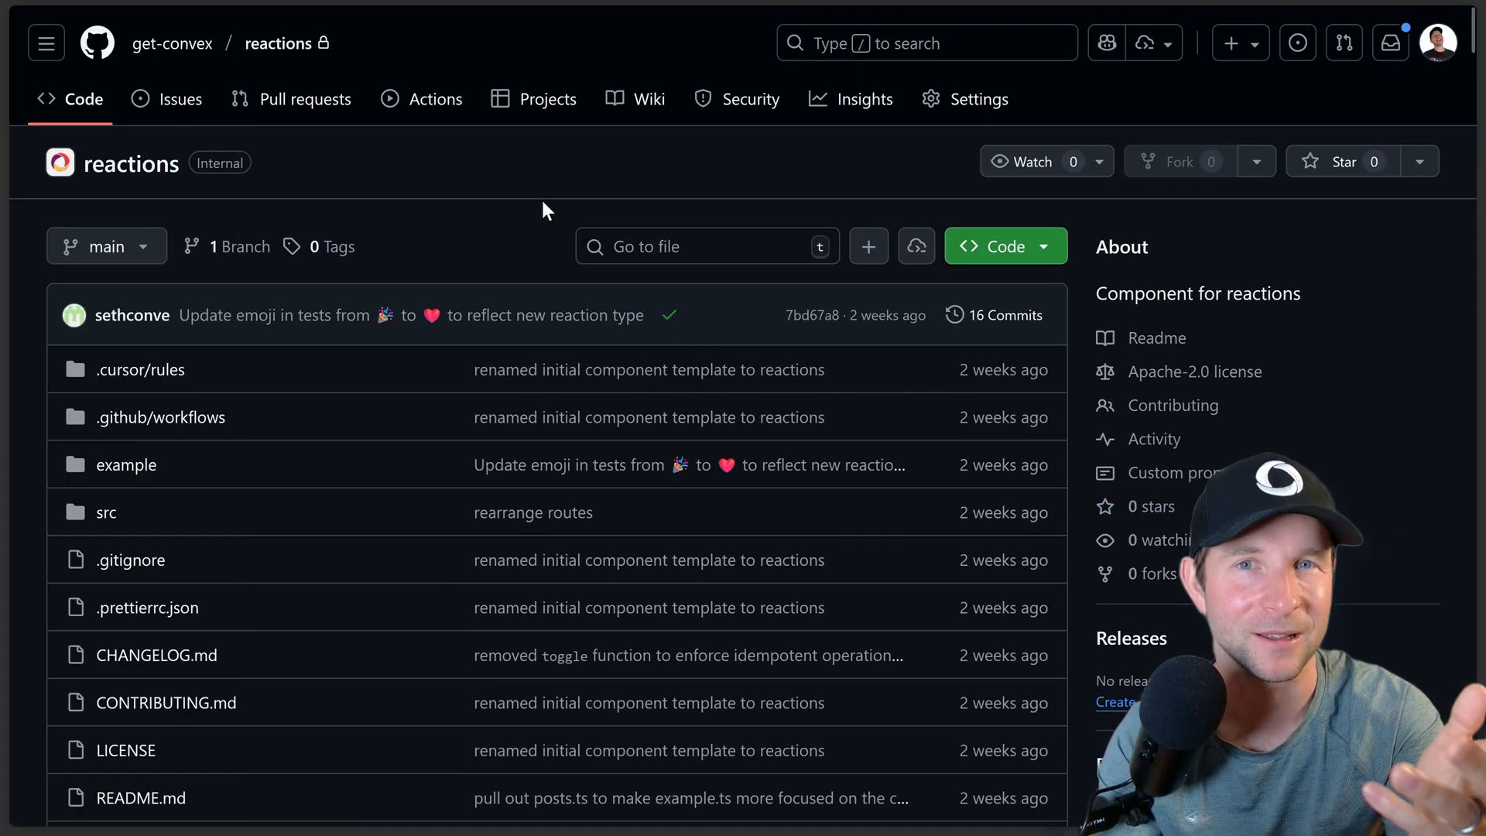
scroll(down, 3)
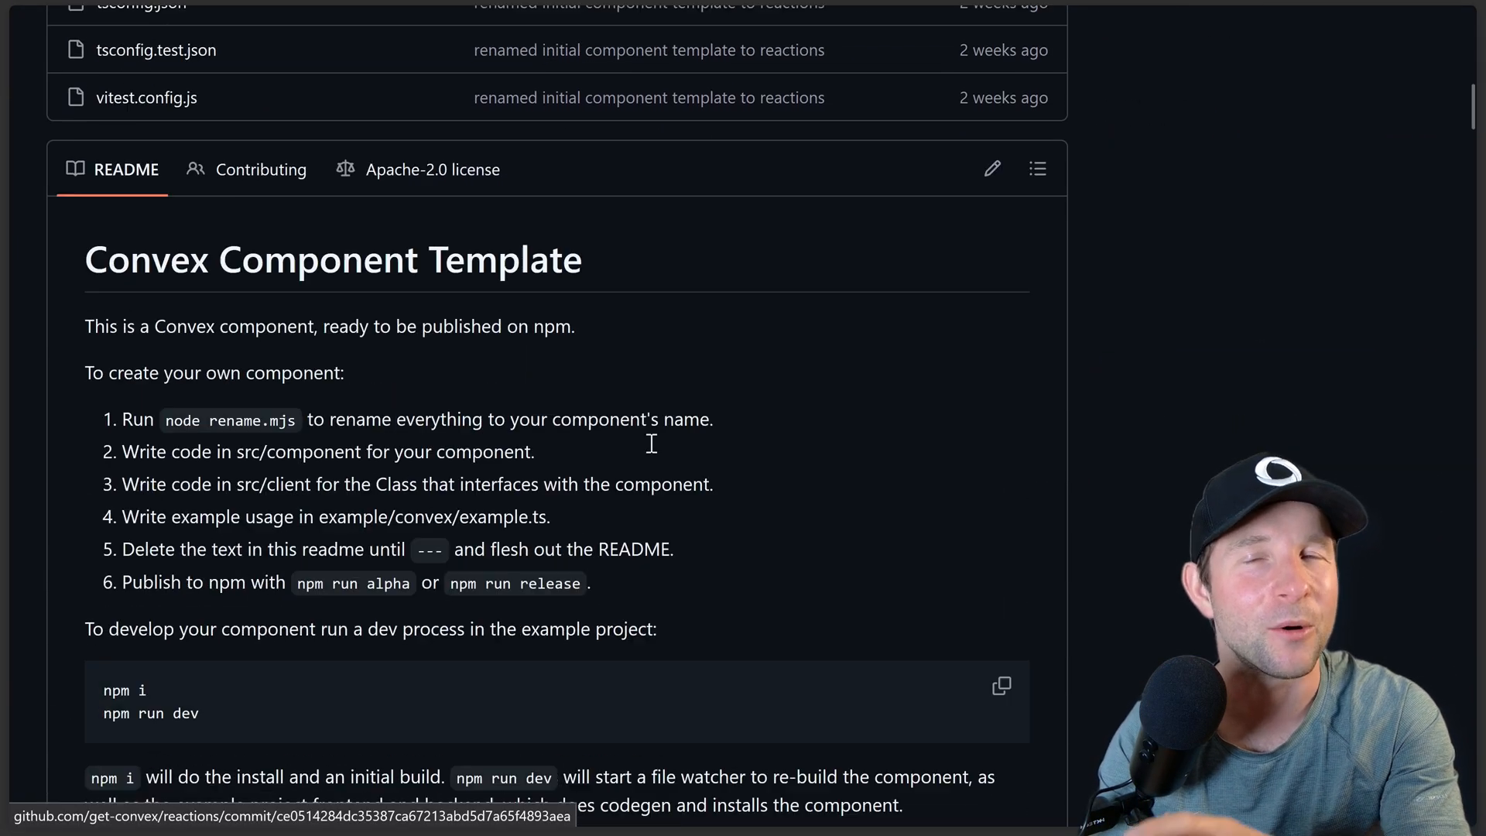
scroll(down, 3)
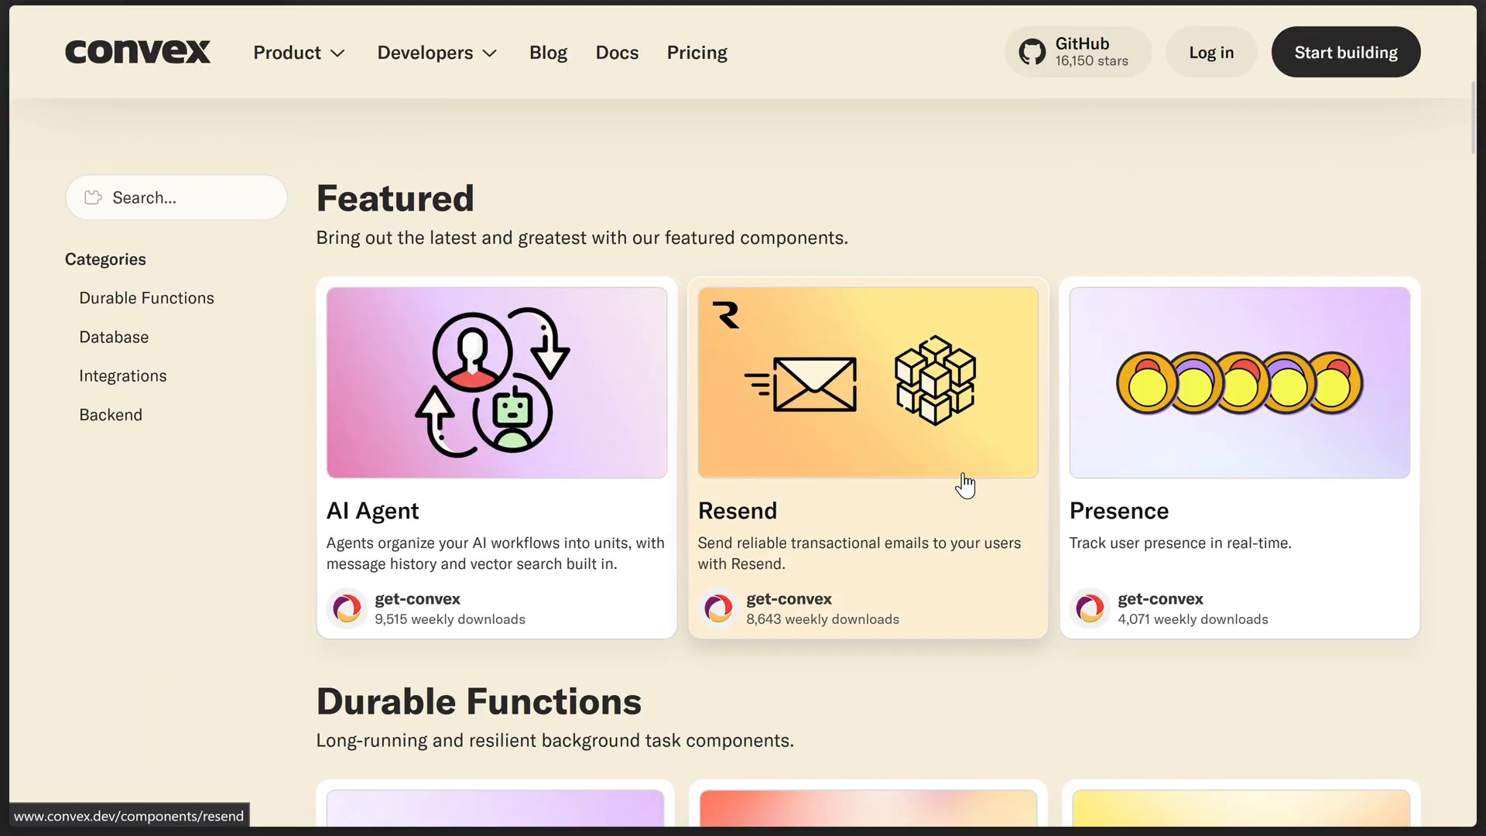
Step: Browse the Convex components directory, then click a reaction in the Convex + React app
scroll(down, 3)
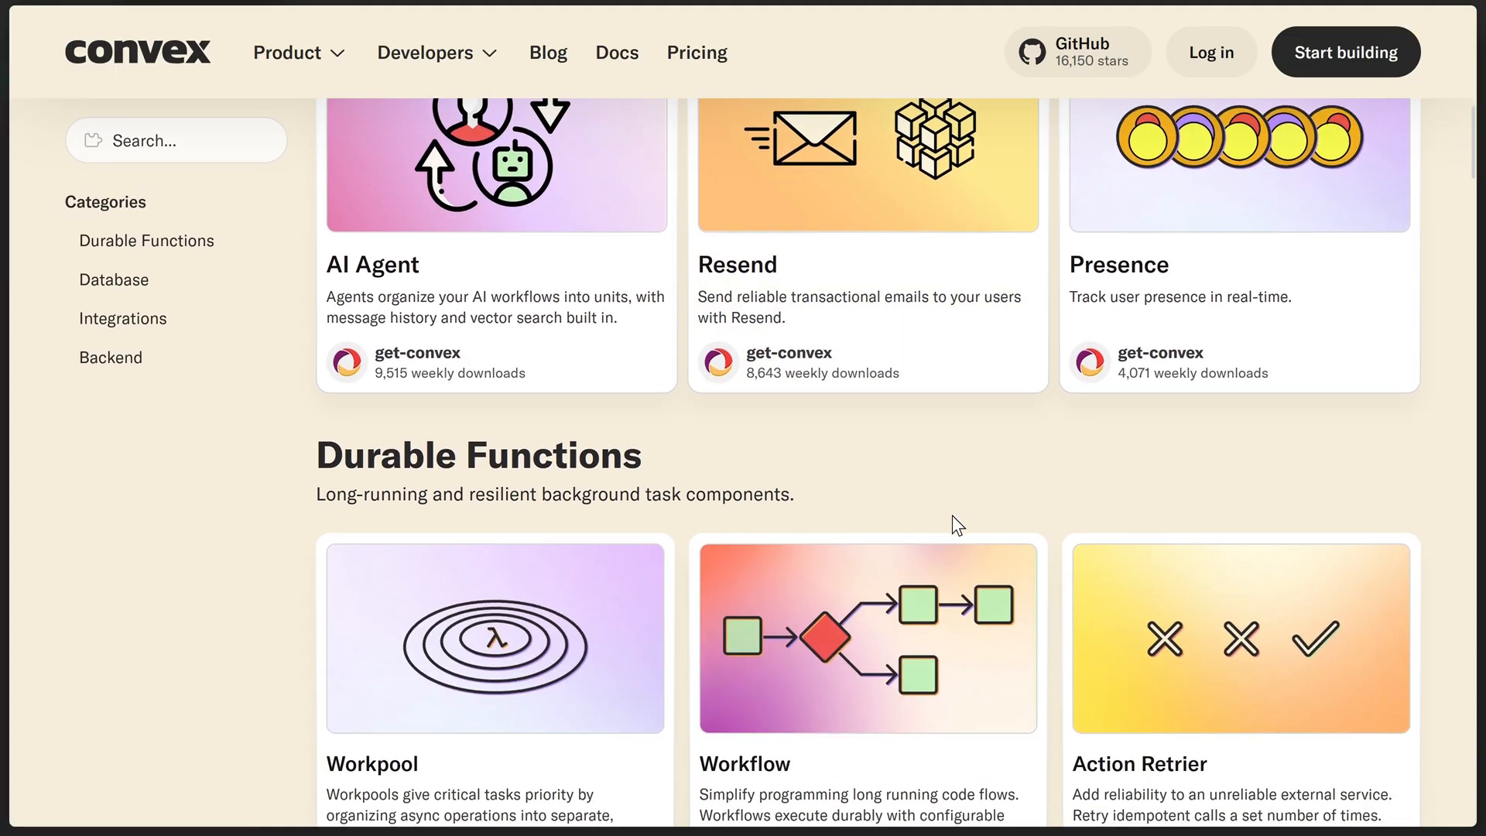
scroll(down, 3)
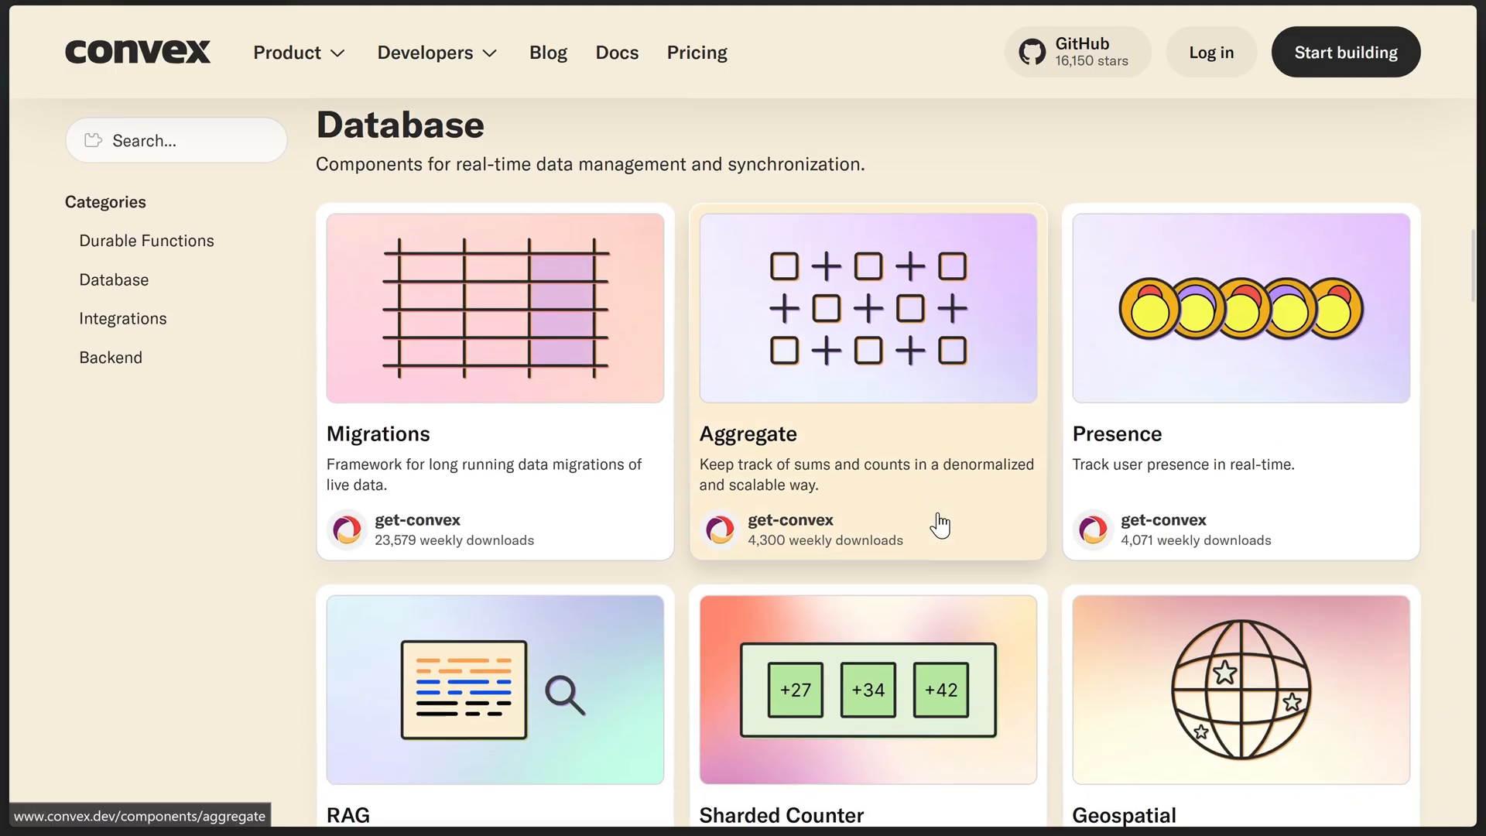
scroll(down, 3)
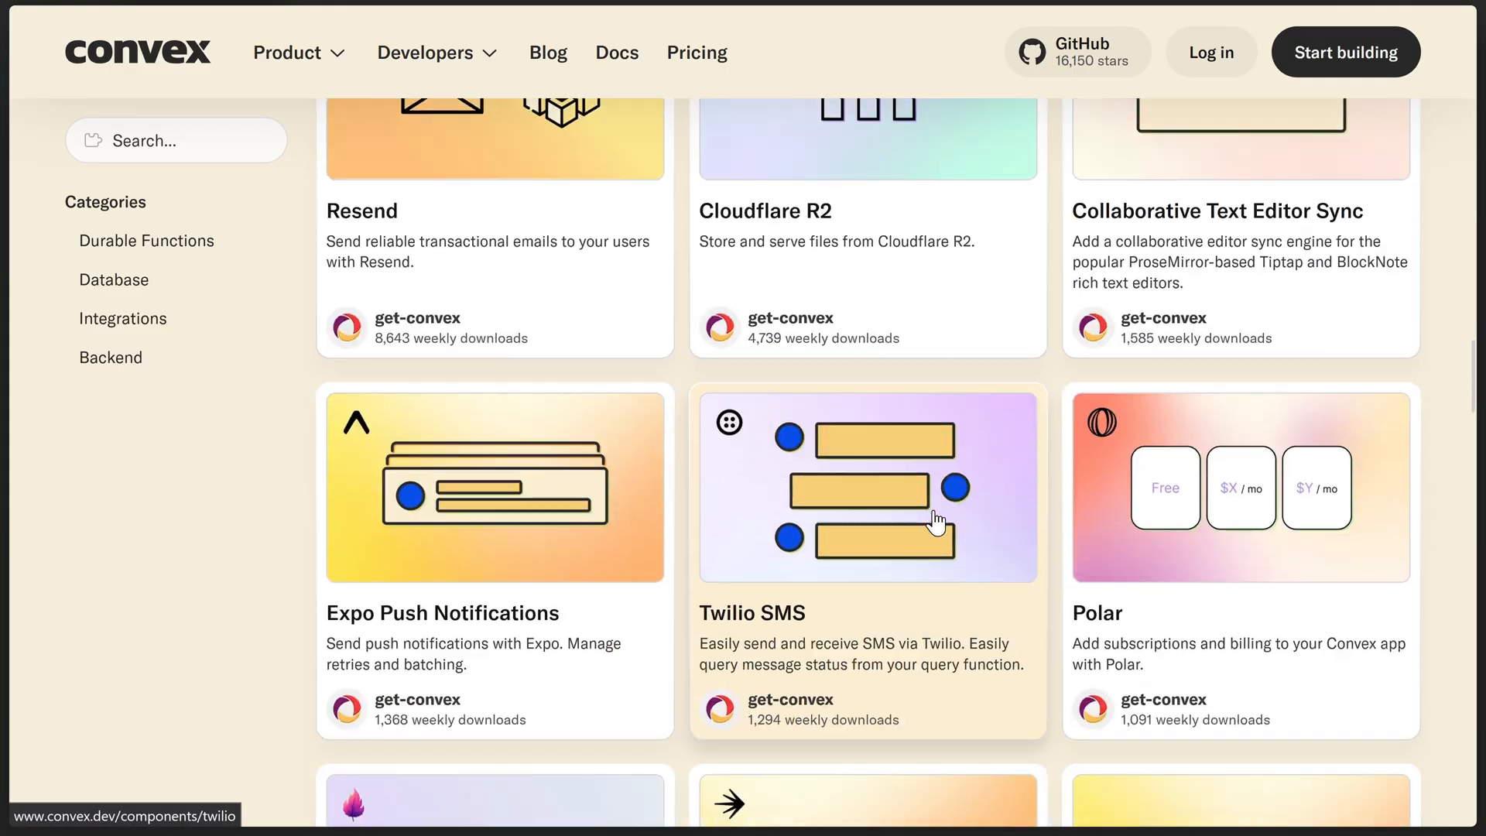
scroll(down, 3)
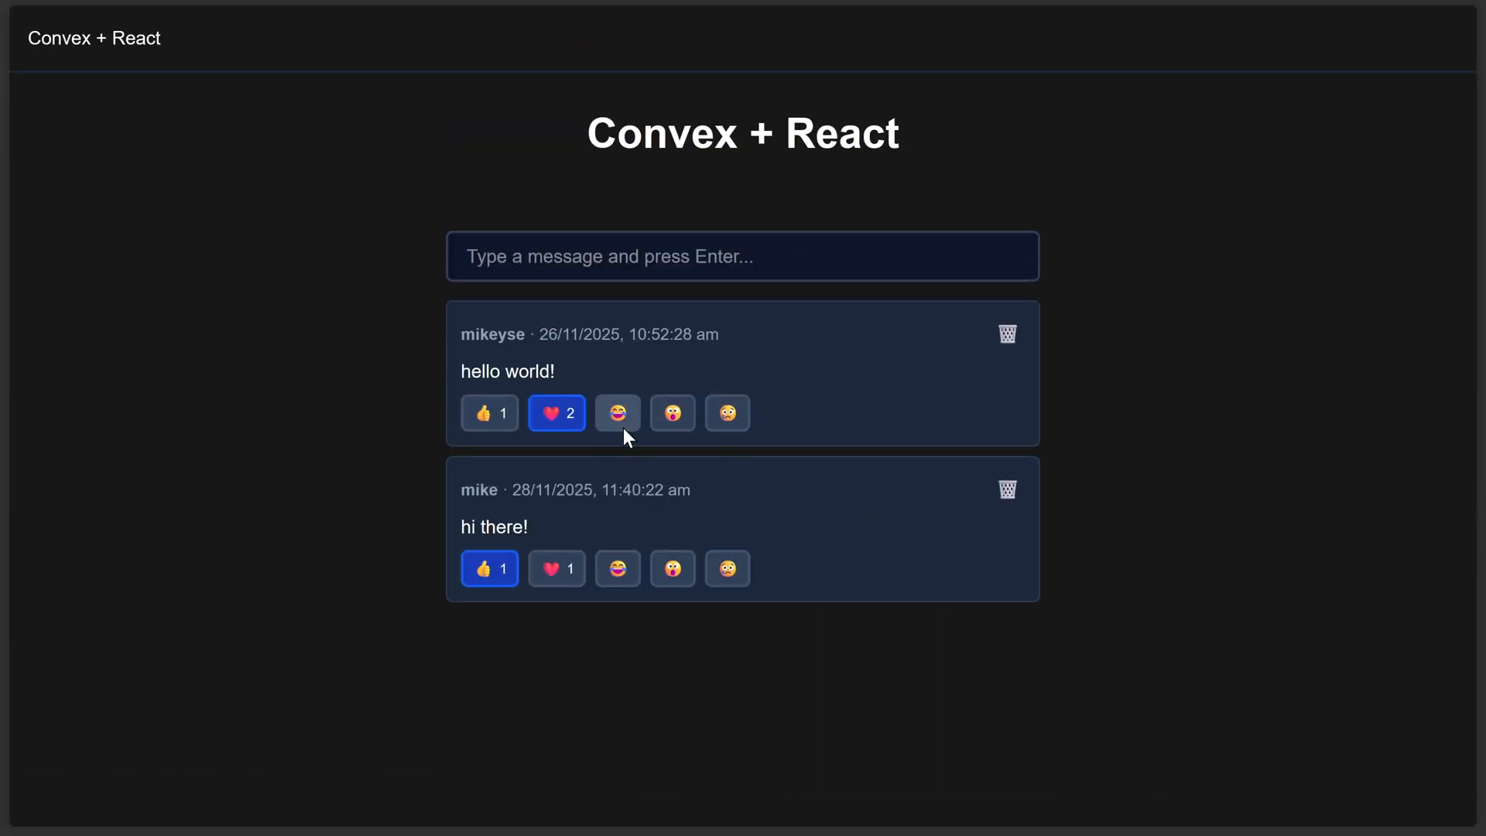
click(617, 412)
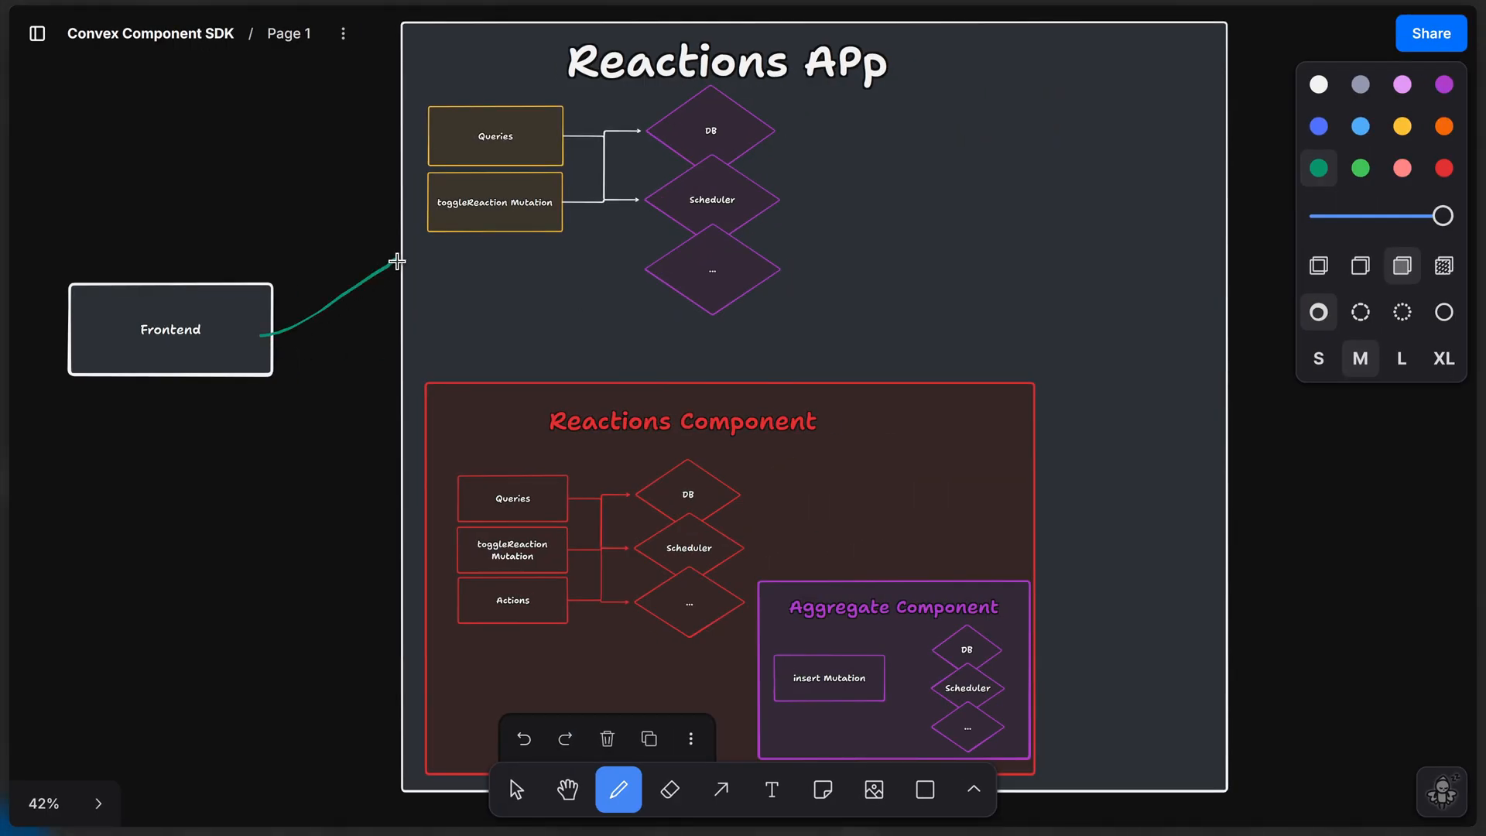
Step: Draw green arrows from Frontend to the app's and component's toggleReaction Mutation boxes
drag(377, 392, 456, 219)
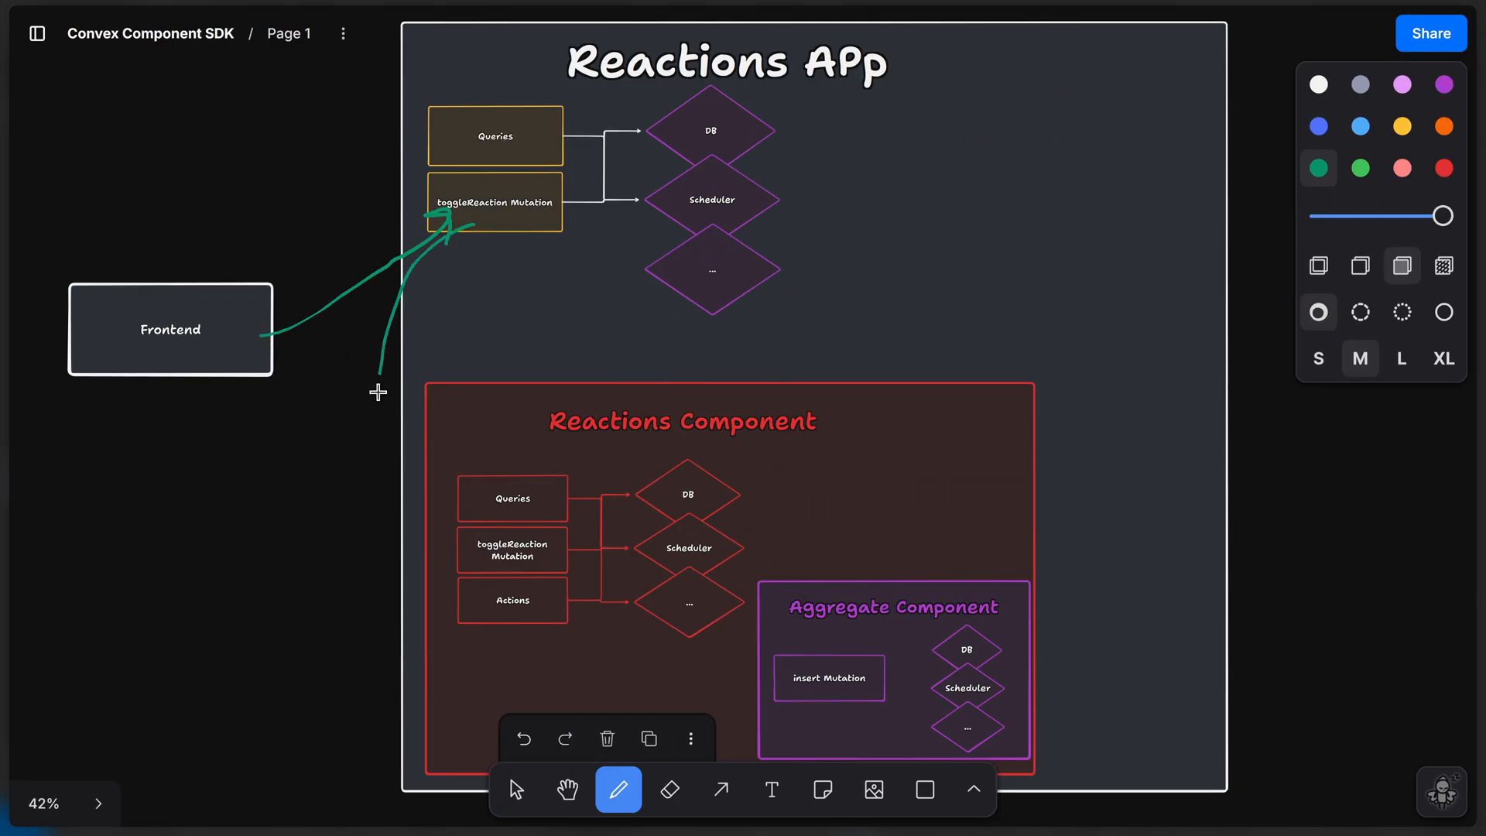
drag(379, 392, 569, 566)
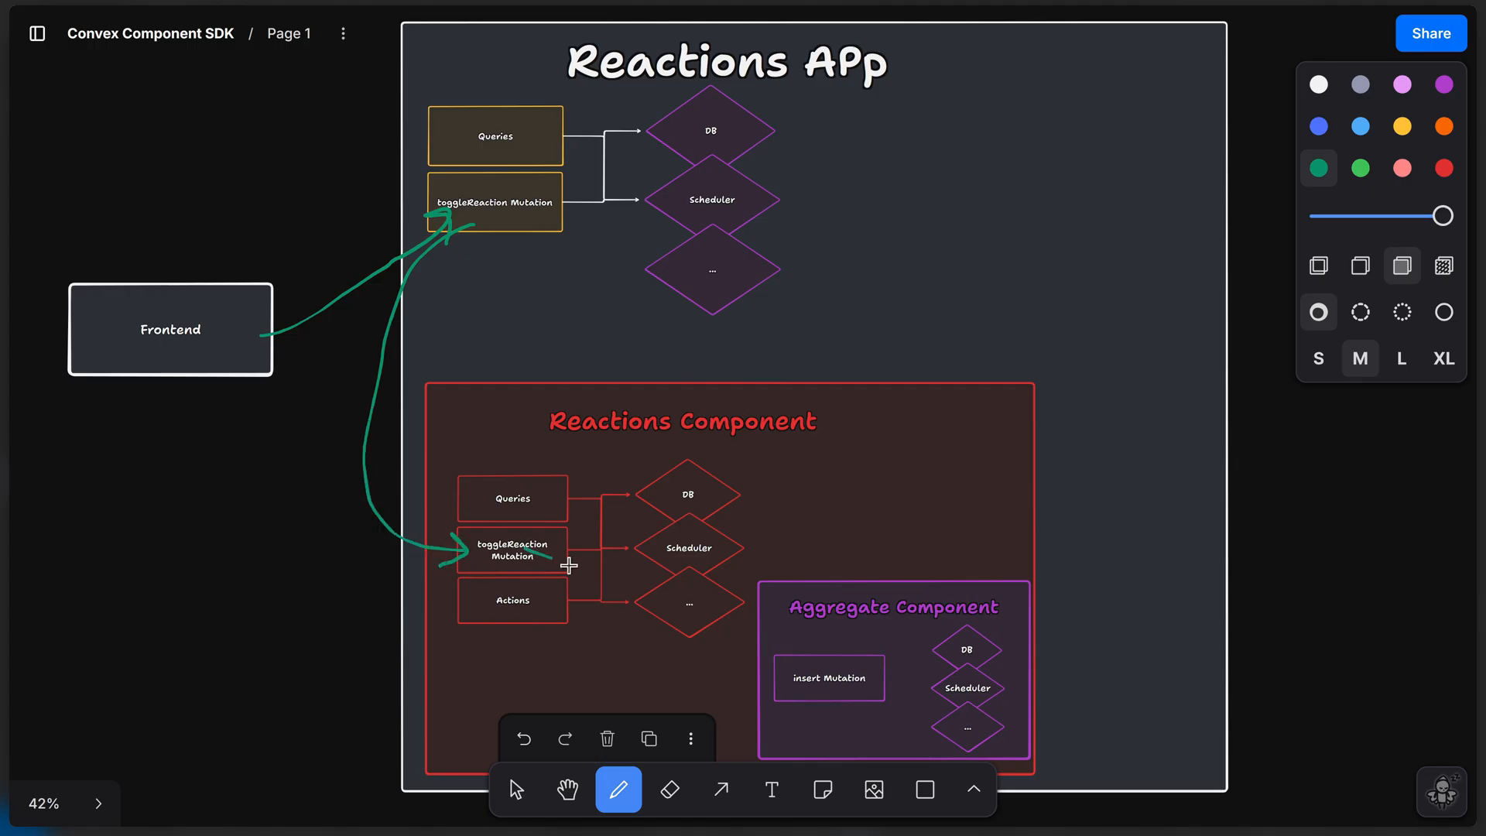
scroll(down, 3)
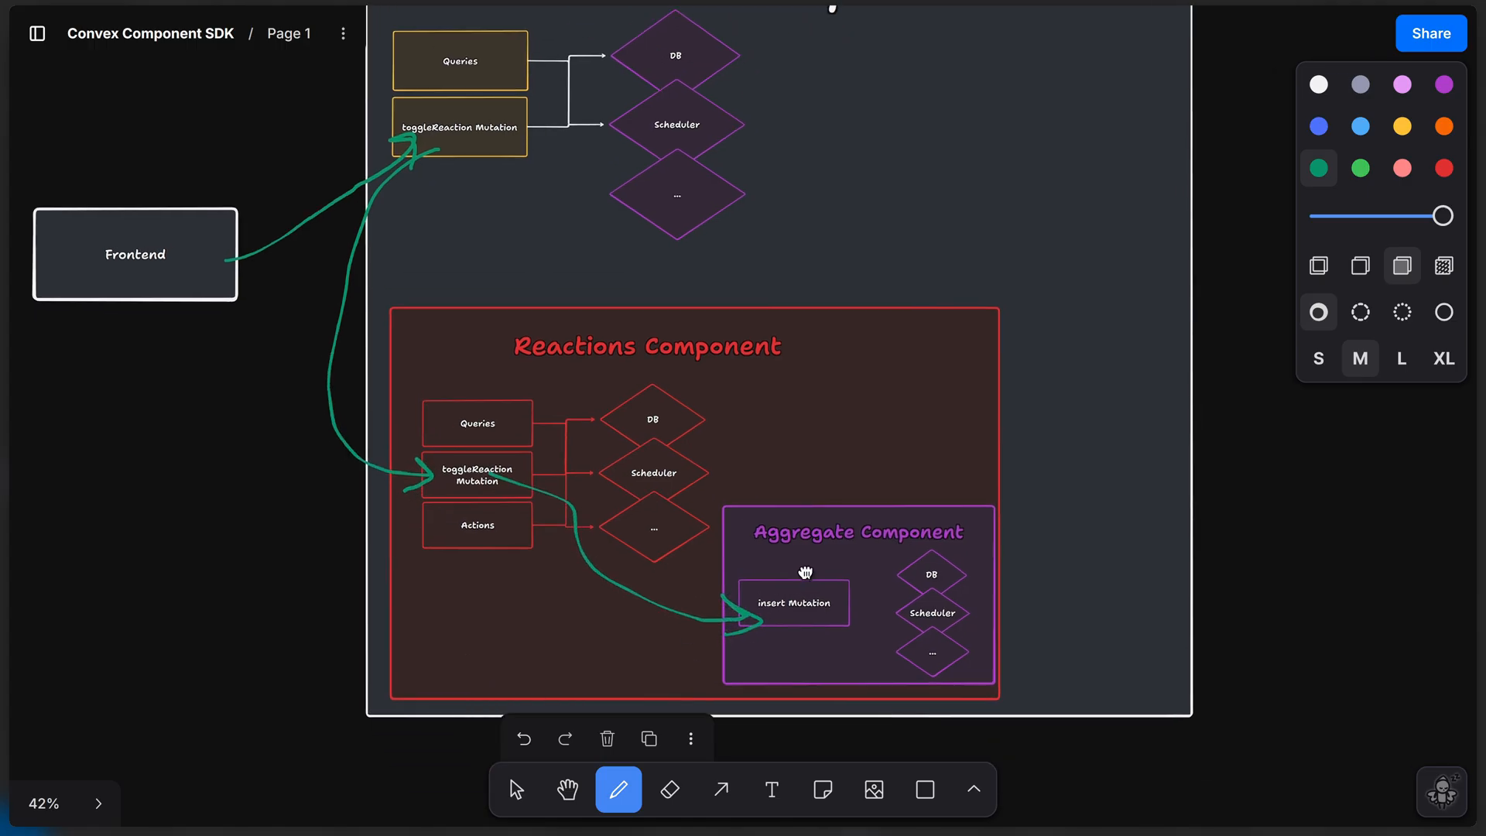
scroll(down, 3)
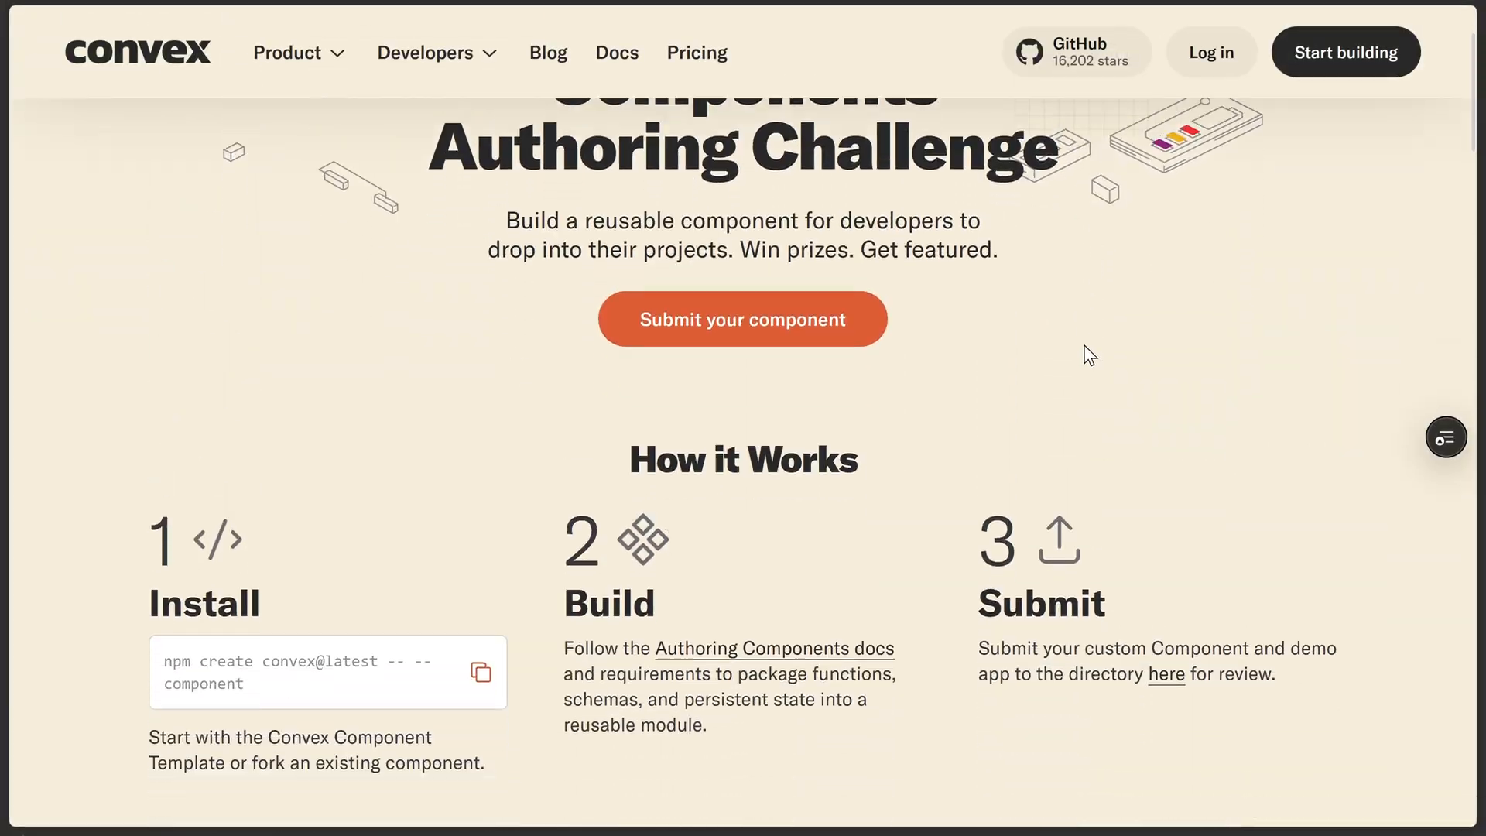
scroll(down, 3)
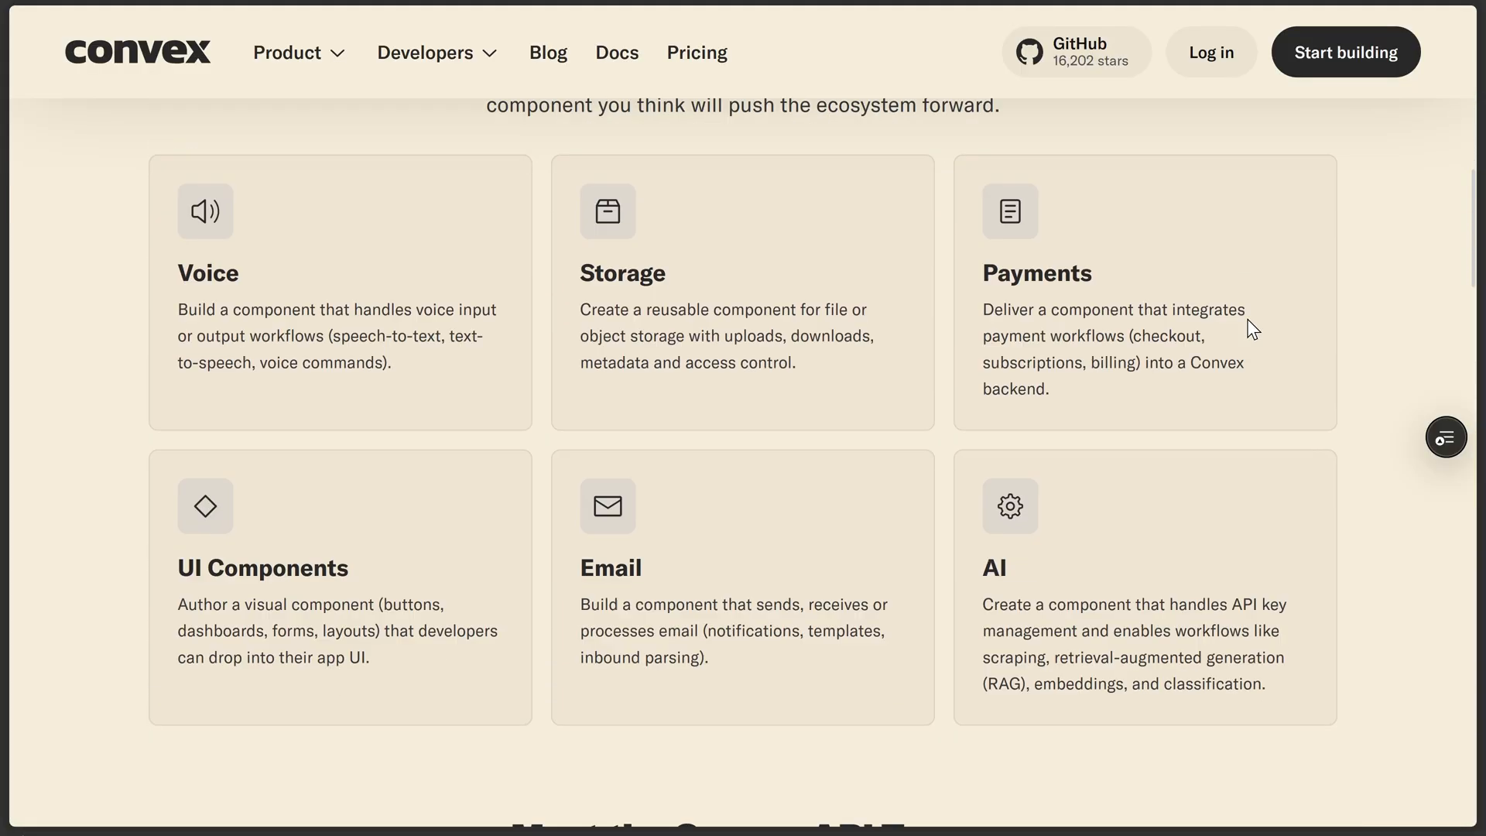
scroll(down, 3)
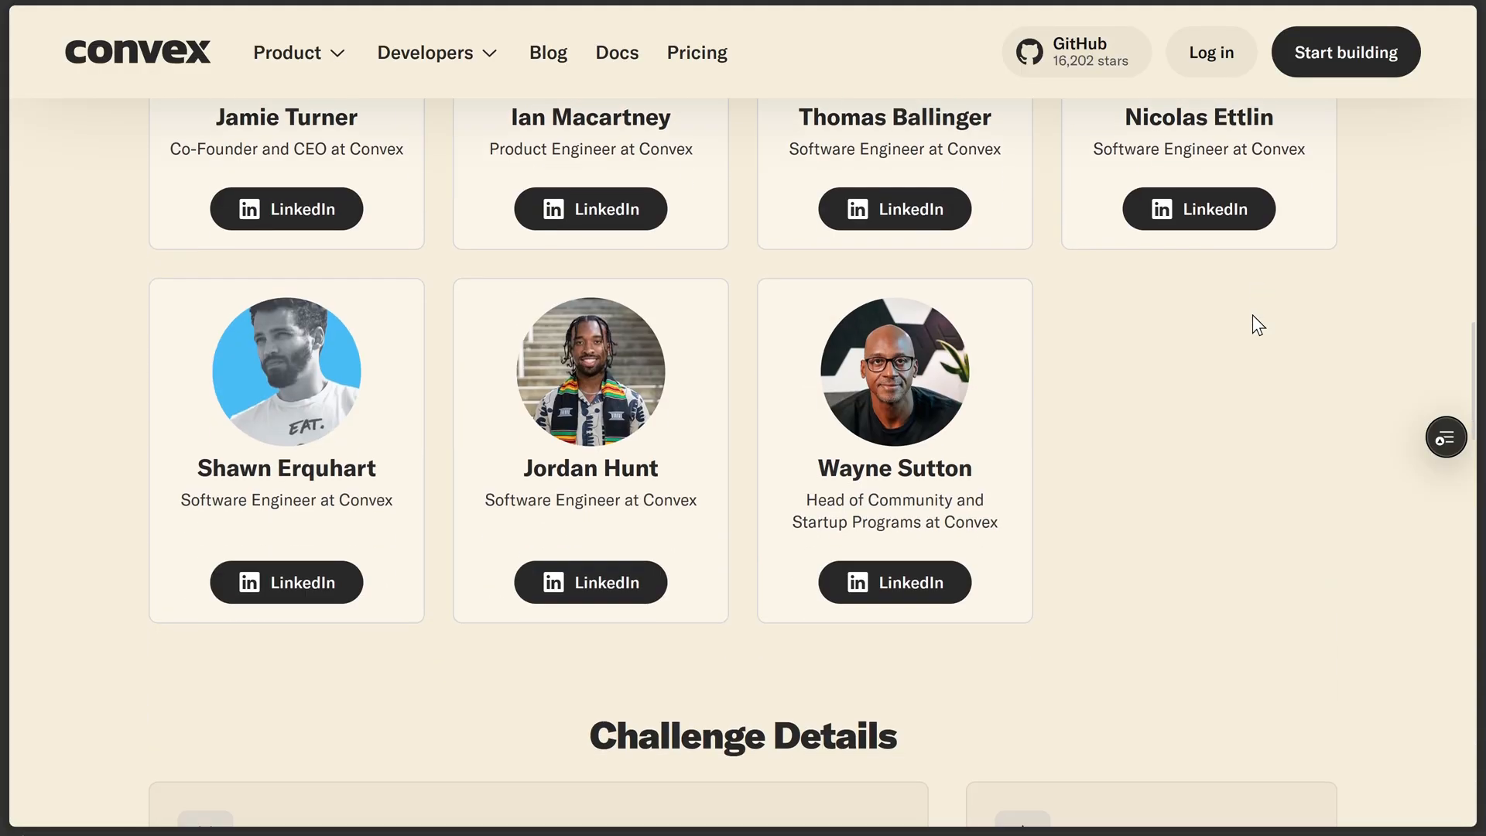